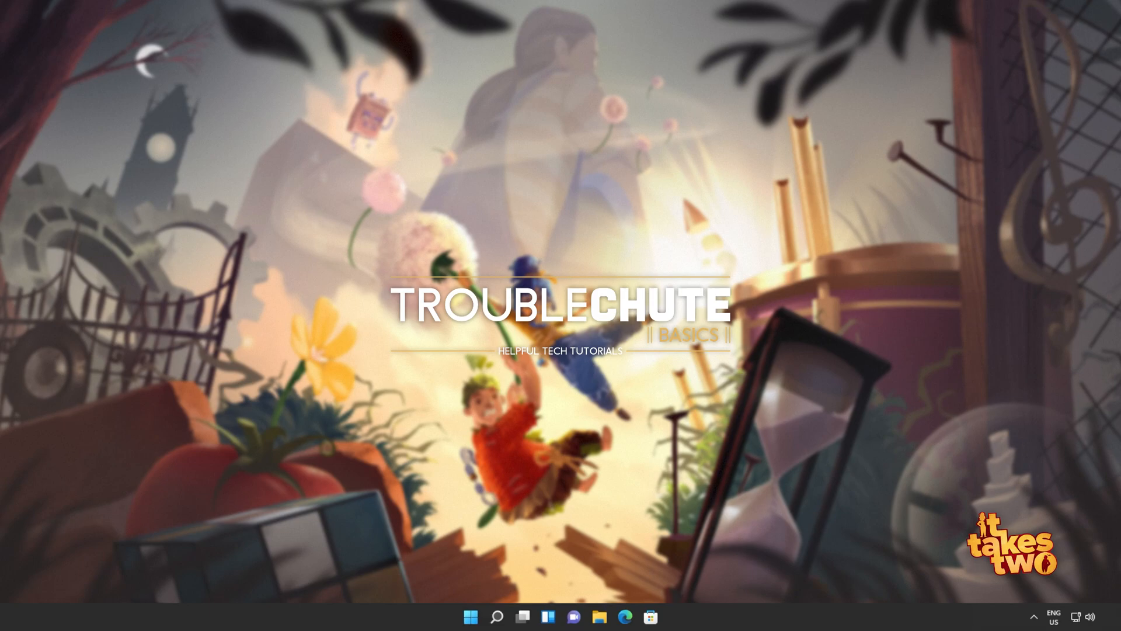
mouse_move(576, 380)
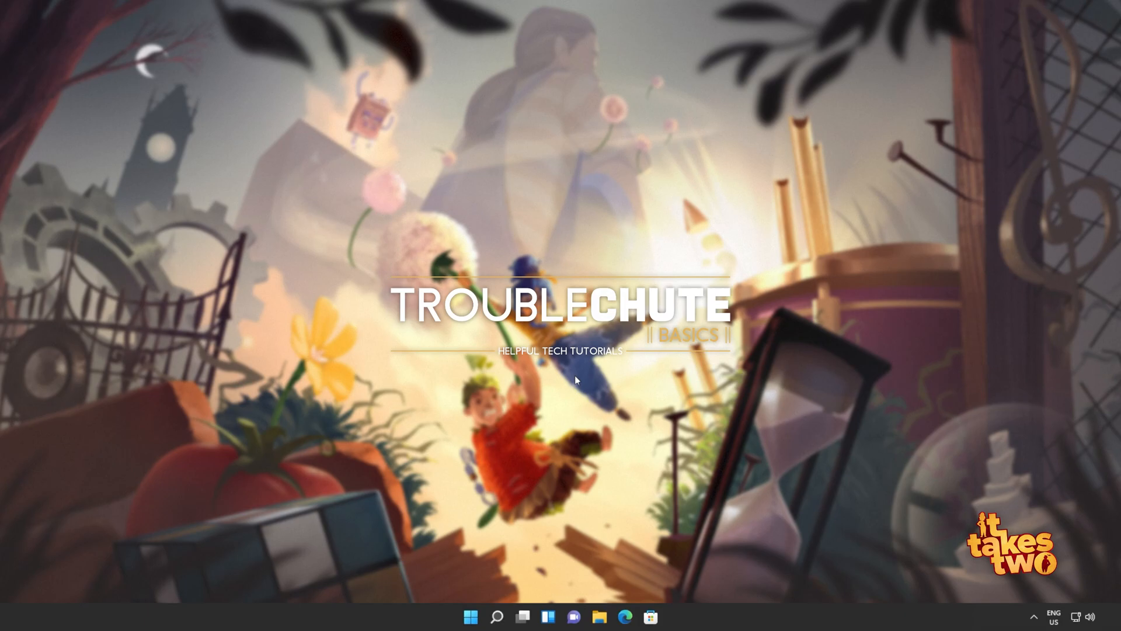
- Run Get-AppxPackage *windowsstore* | Remove-AppxPackage in an administrator PowerShell, then close it
text(powershell)
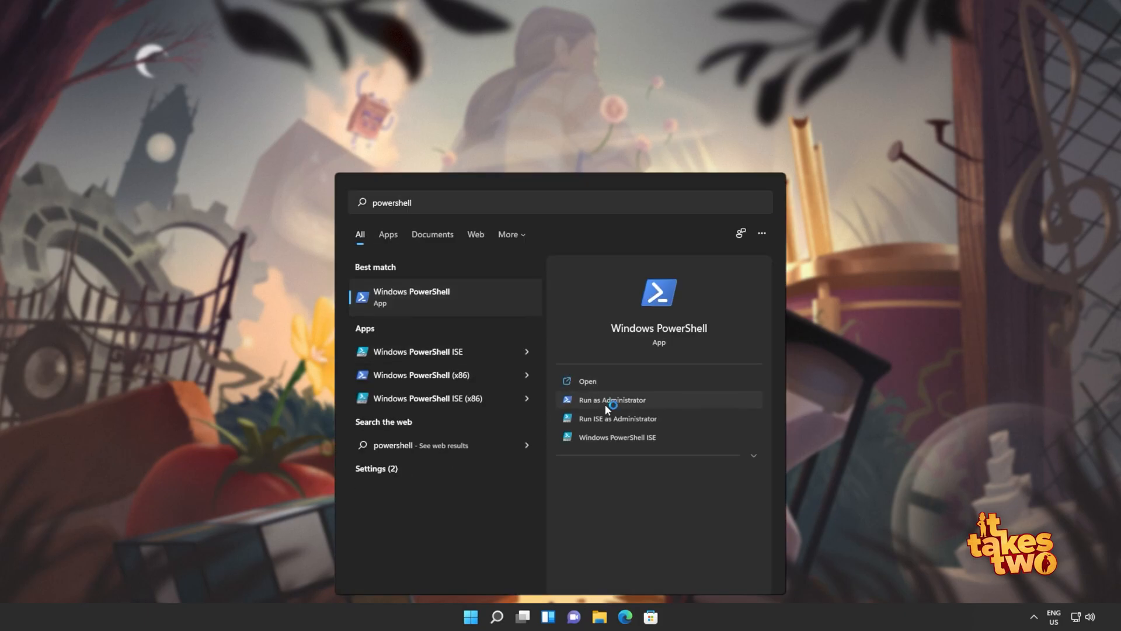
click(611, 399)
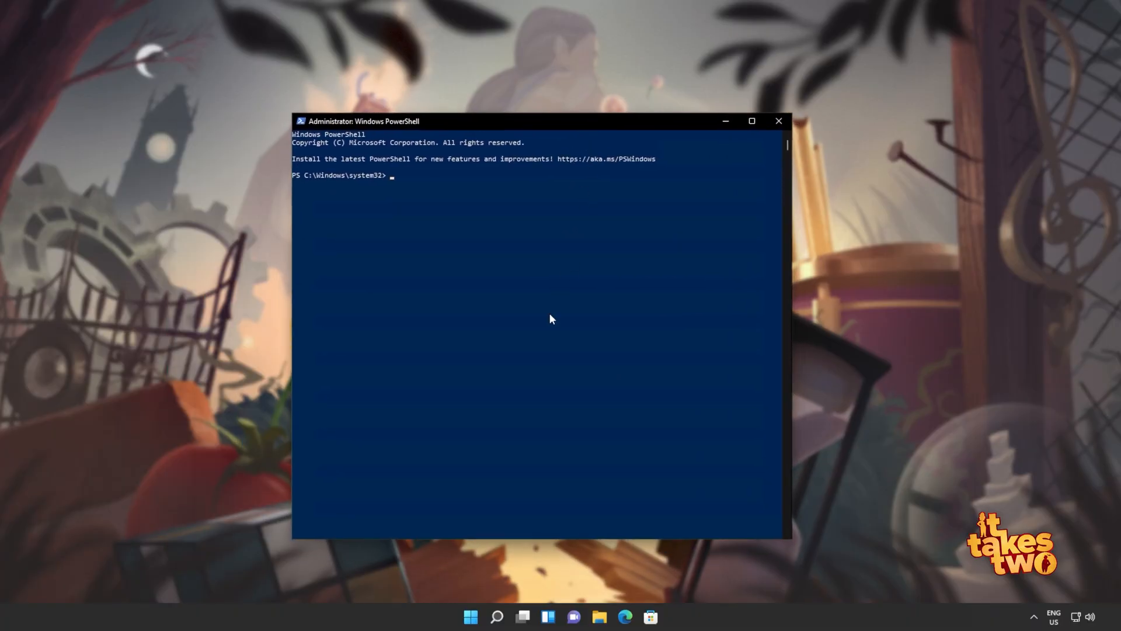
text(Get-AppxPackage *windowsstore* | Remove-AppxPackage)
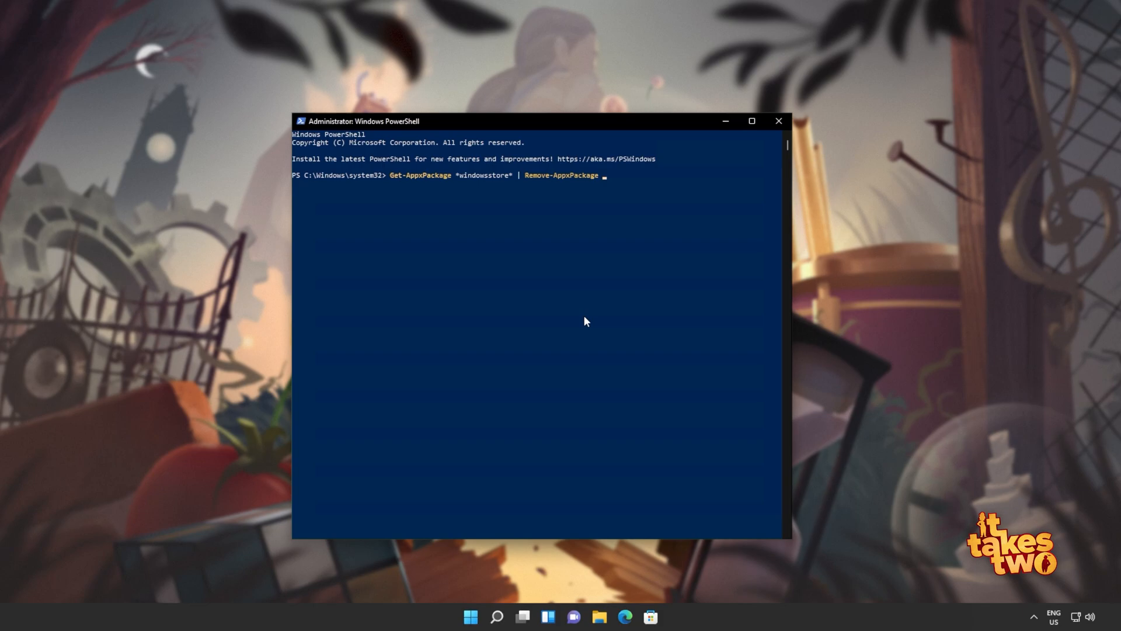
mouse_move(576, 197)
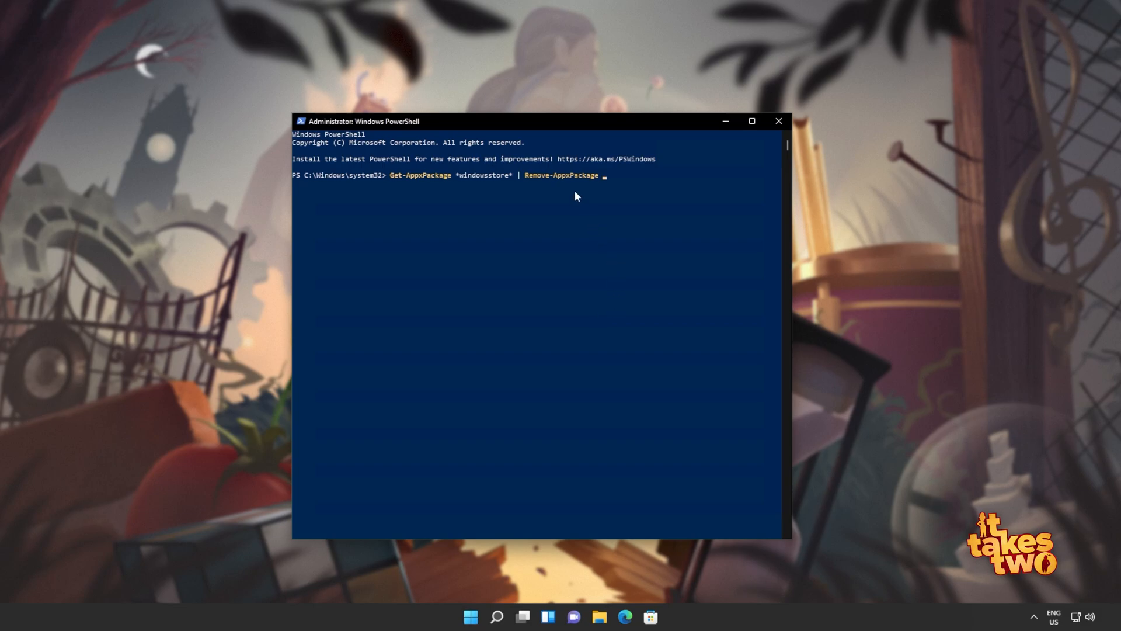
key(Enter)
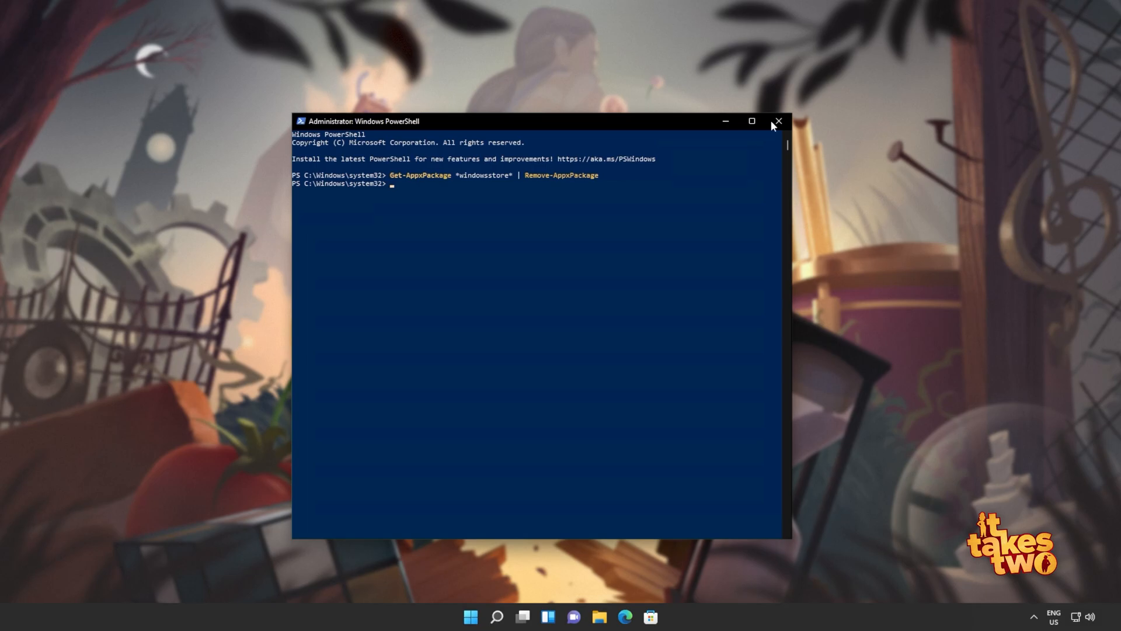
click(778, 121)
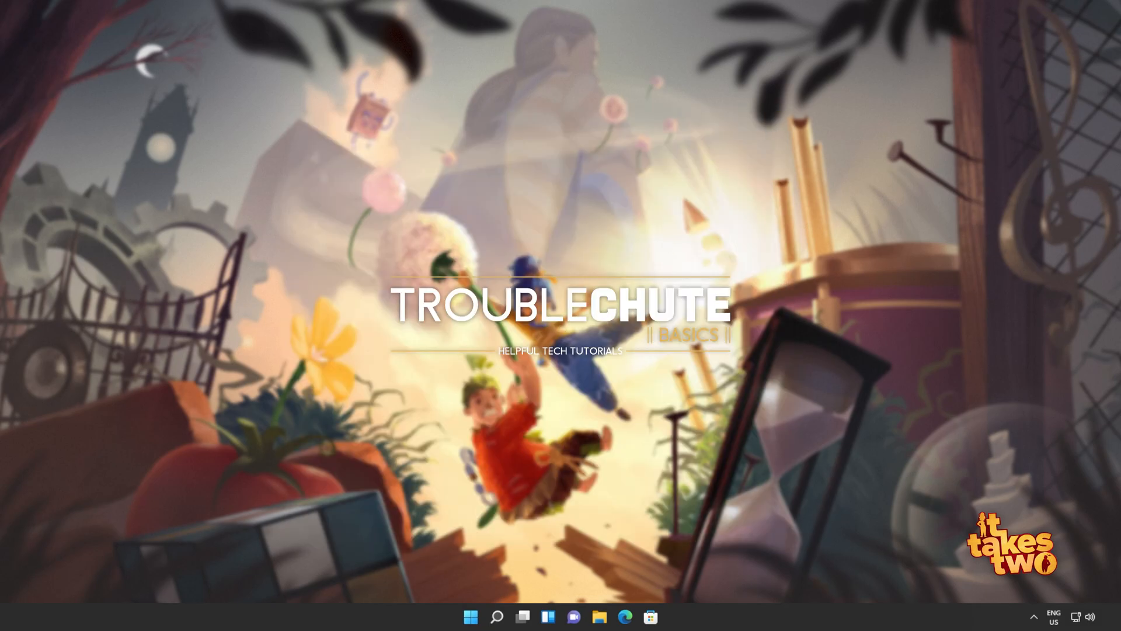
text(store)
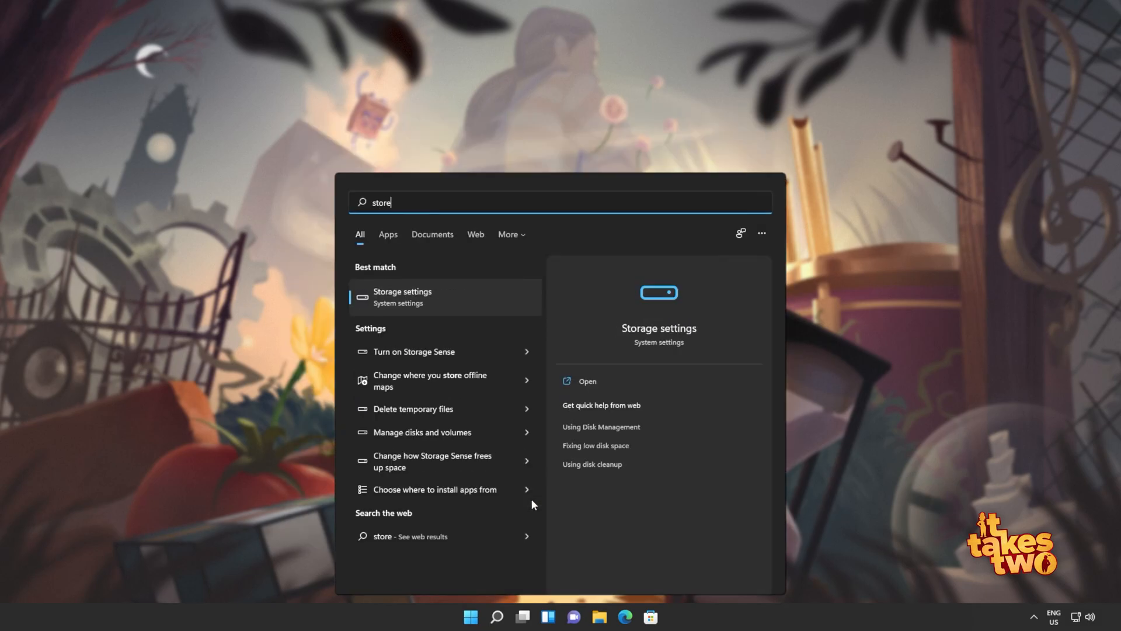
mouse_move(839, 472)
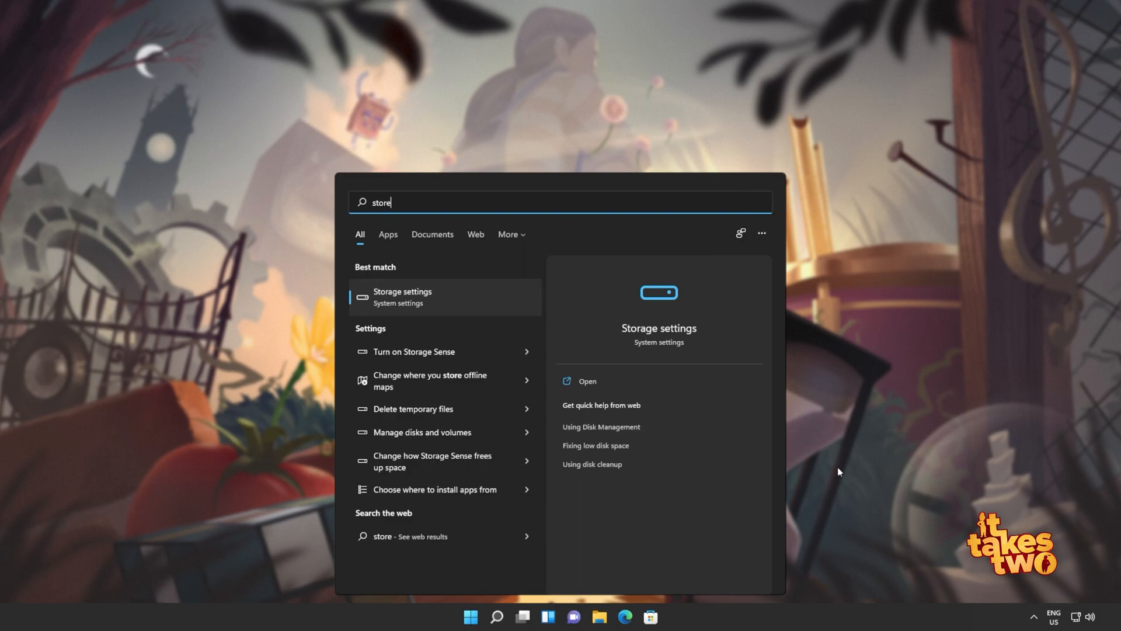
mouse_move(874, 460)
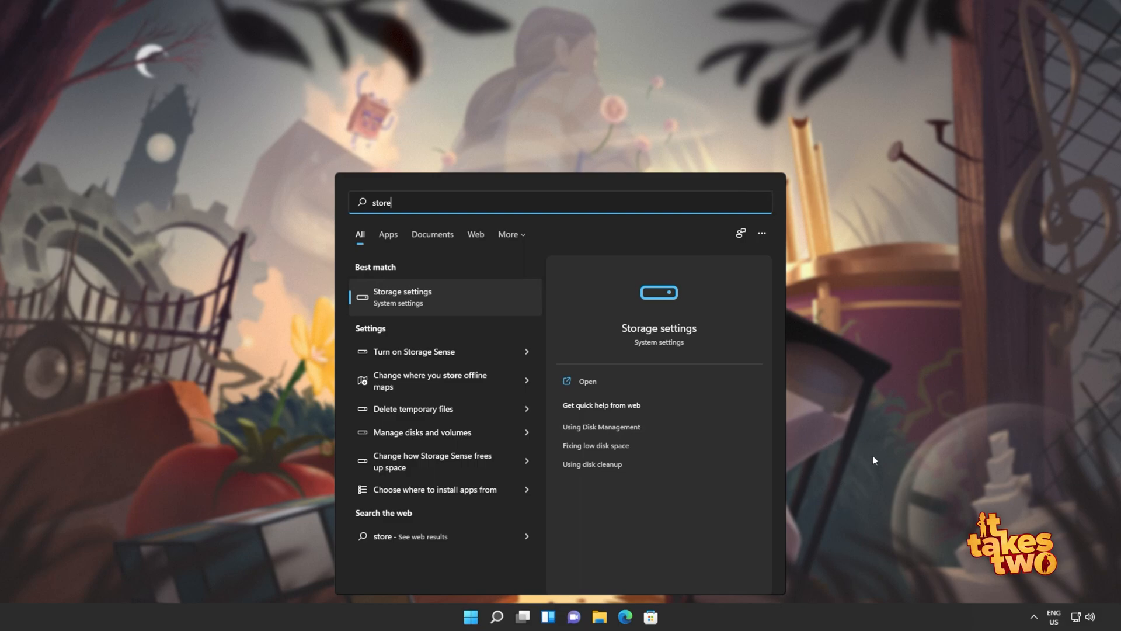
mouse_move(862, 477)
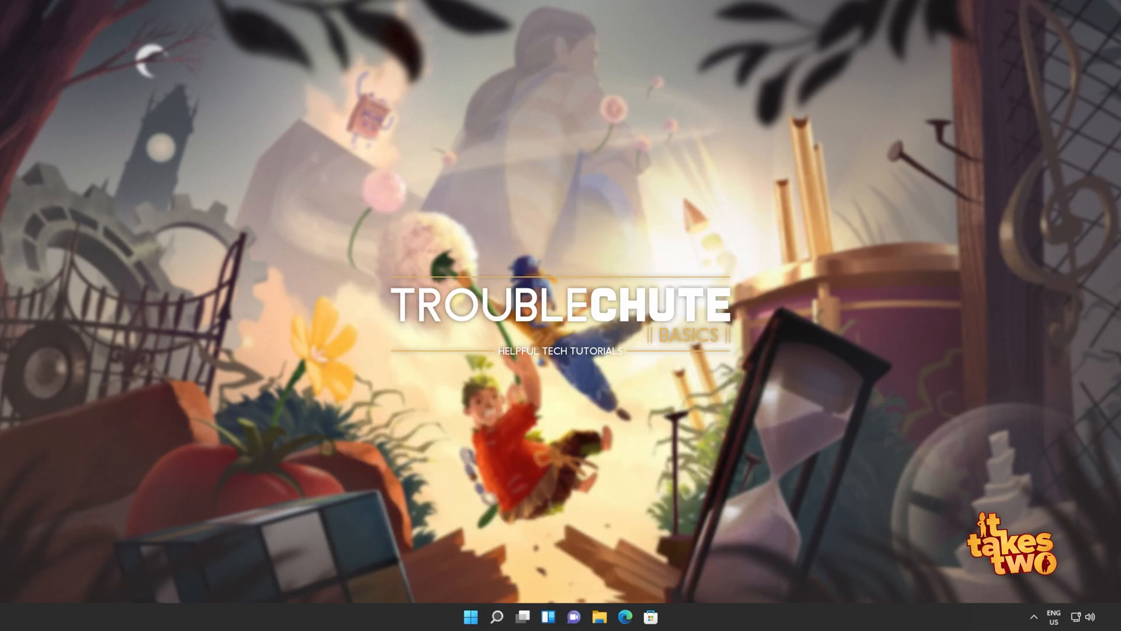
click(469, 617)
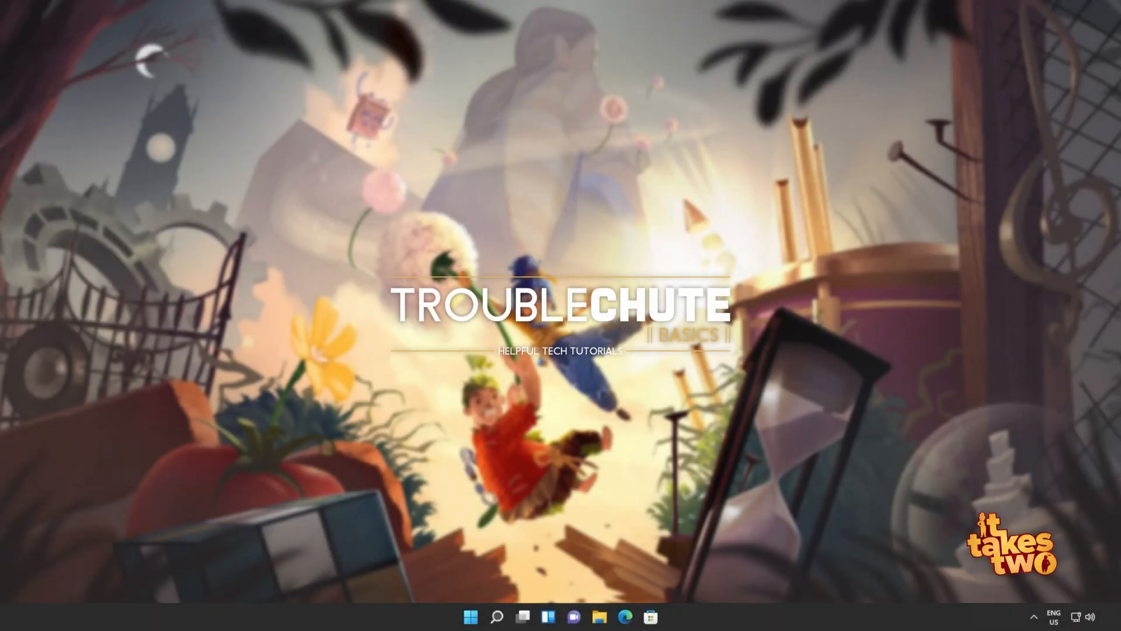
mouse_move(801, 359)
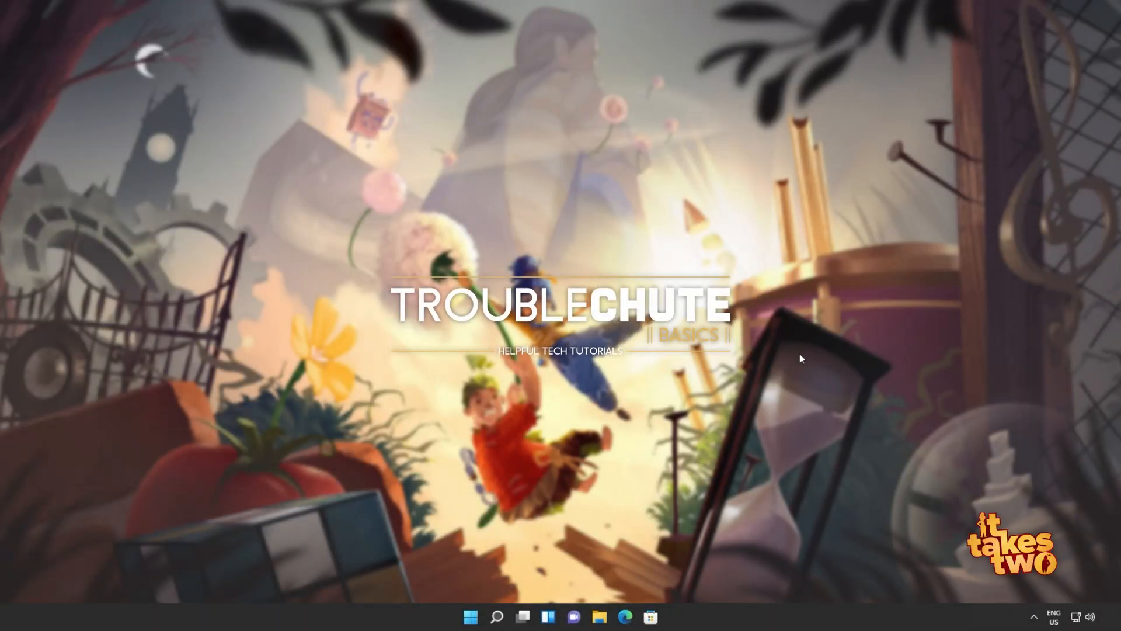
- Re-register the WindowsStore package for all users via Add-AppxPackage -Register in admin PowerShell, then close it
text(powershell)
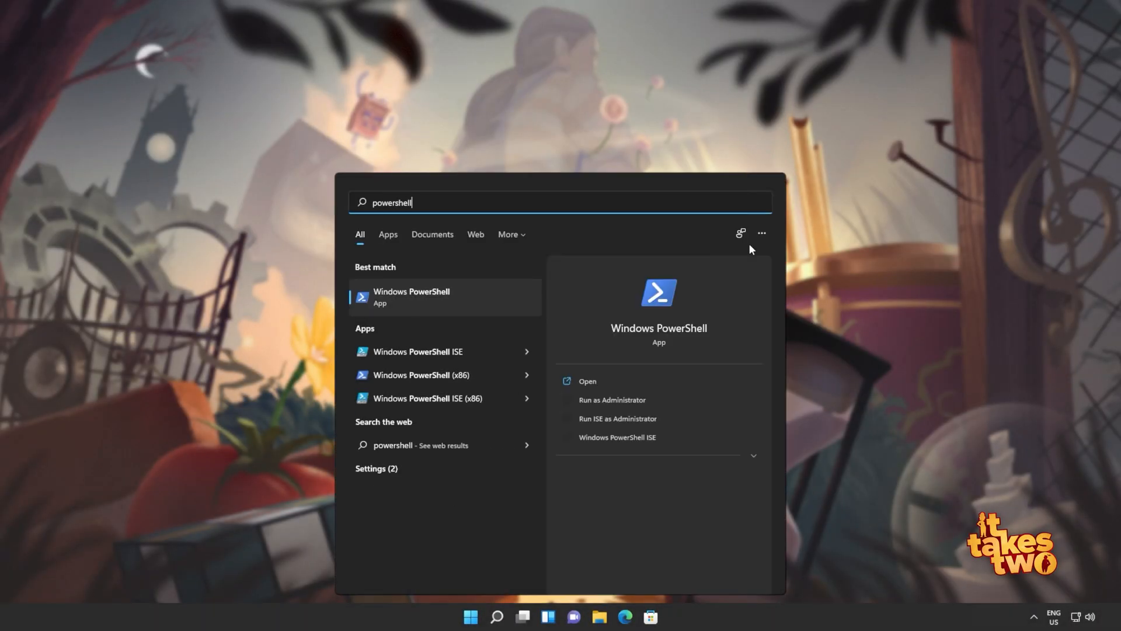
mouse_move(611, 400)
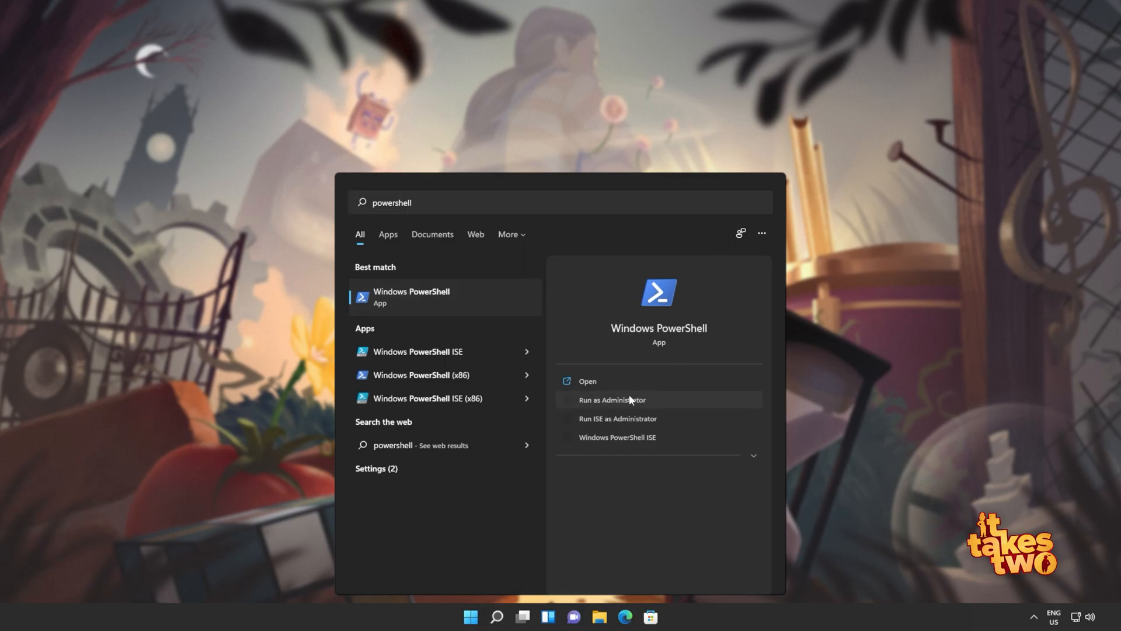
click(612, 399)
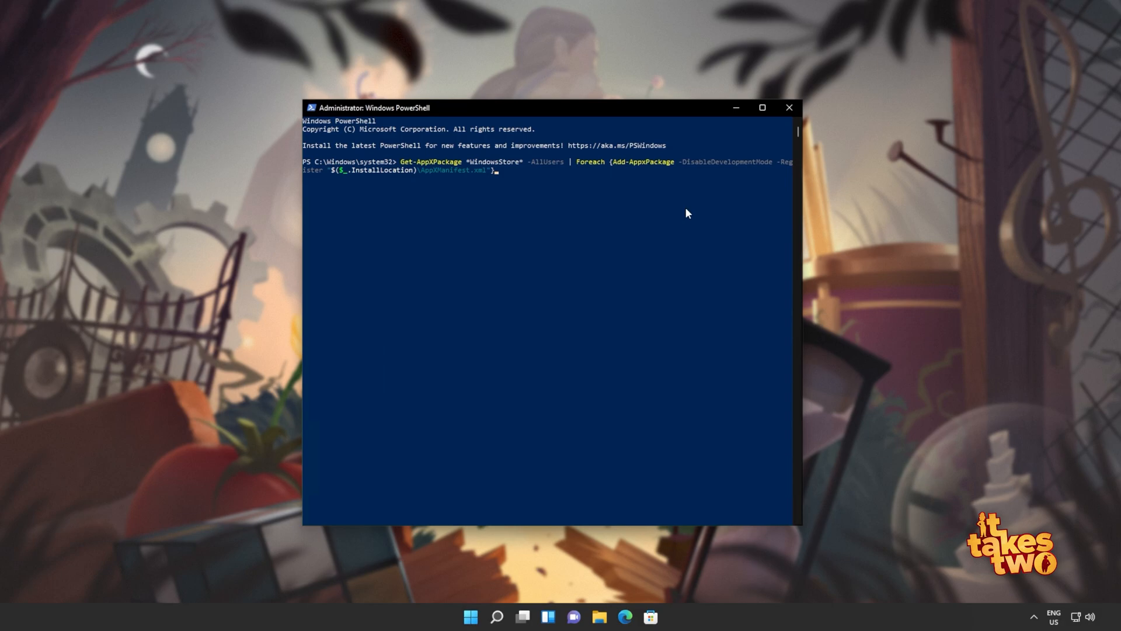
mouse_move(545, 167)
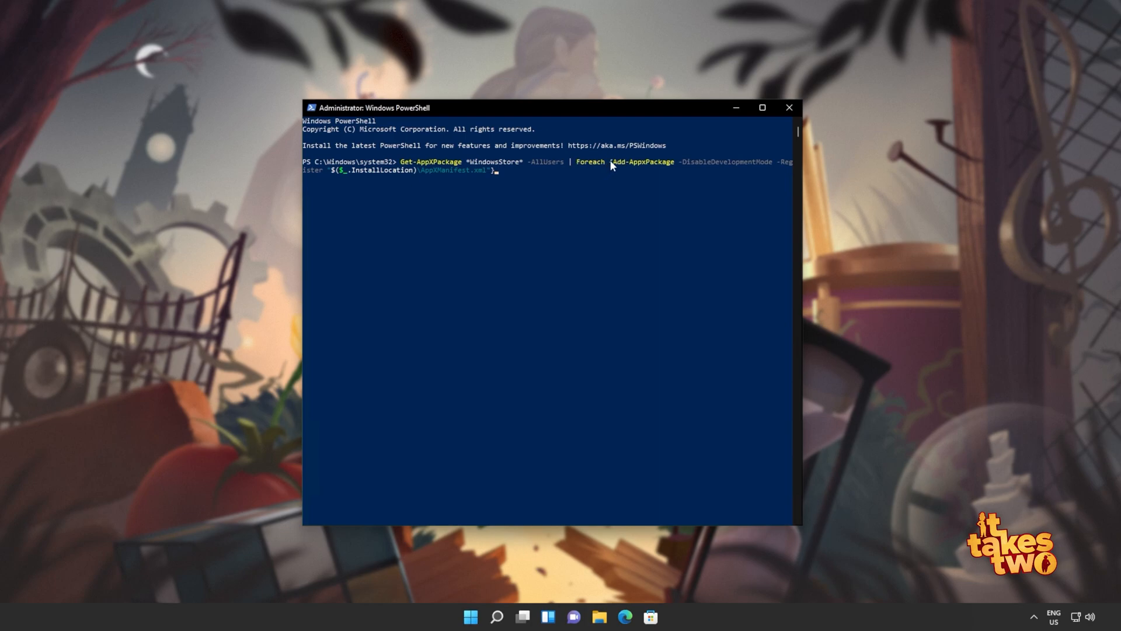
mouse_move(665, 167)
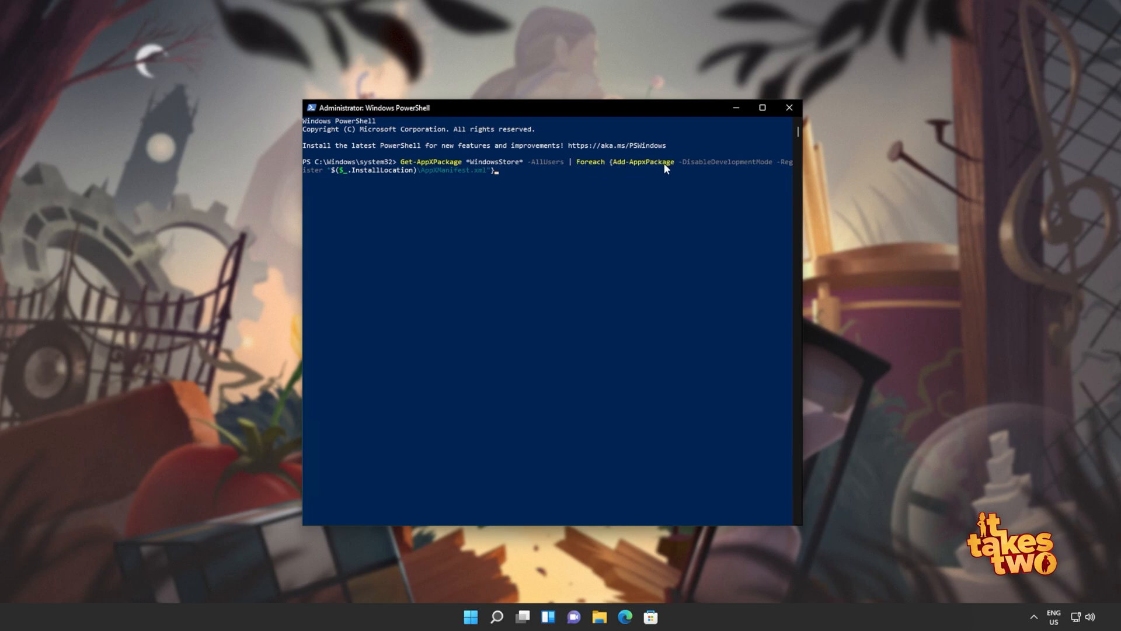
mouse_move(697, 187)
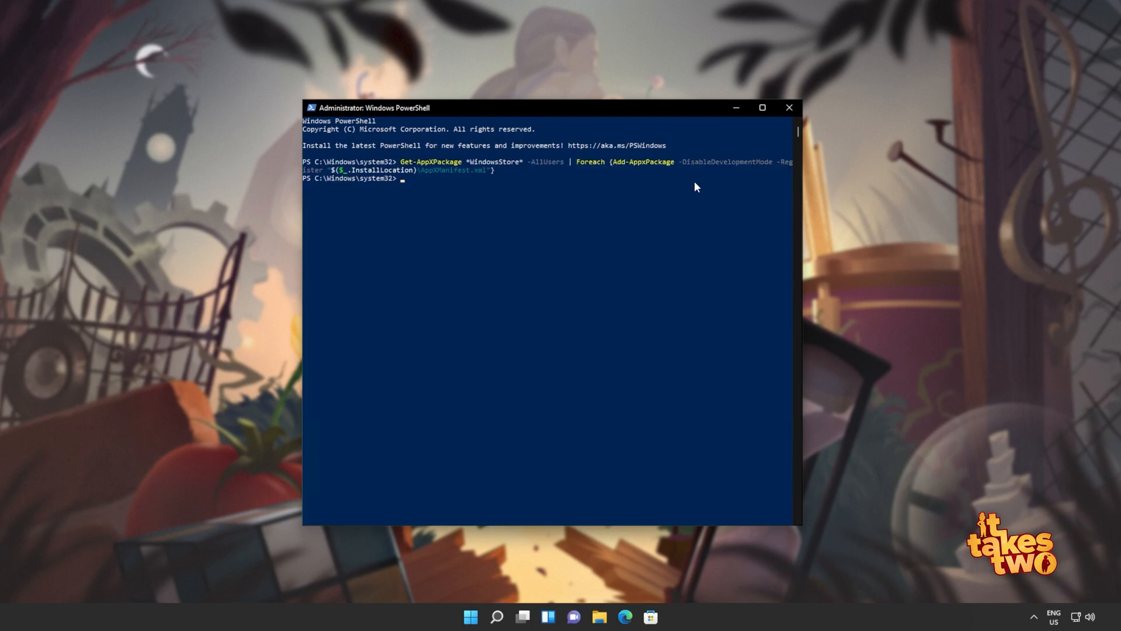
mouse_move(785, 119)
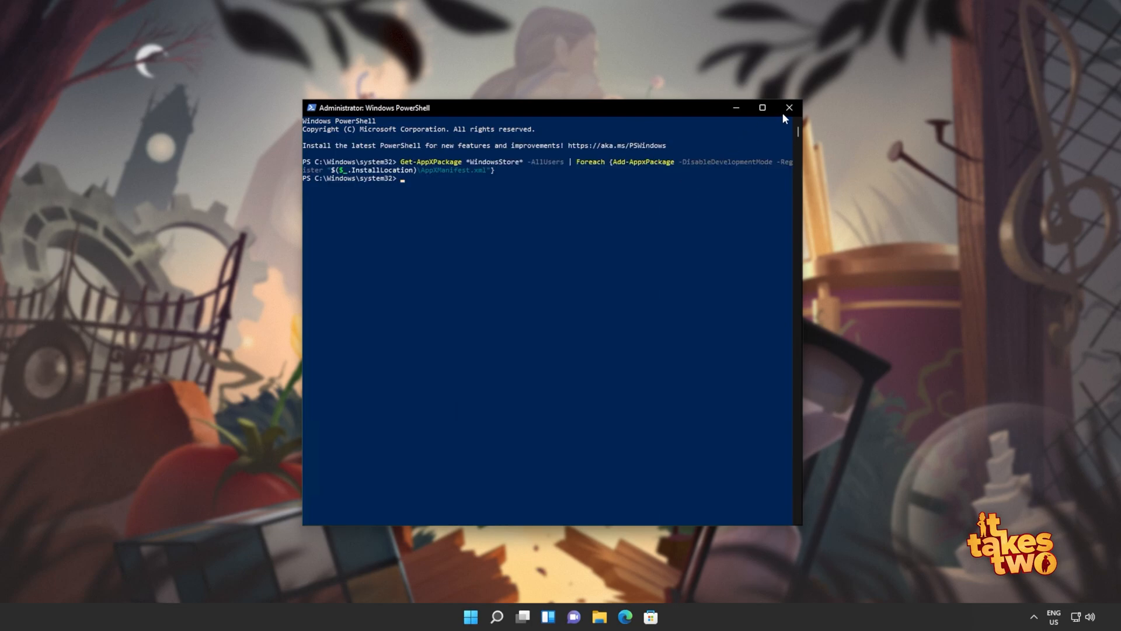
click(790, 108)
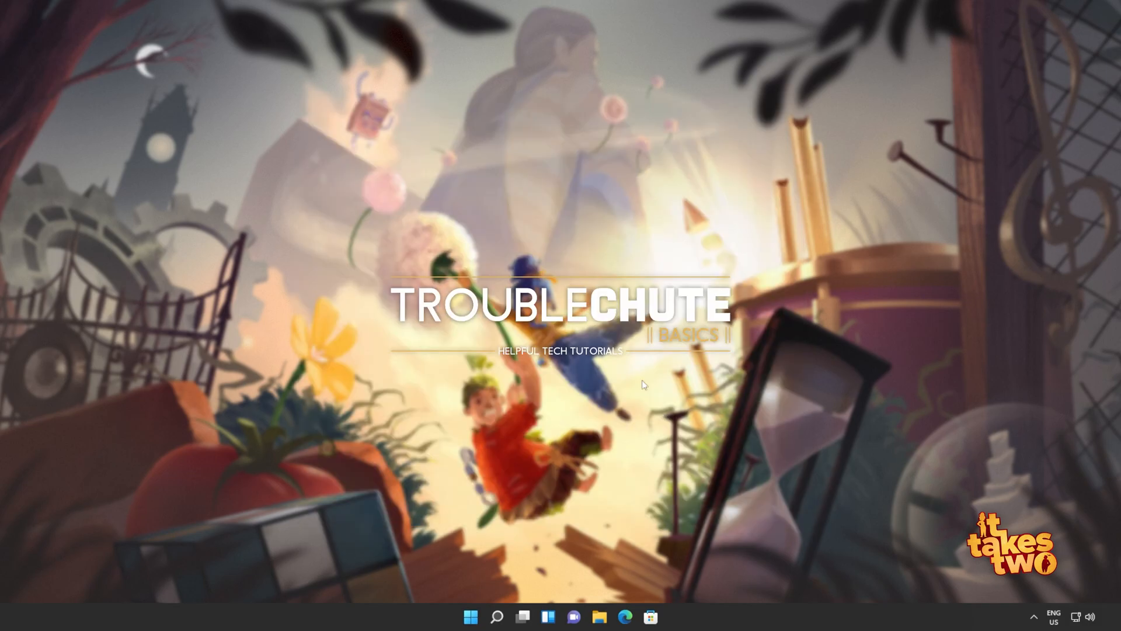
- Launch the reinstalled Microsoft Store, close it, and launch it again to its Home page
text(store)
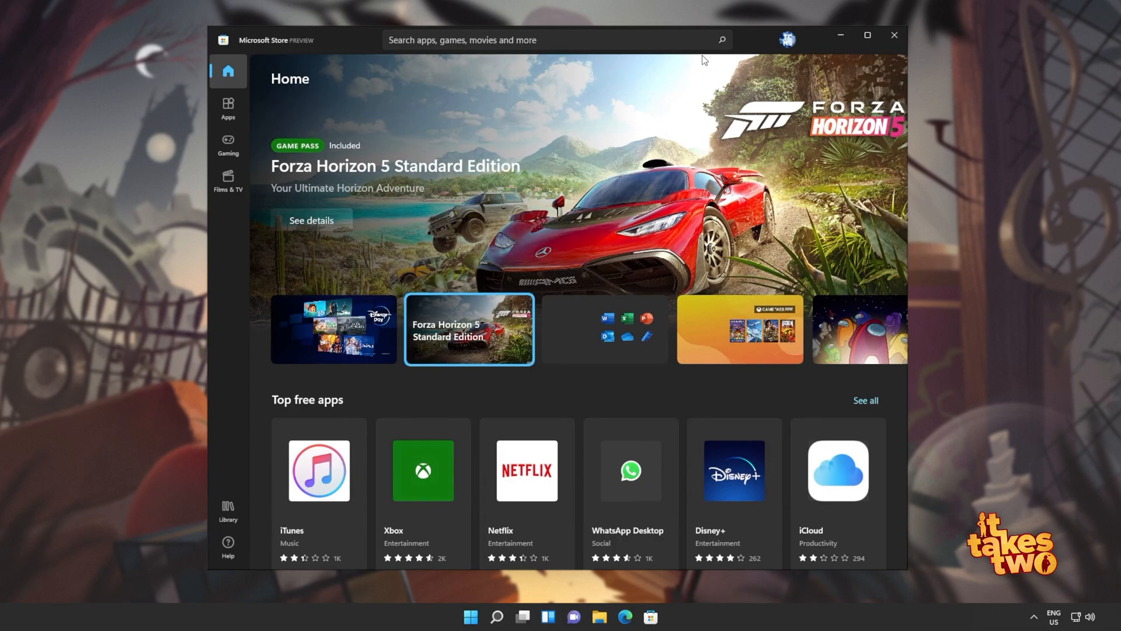
click(893, 35)
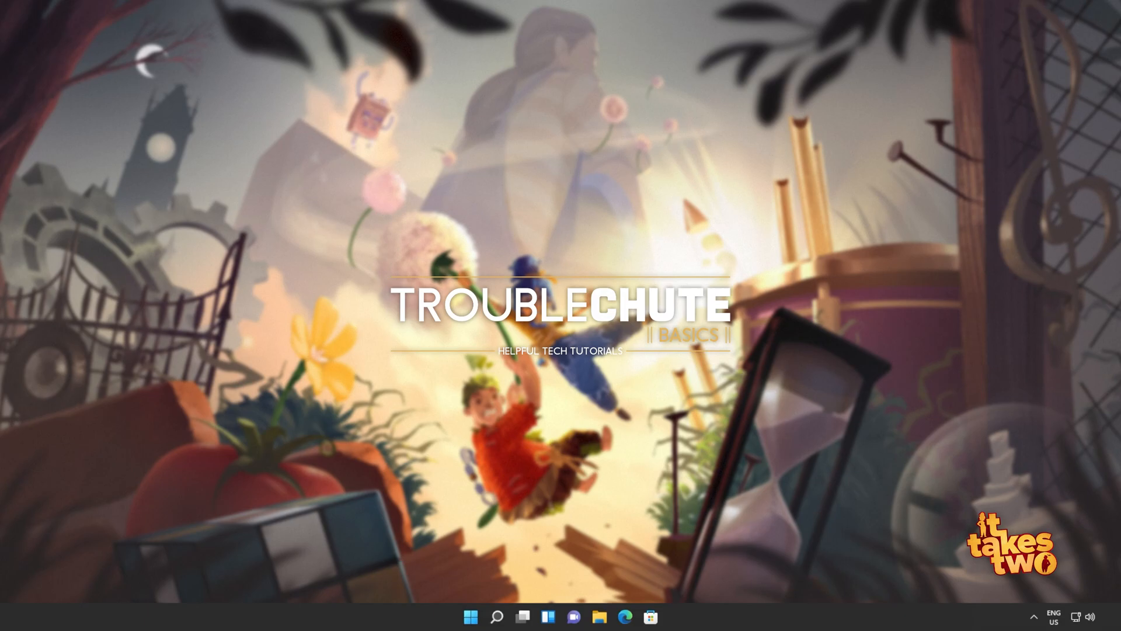
click(651, 617)
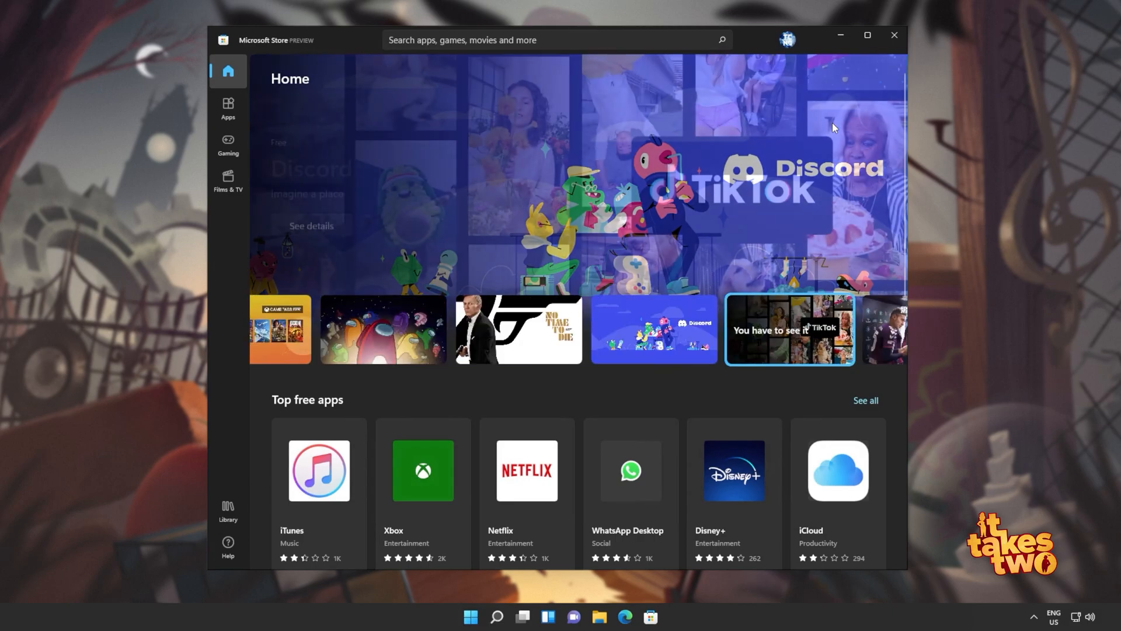
- Sign out of the Store account and bring up the Start menu's pinned apps
click(787, 39)
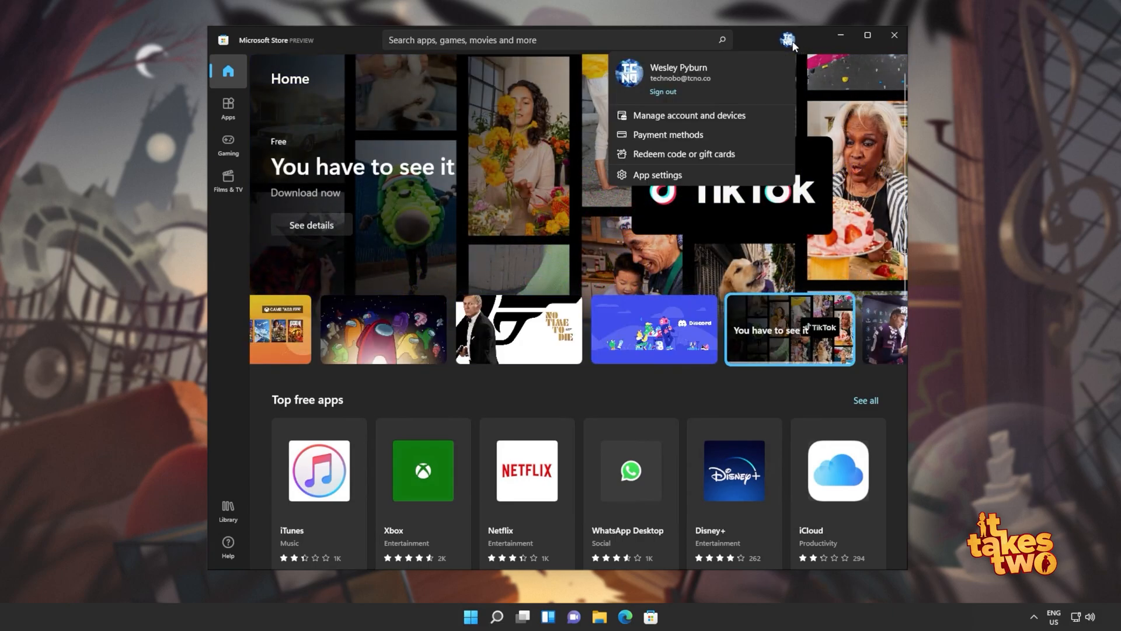
click(662, 91)
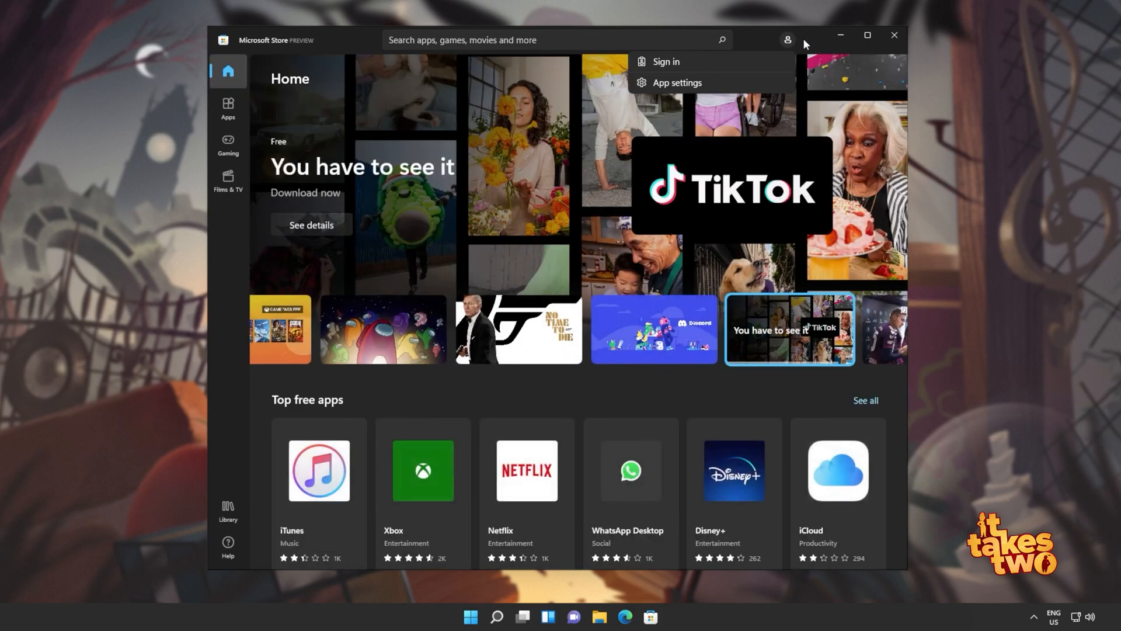
click(470, 617)
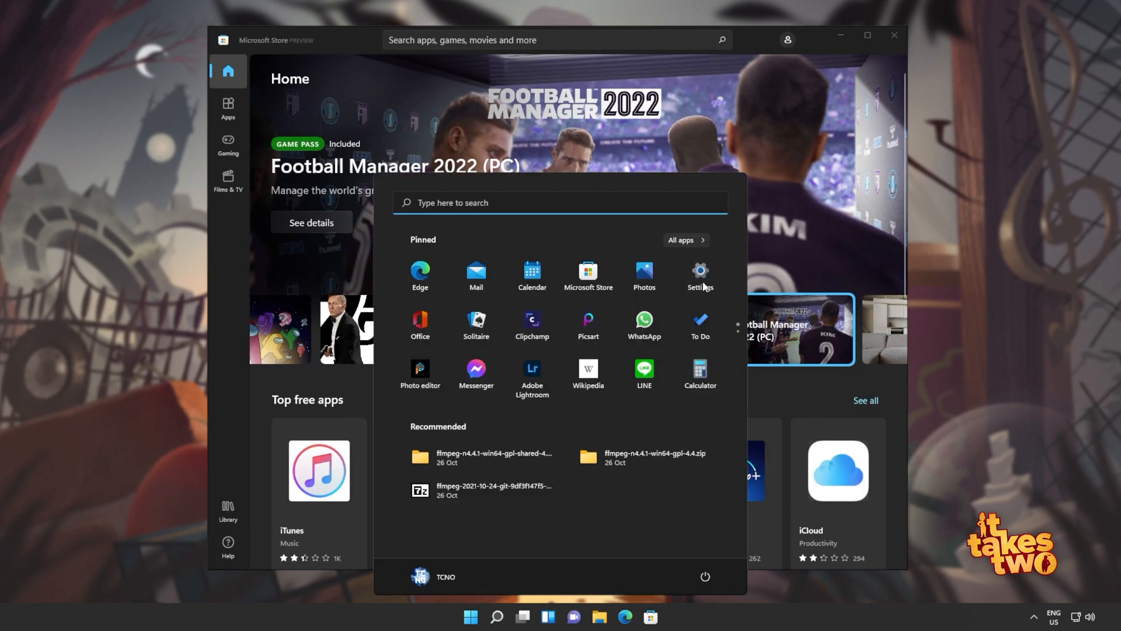
- Sync the clock via Settings > Time & language > Date & time > Sync now, then return to the Store
click(699, 276)
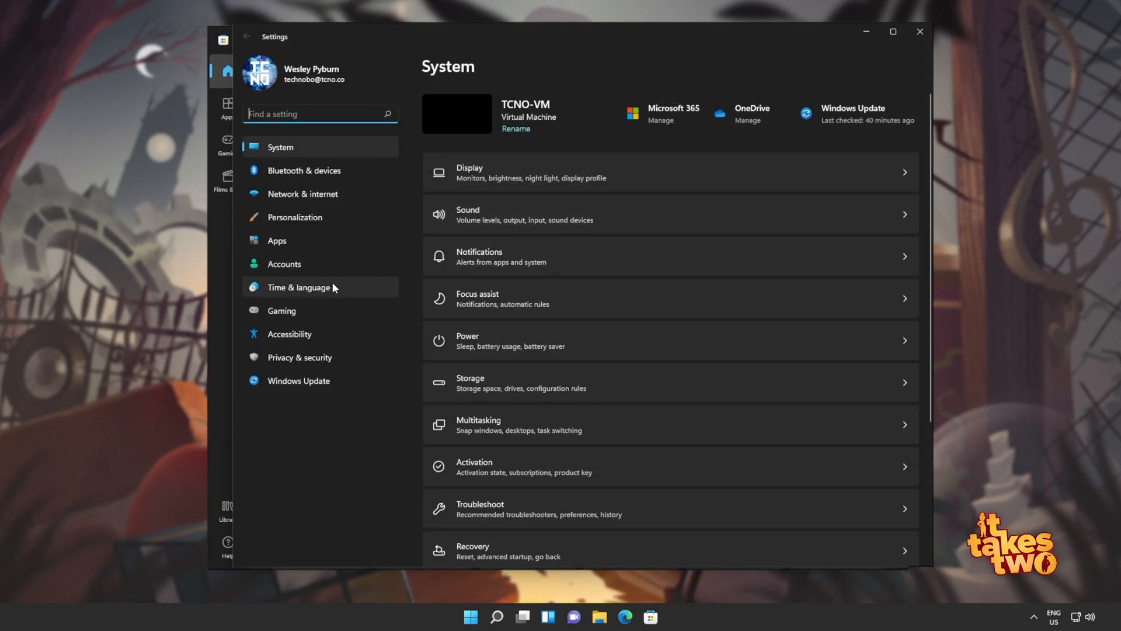
click(295, 288)
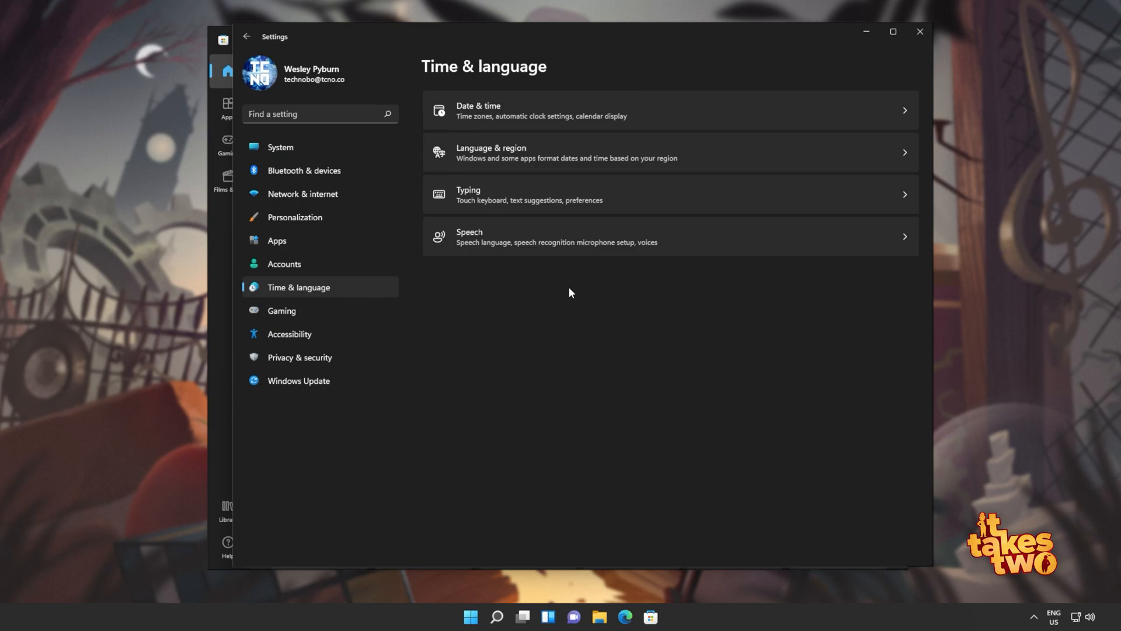
mouse_move(534, 102)
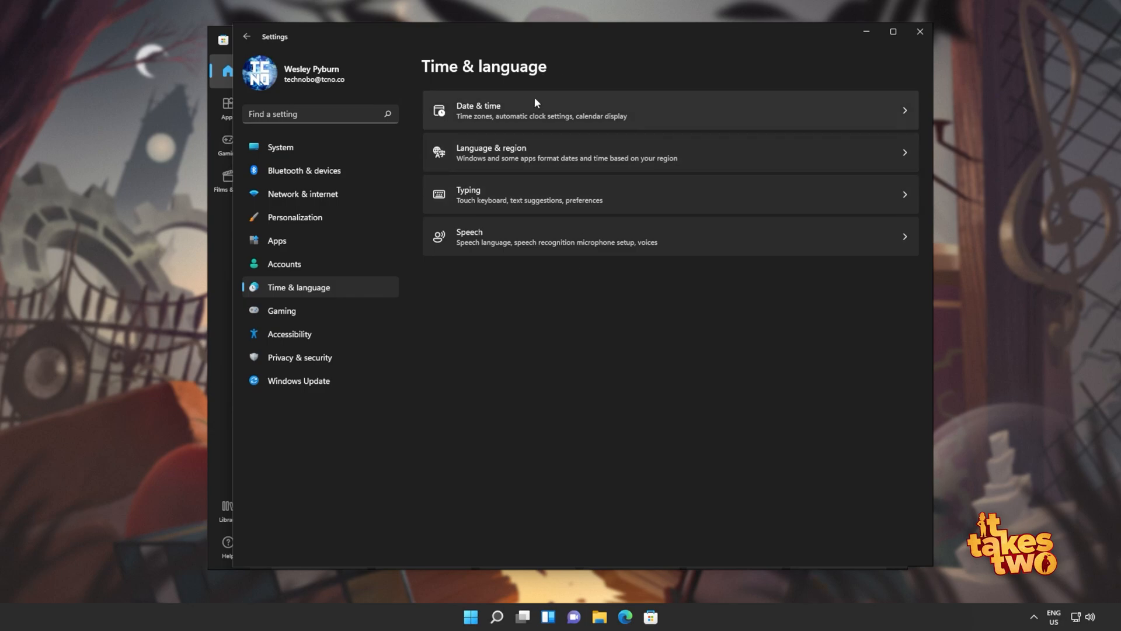
click(541, 110)
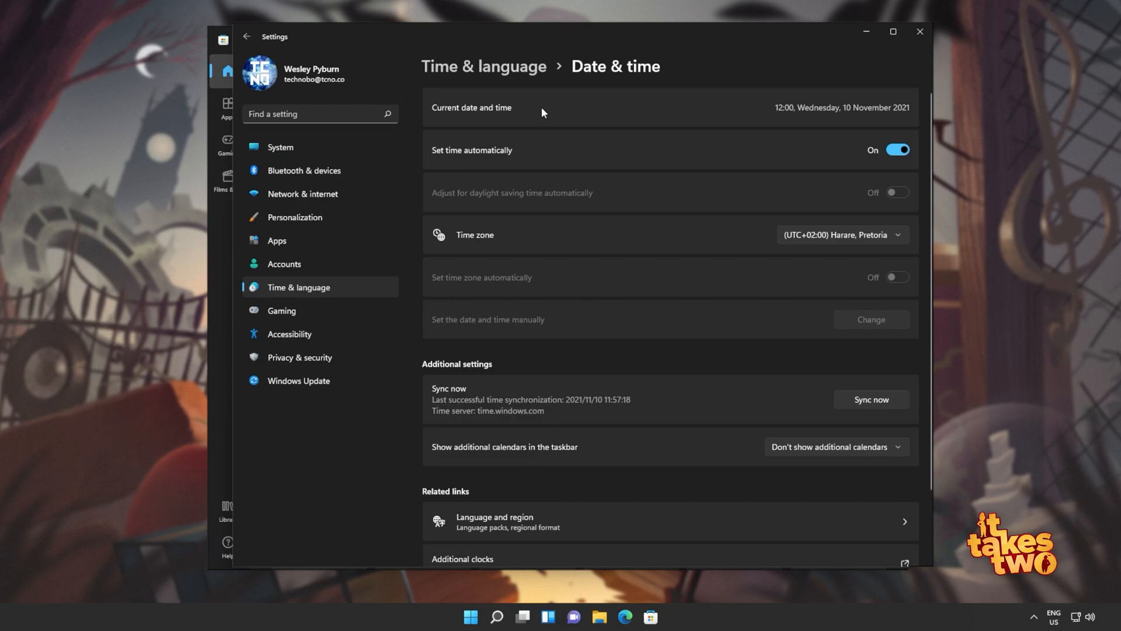
mouse_move(517, 158)
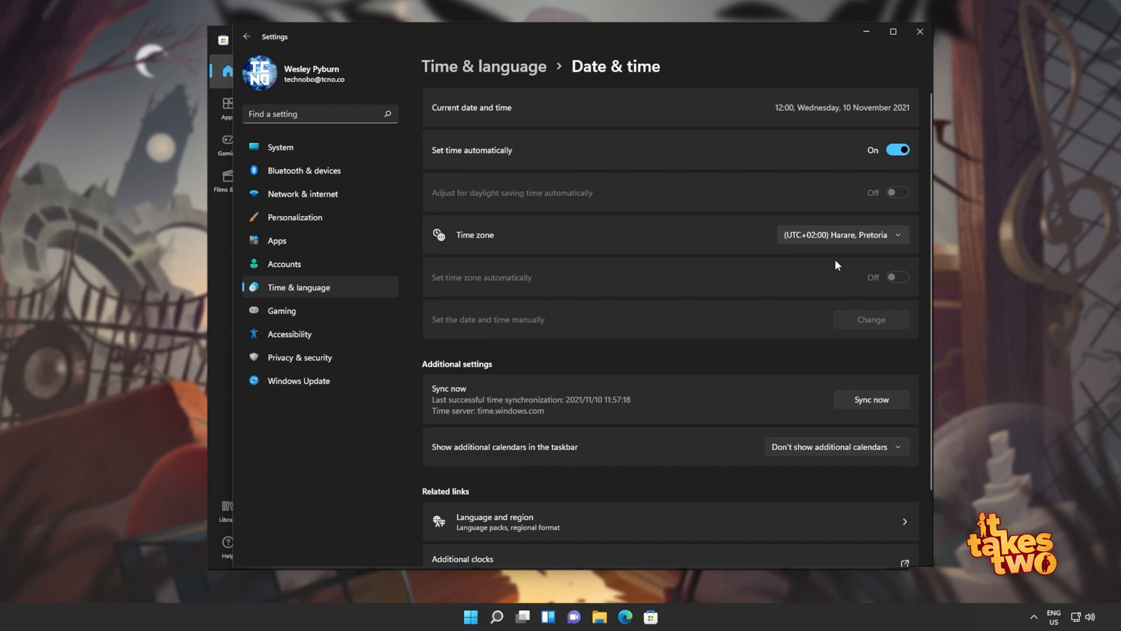
click(870, 400)
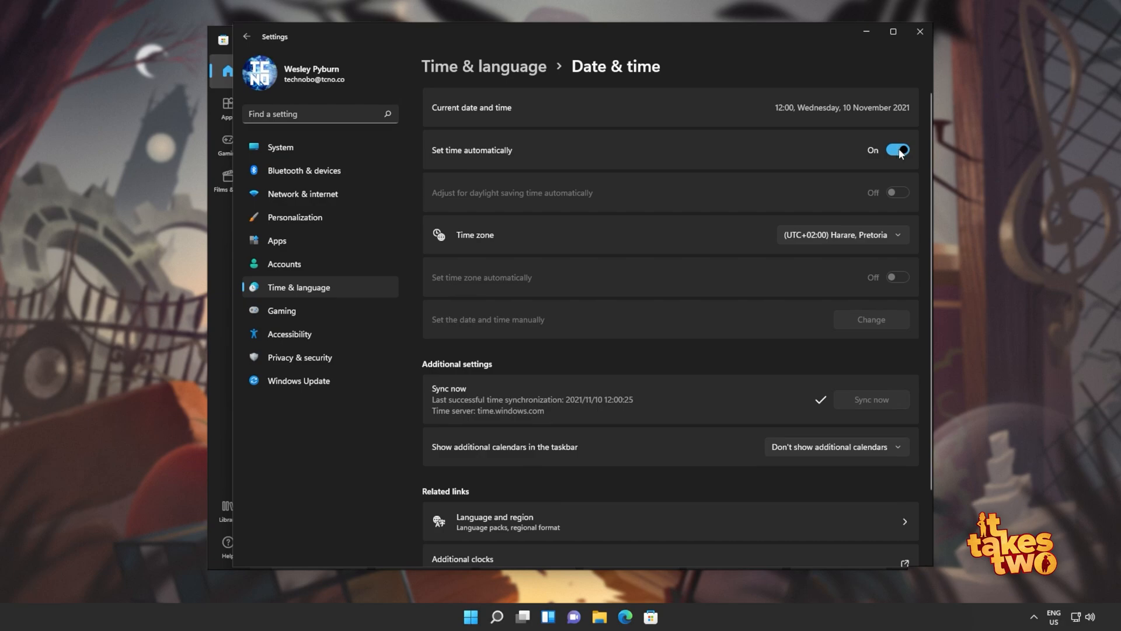
mouse_move(888, 177)
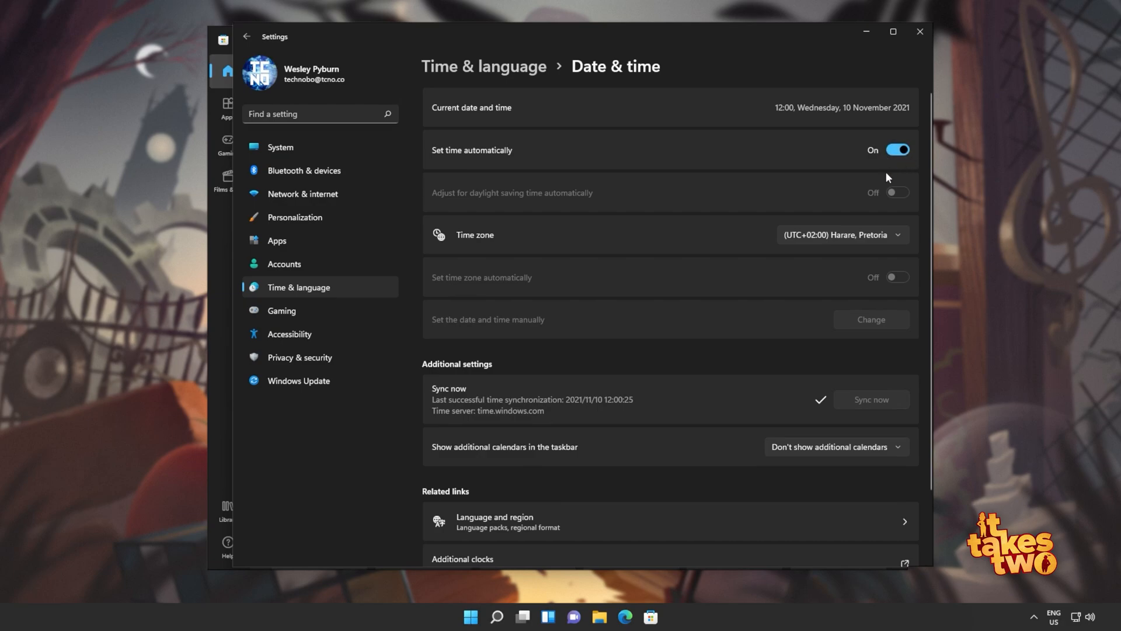
mouse_move(877, 211)
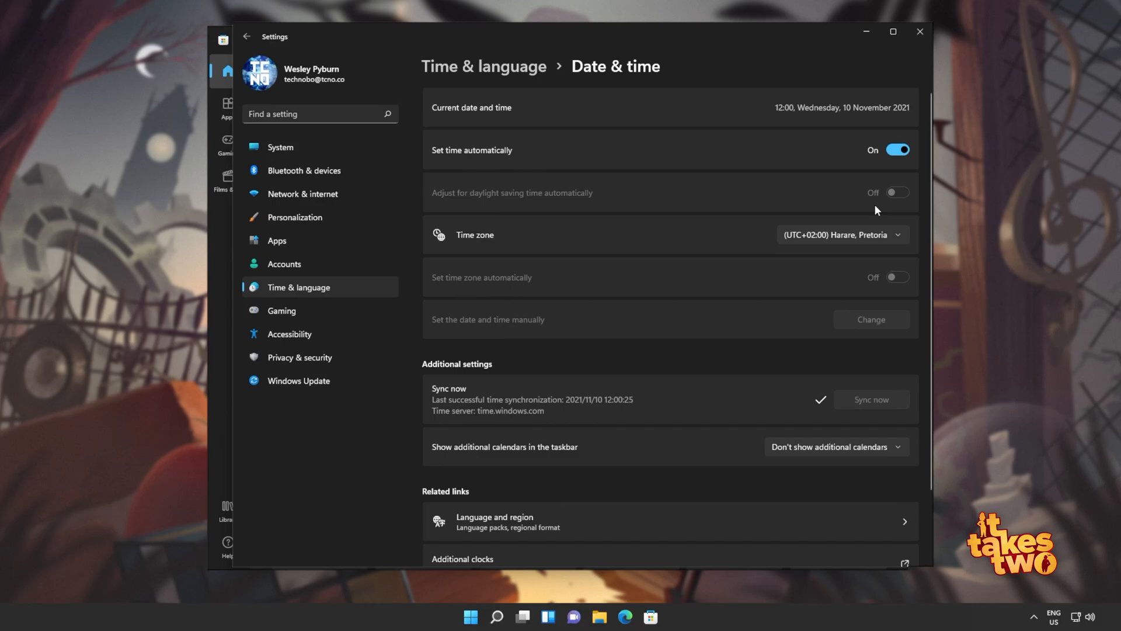
click(651, 616)
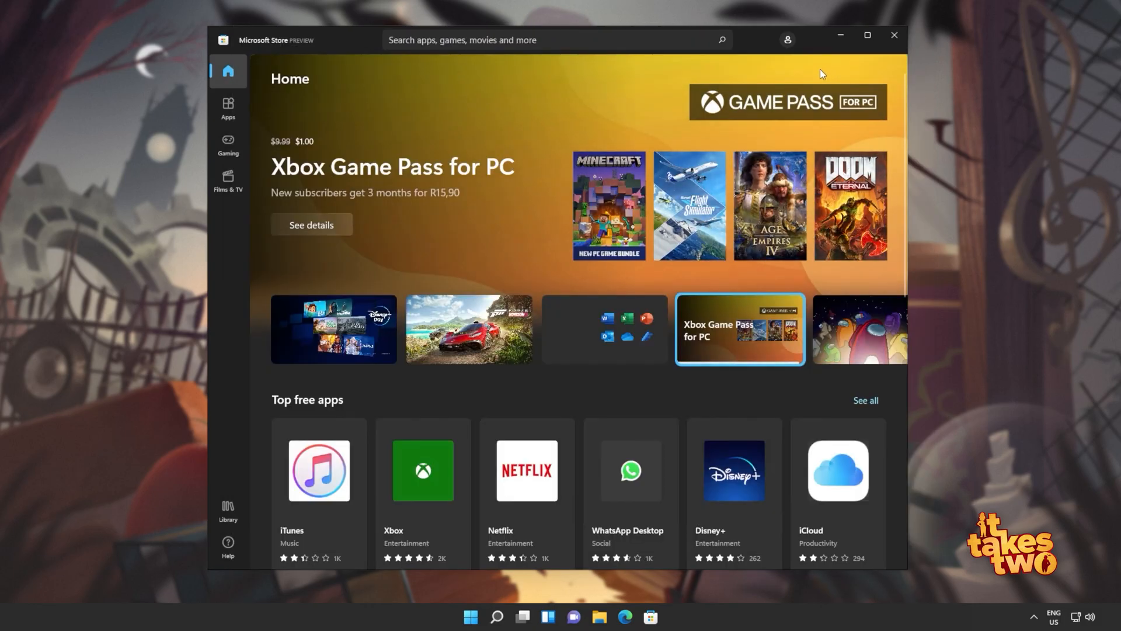
- Sign back in to the Store account from the profile icon
click(787, 40)
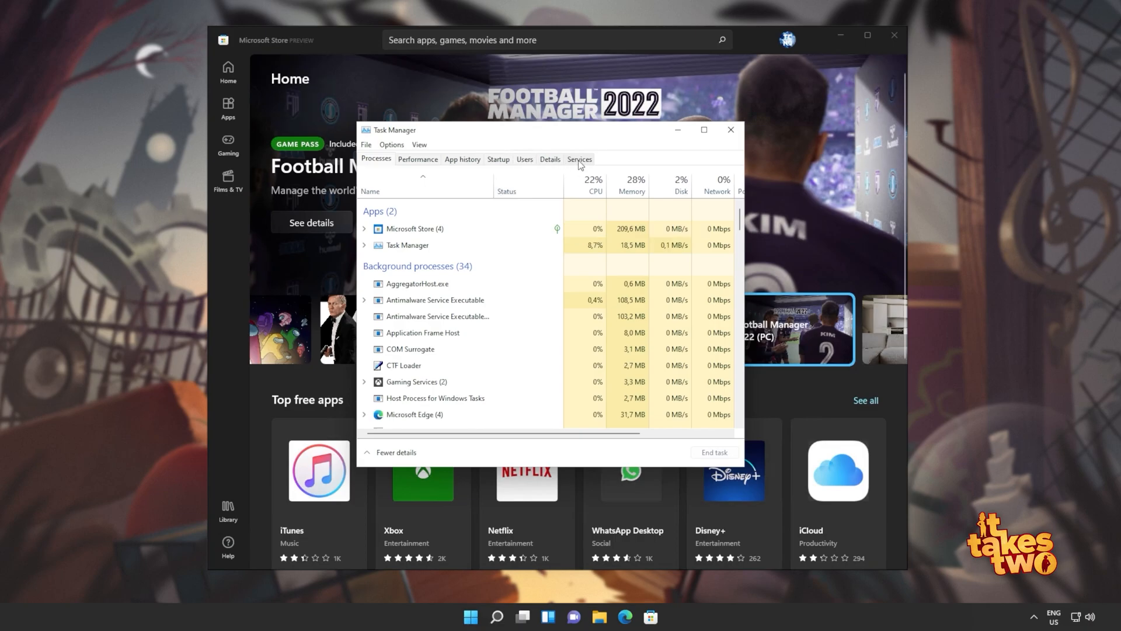
- Reach the full Services console from Task Manager's Services tab
click(580, 159)
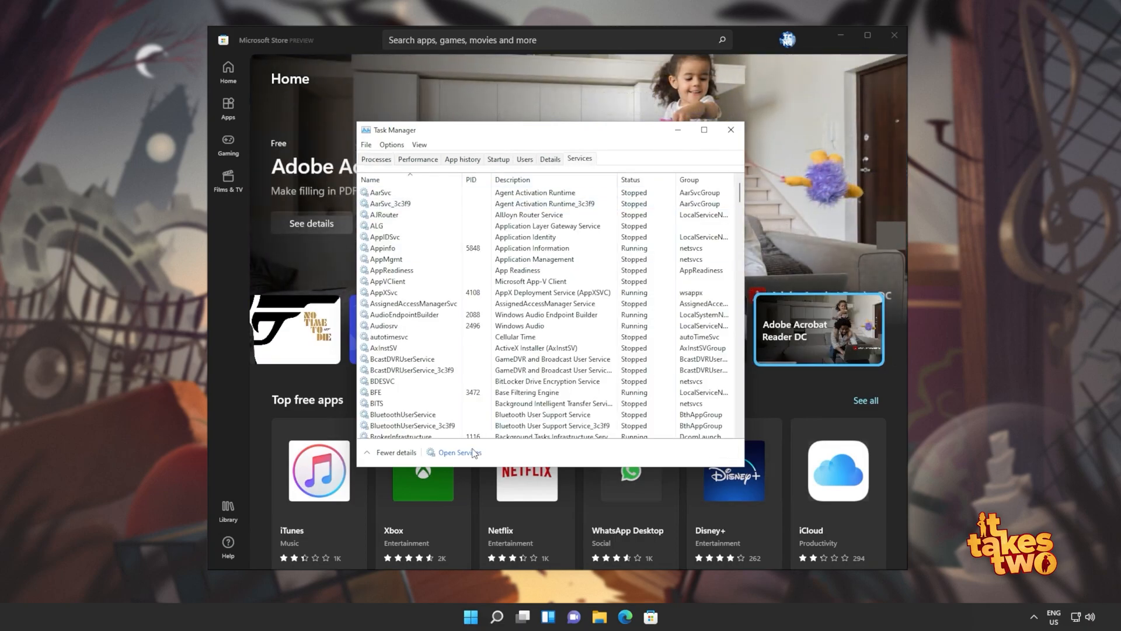
click(460, 452)
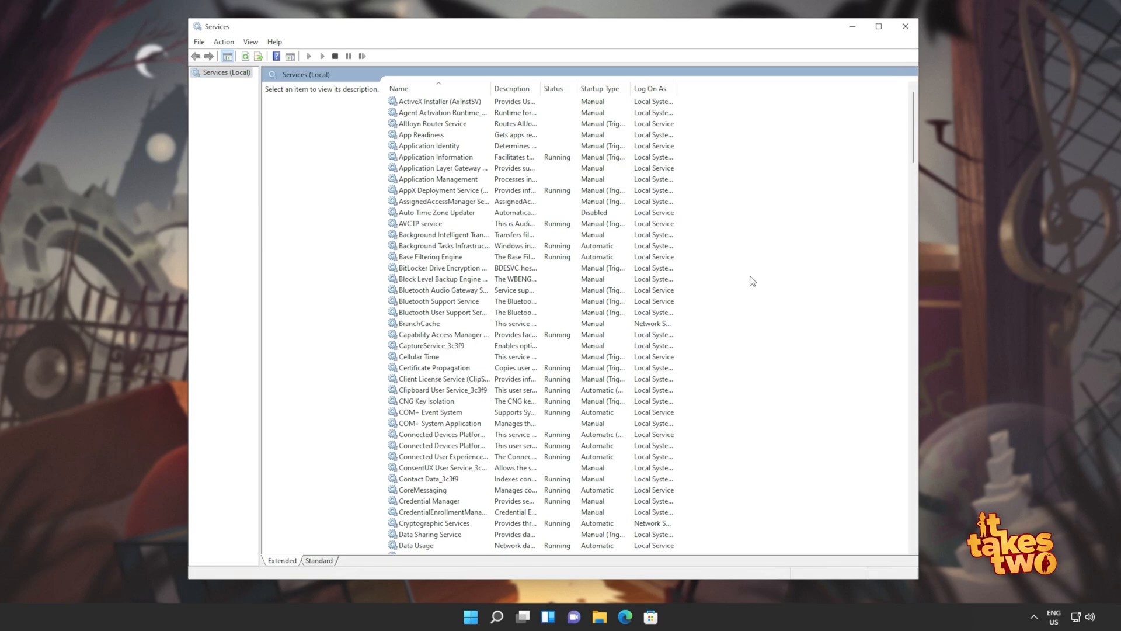
- Start and then restart the Windows Update service so it shows Running
scroll(down, 3)
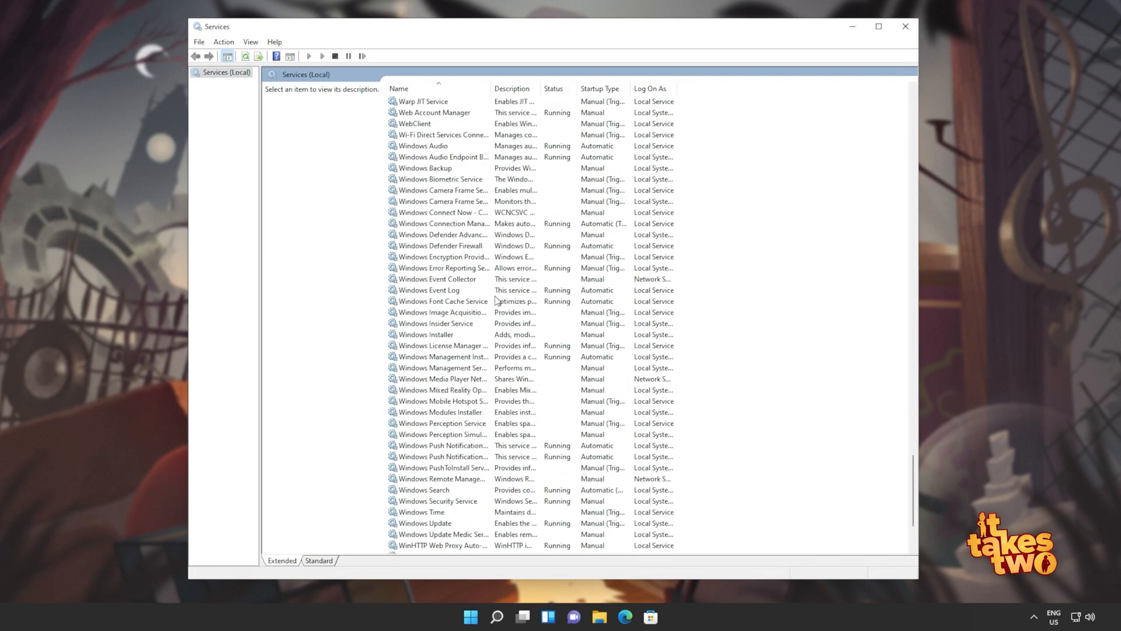
scroll(down, 3)
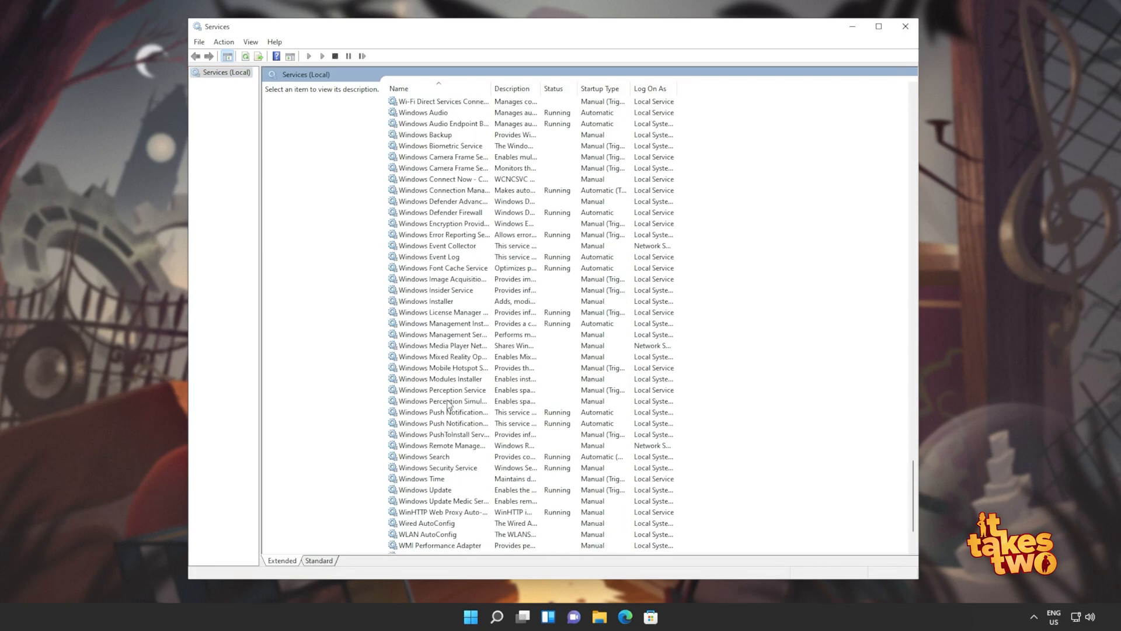
right_click(425, 489)
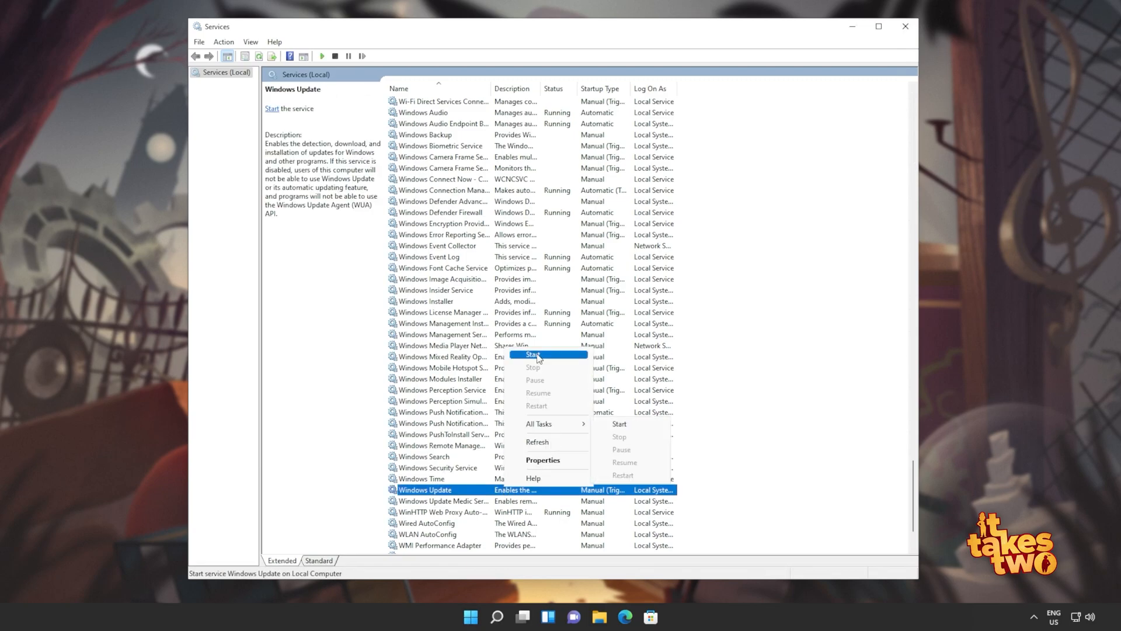
click(534, 355)
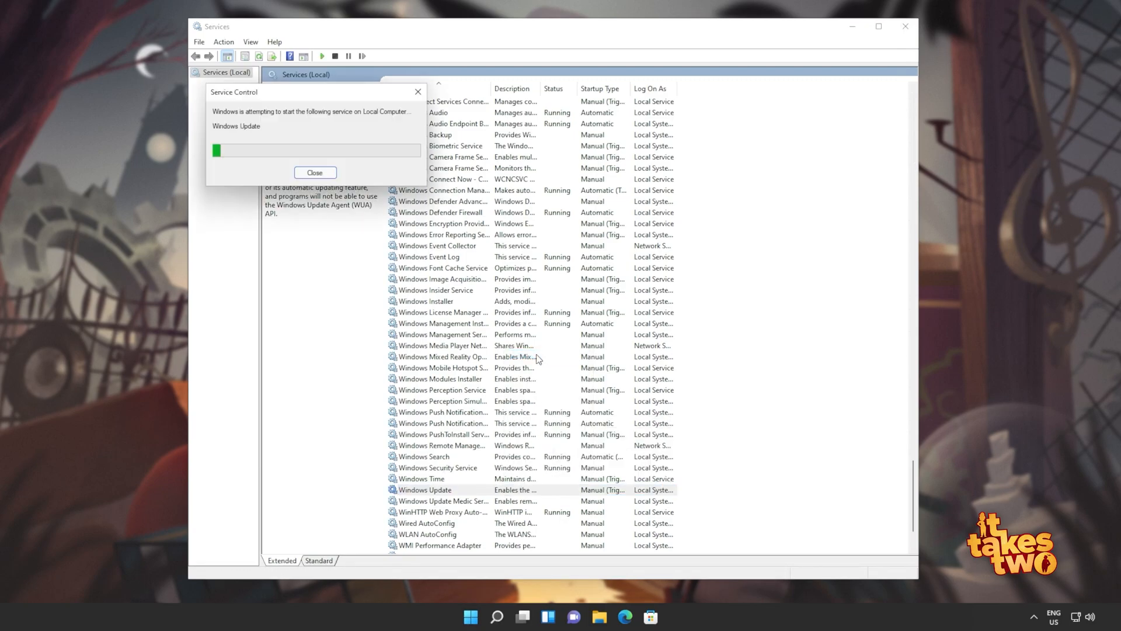
right_click(425, 489)
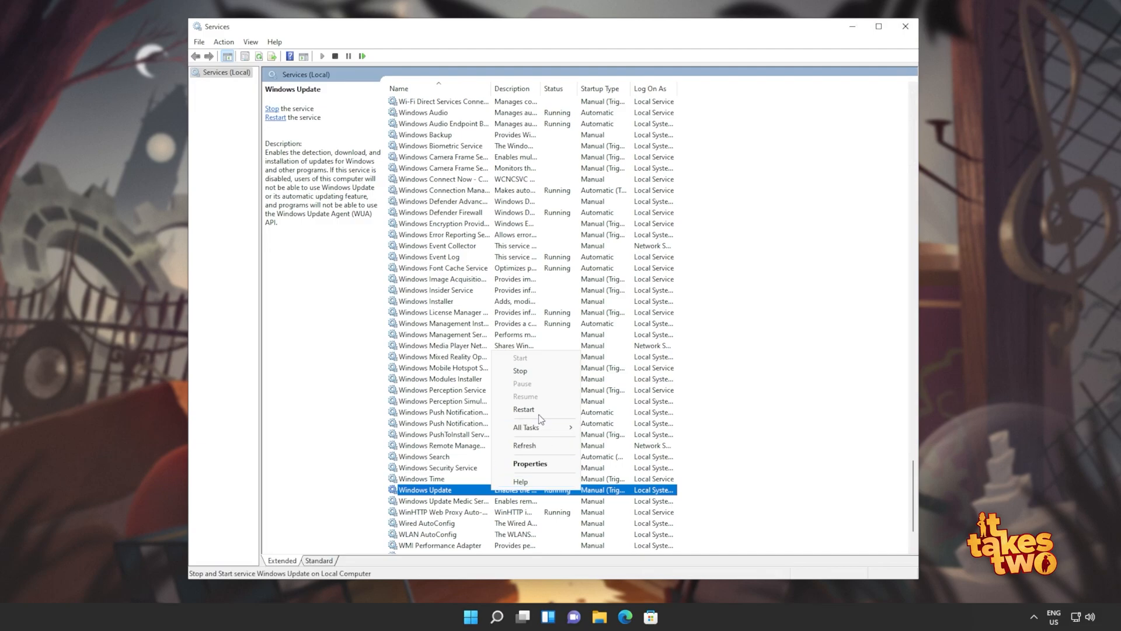
mouse_move(535, 409)
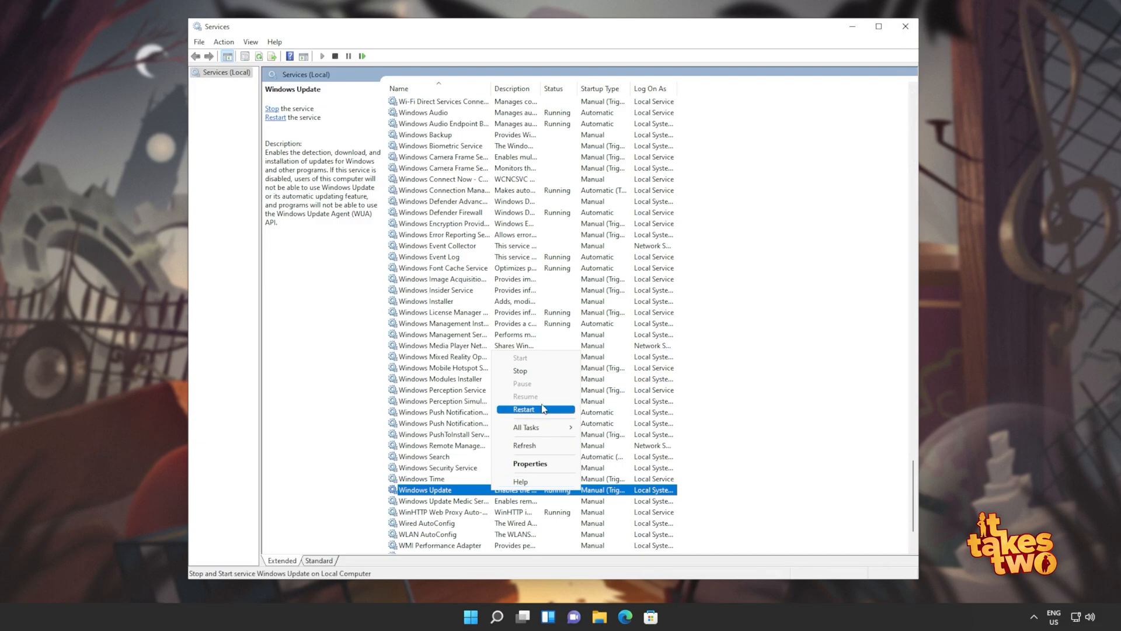
mouse_move(520, 370)
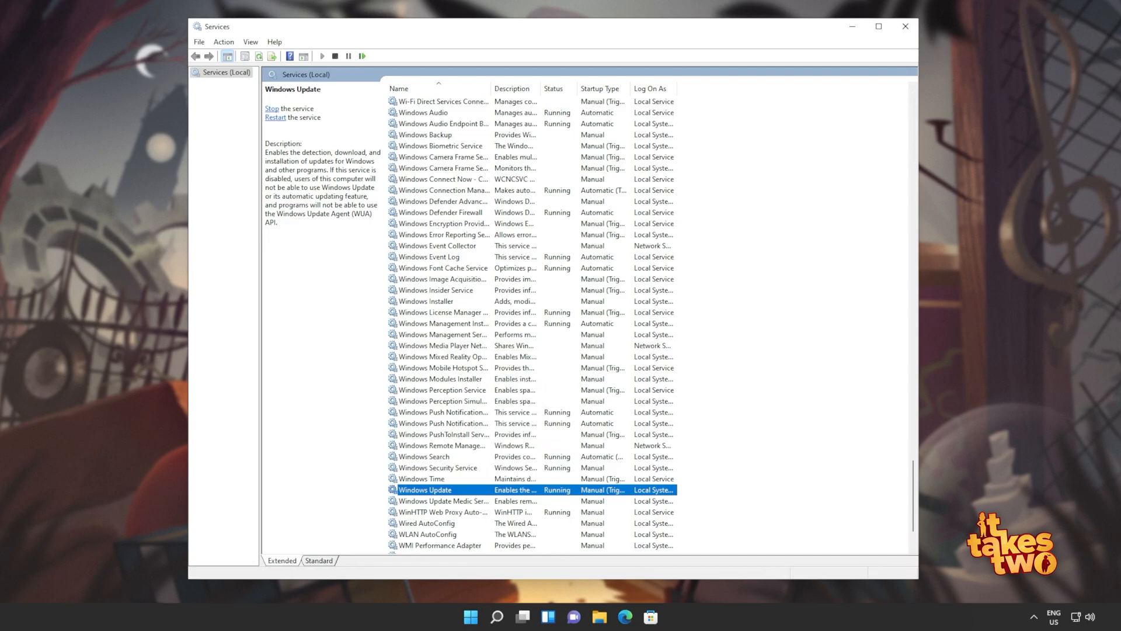
double_click(425, 489)
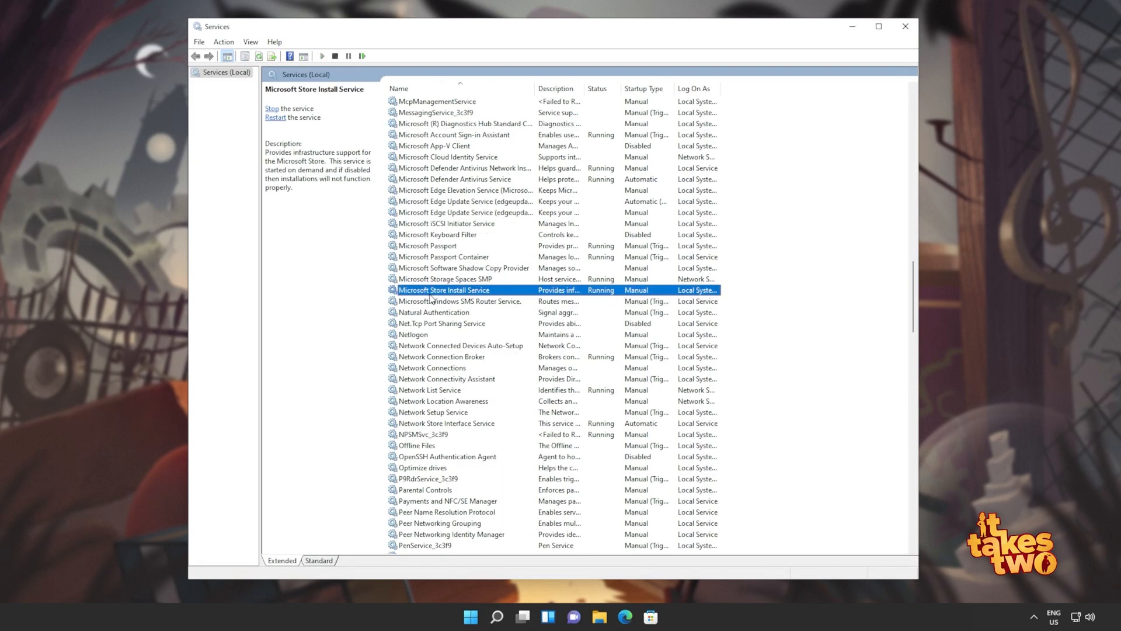
mouse_move(447, 299)
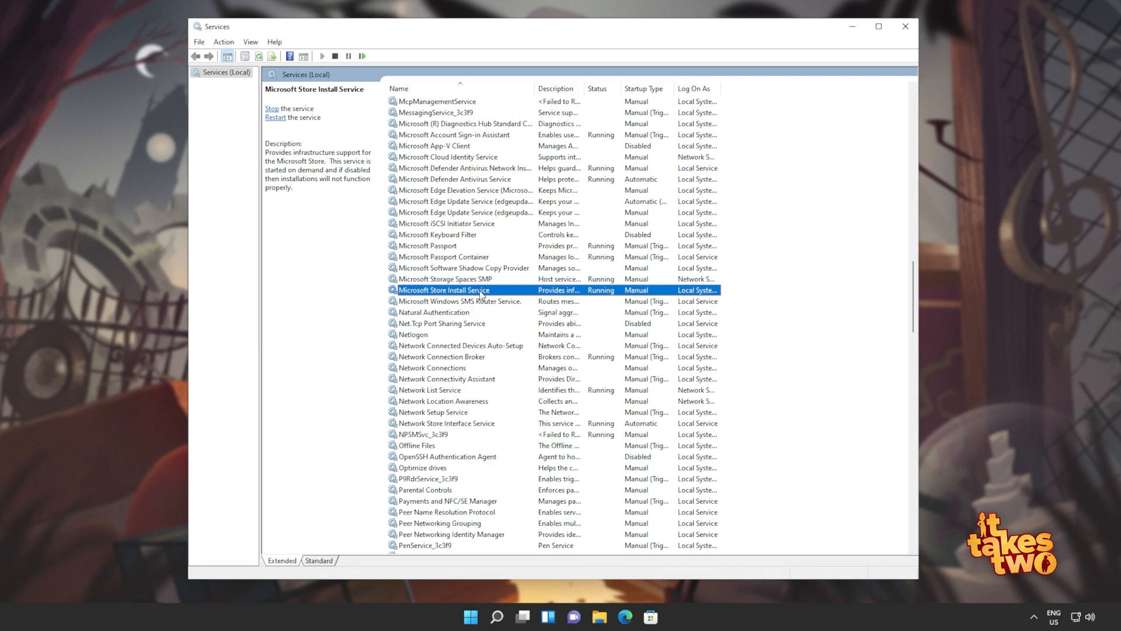
- Restart the Microsoft Store Install Service so it shows Running
right_click(444, 290)
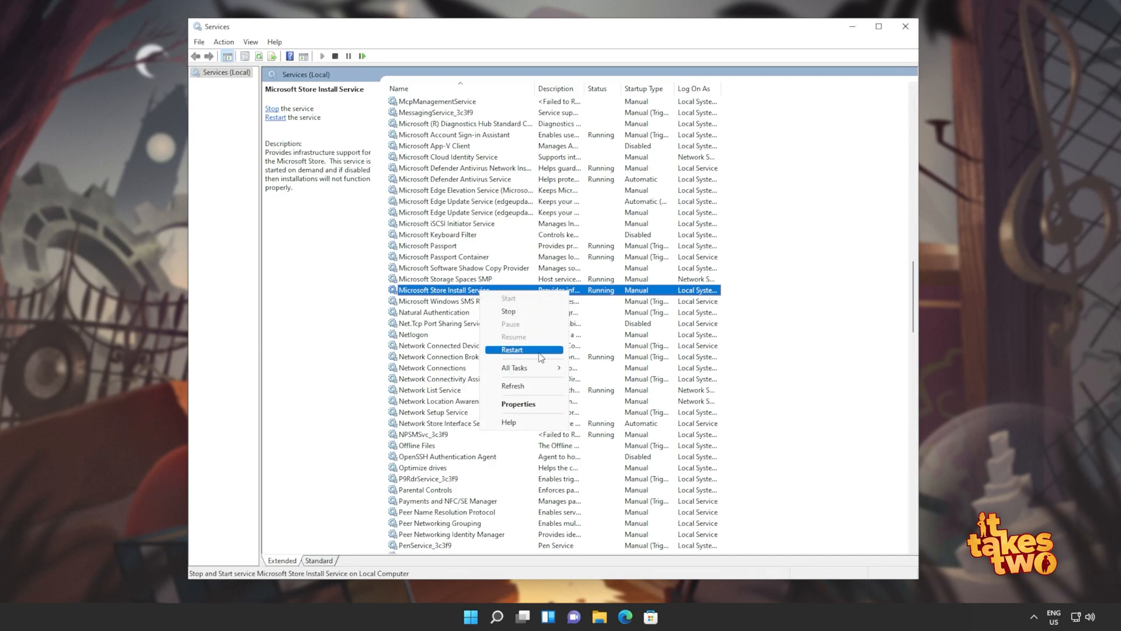
click(511, 349)
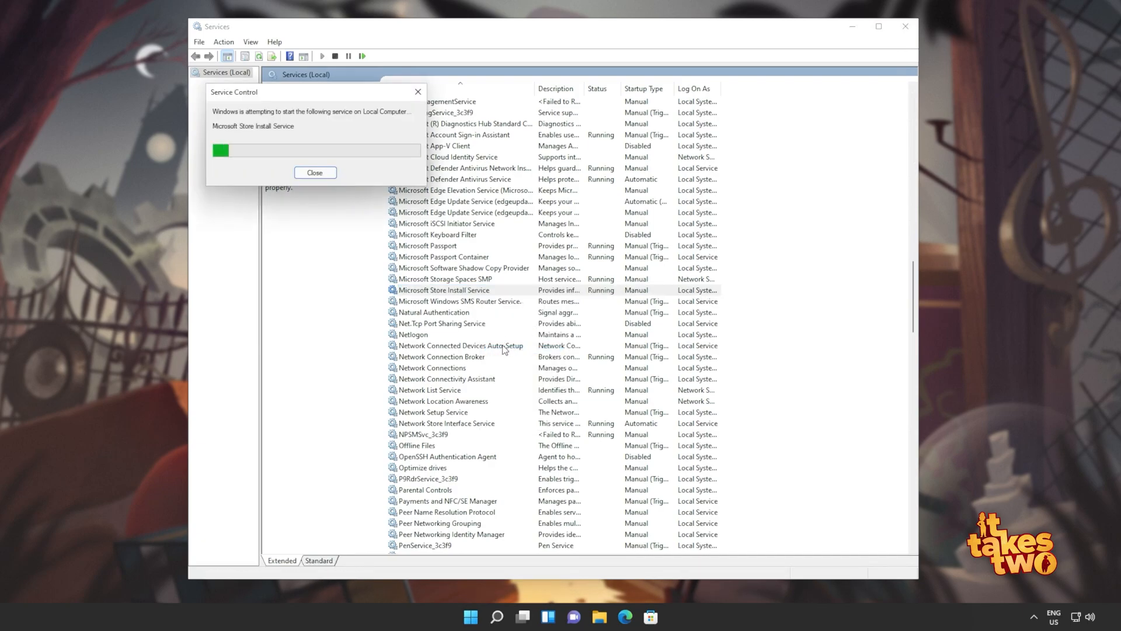
click(314, 173)
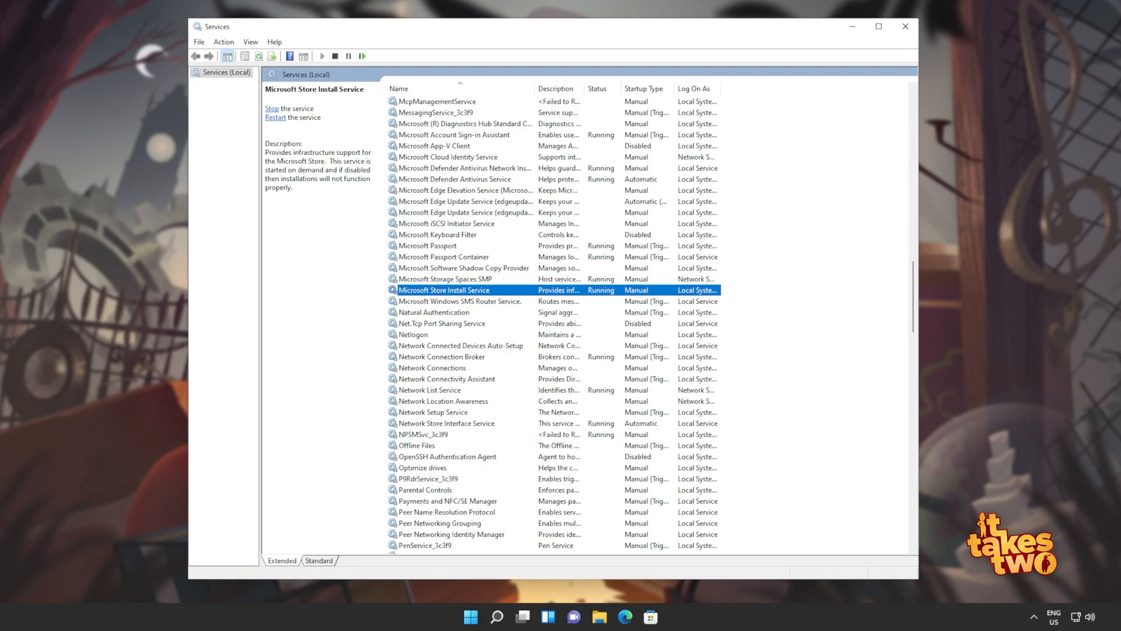
right_click(443, 289)
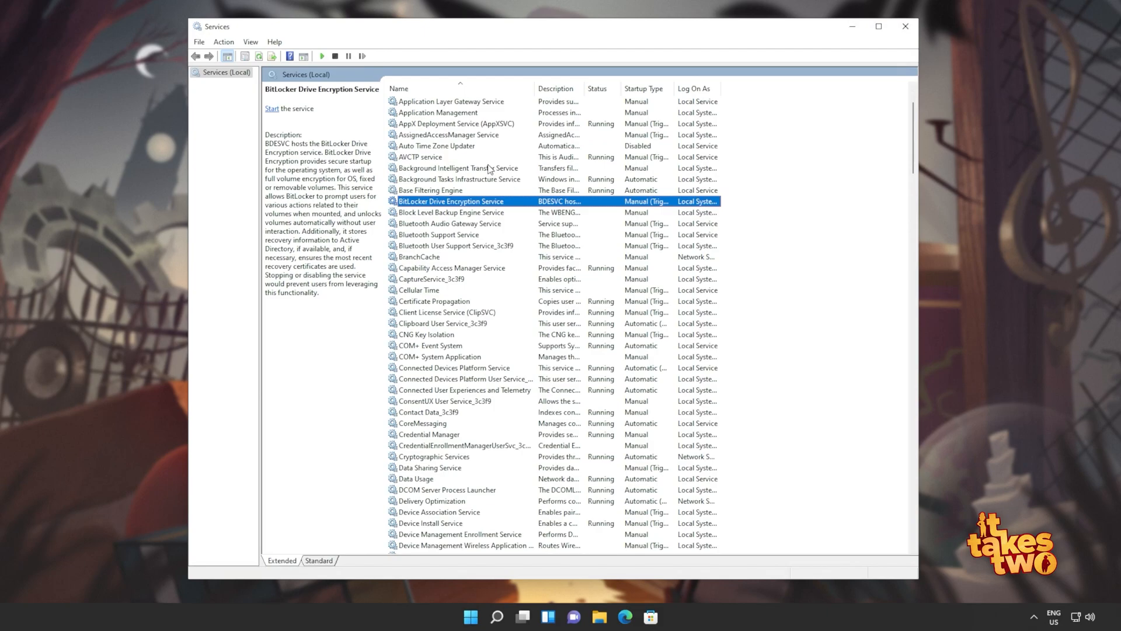
- Start Background Intelligent Transfer Service and set its startup type to Automatic
click(459, 168)
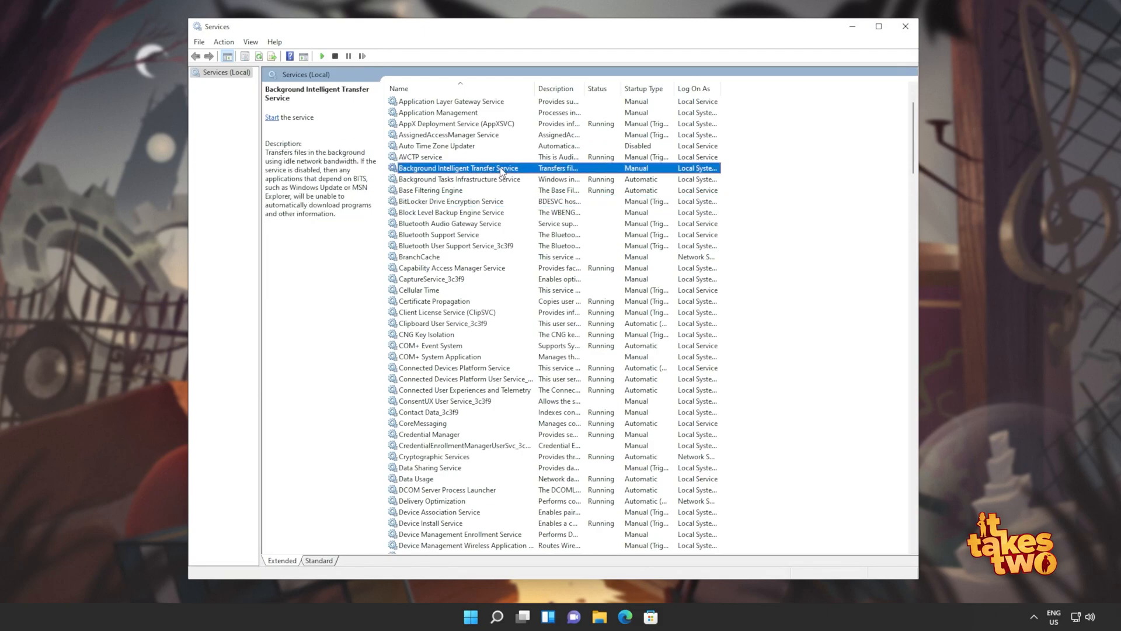
click(273, 117)
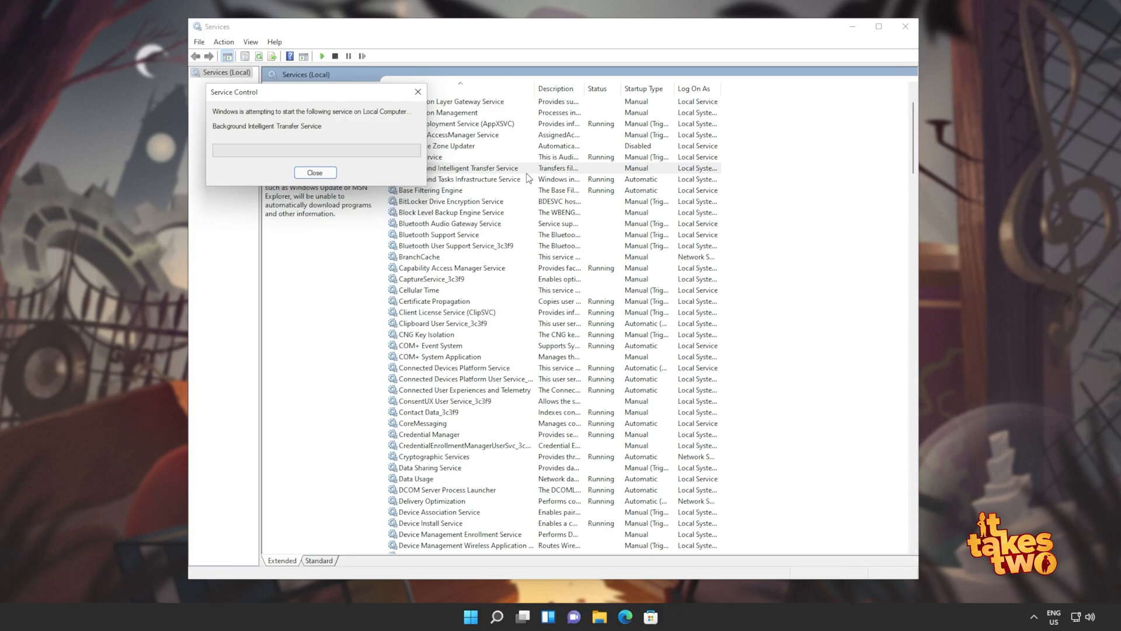
click(314, 173)
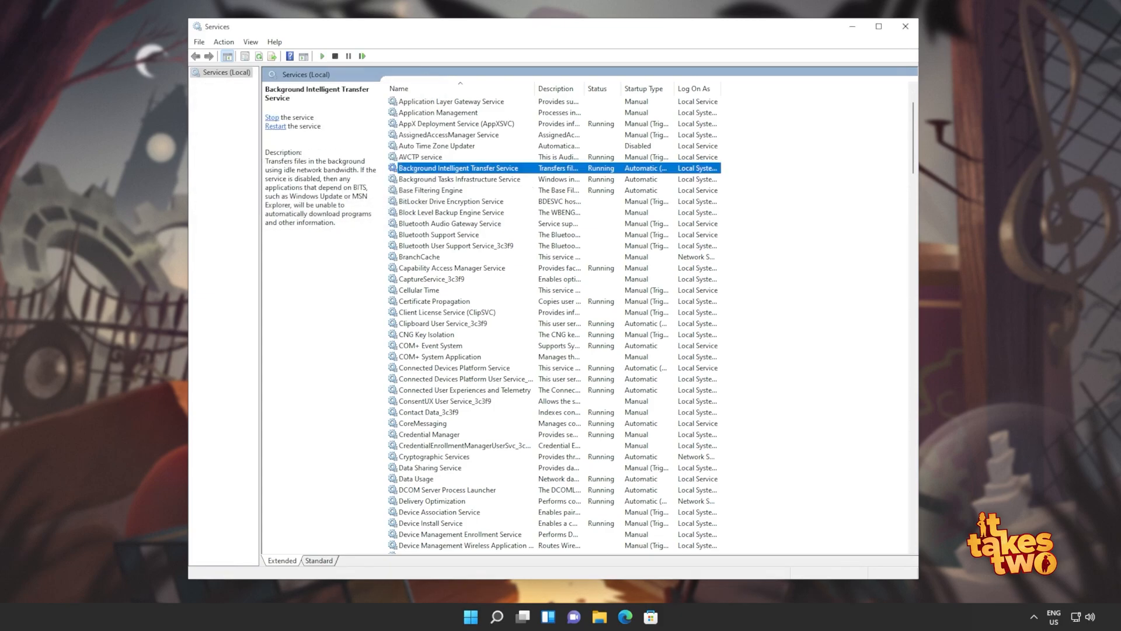
double_click(458, 168)
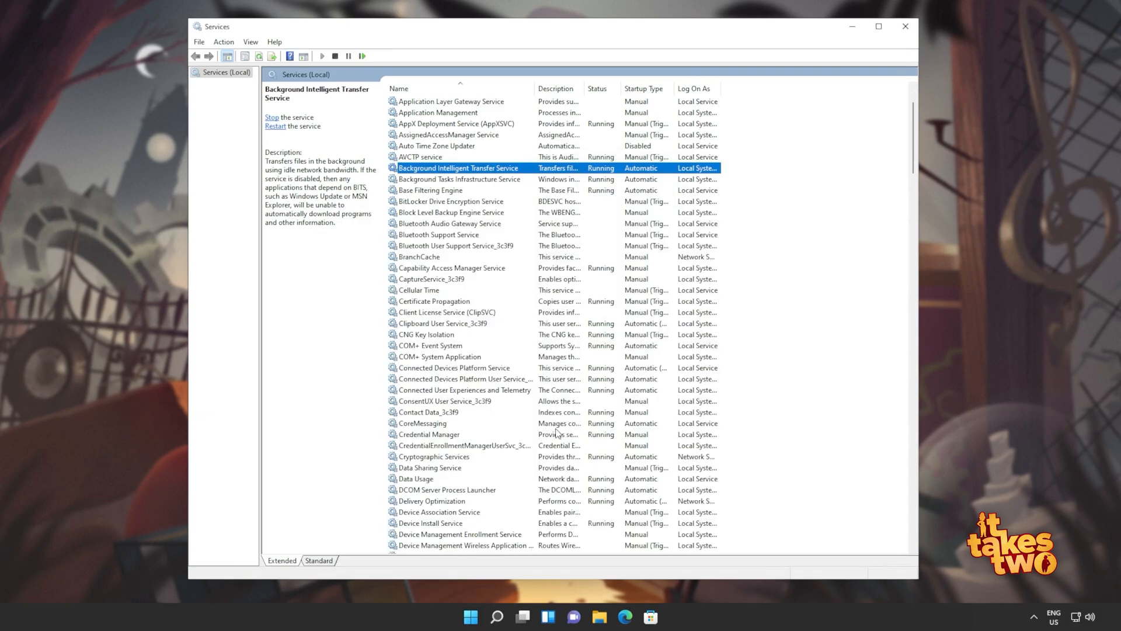
mouse_move(905, 27)
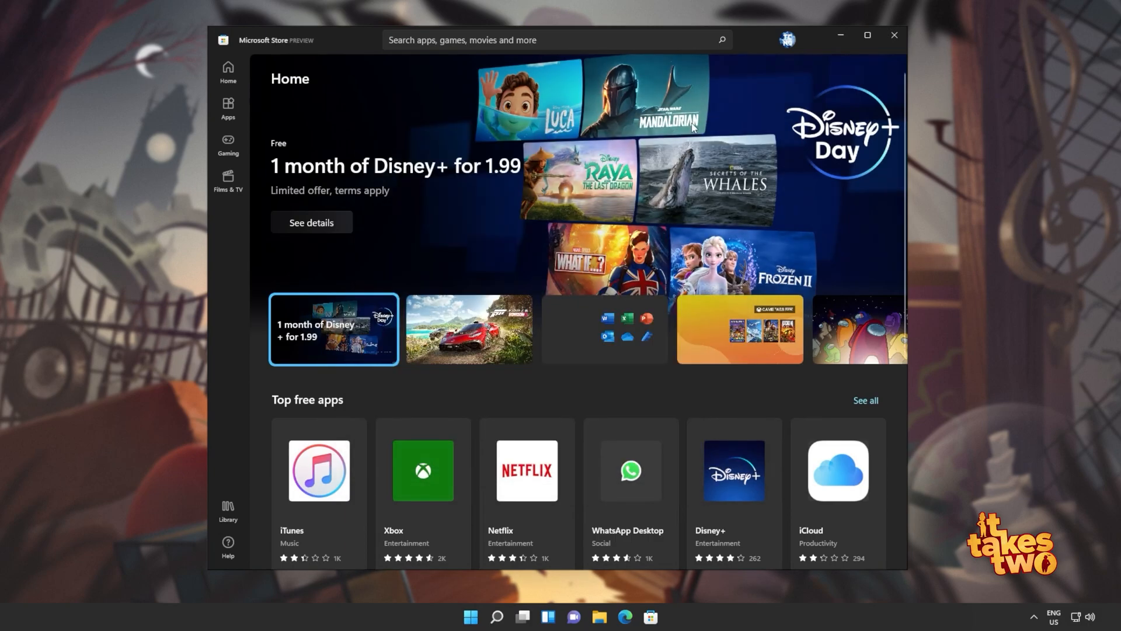
- Search the Microsoft Store catalogue for 'xbox identity provider'
click(468, 329)
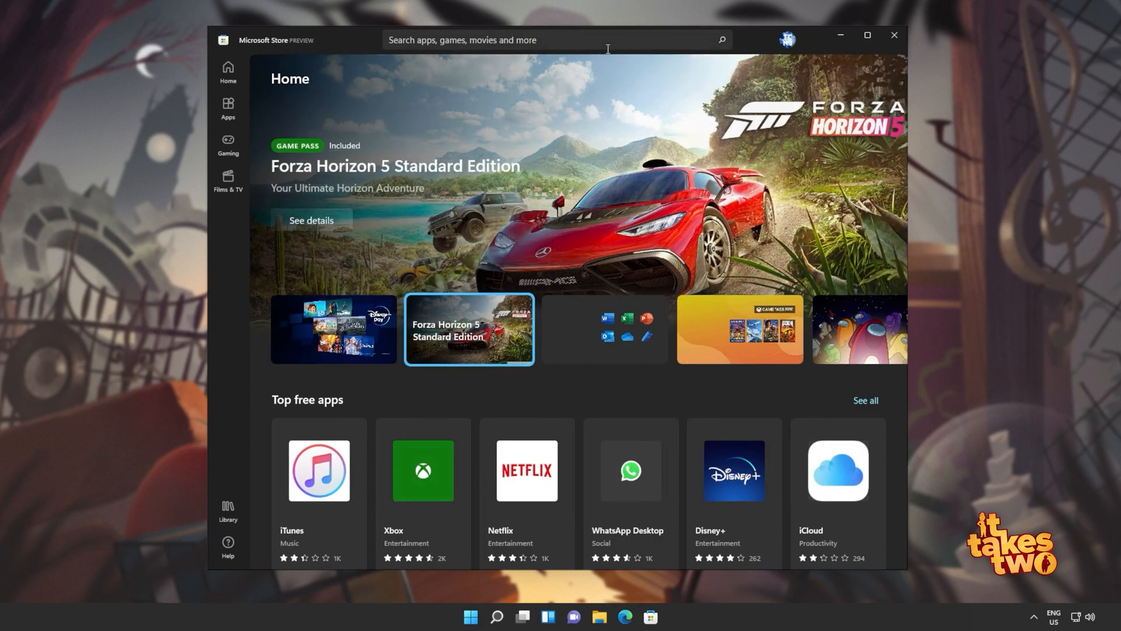
click(603, 330)
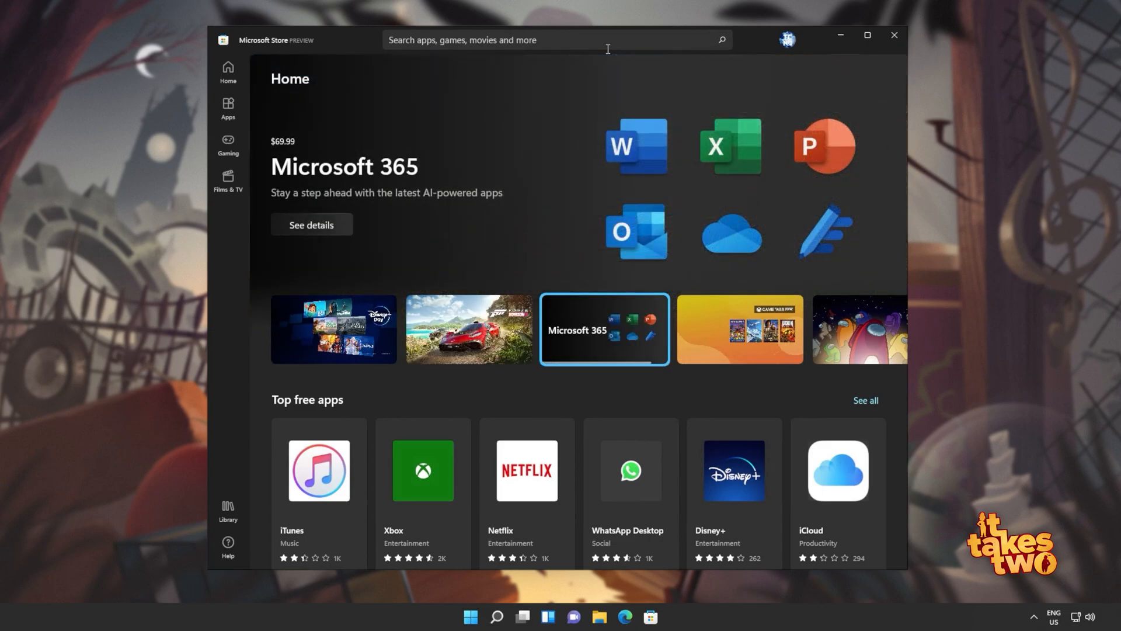
click(544, 40)
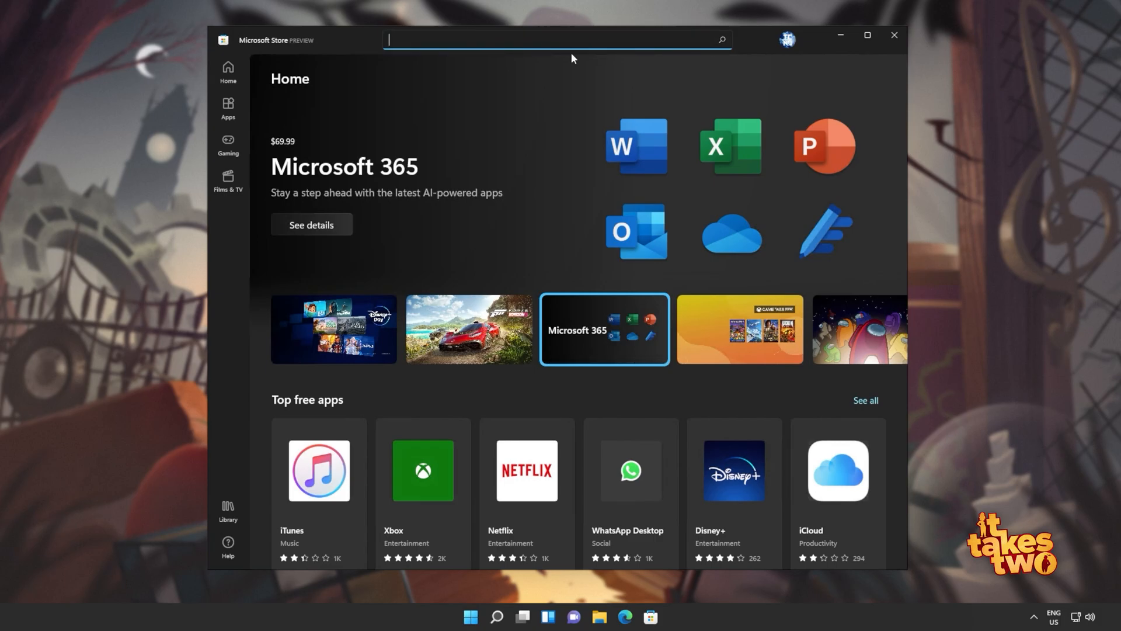
text(xbox identity provider)
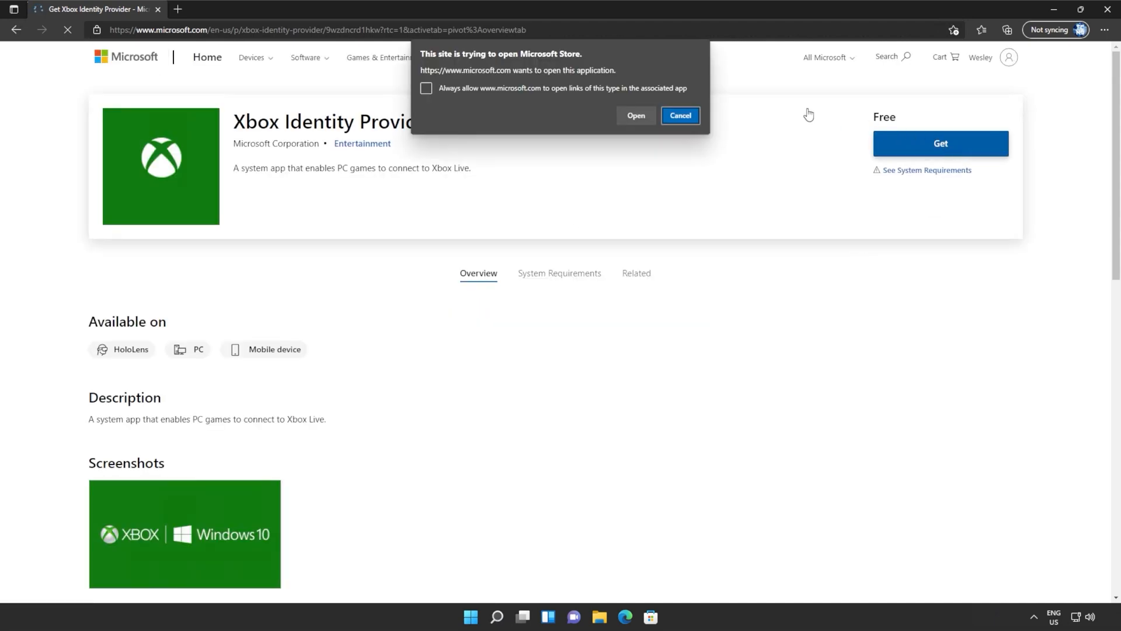
- Allow Edge to hand the Xbox Identity Provider page over to Microsoft Store
click(635, 115)
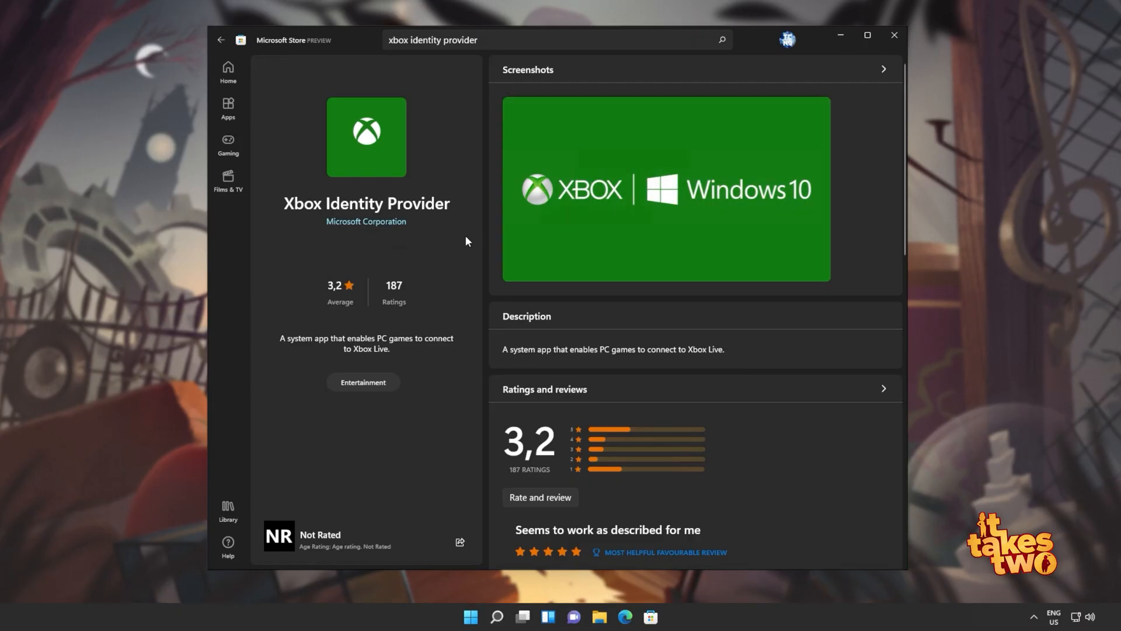
- Scroll down the Xbox Identity Provider app page in the Store
scroll(down, 3)
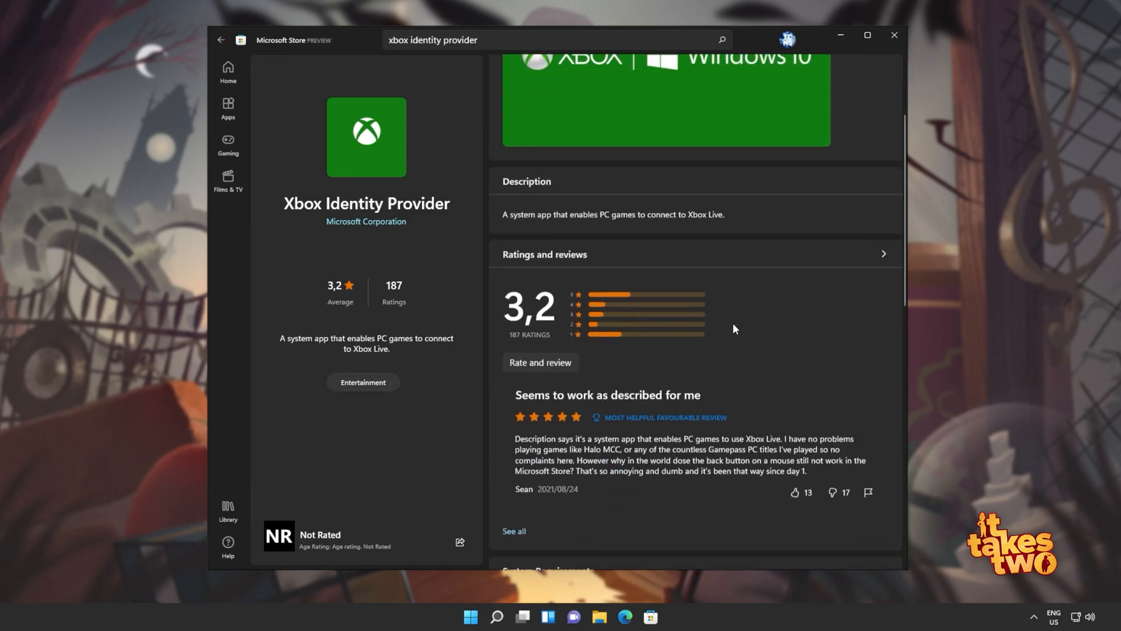
scroll(down, 3)
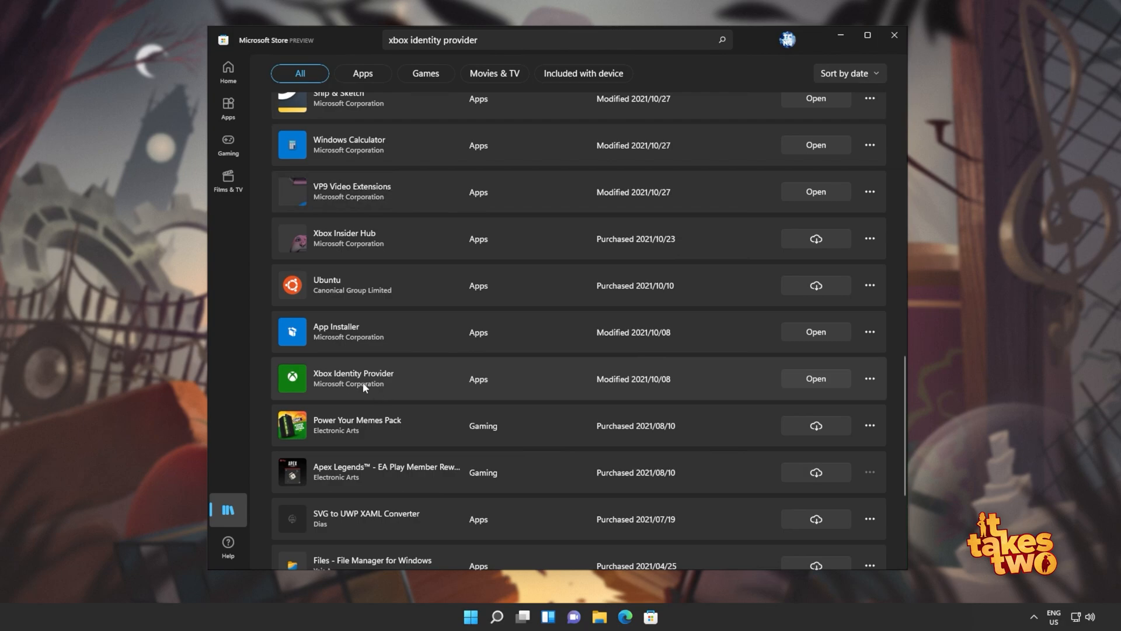
mouse_move(869, 378)
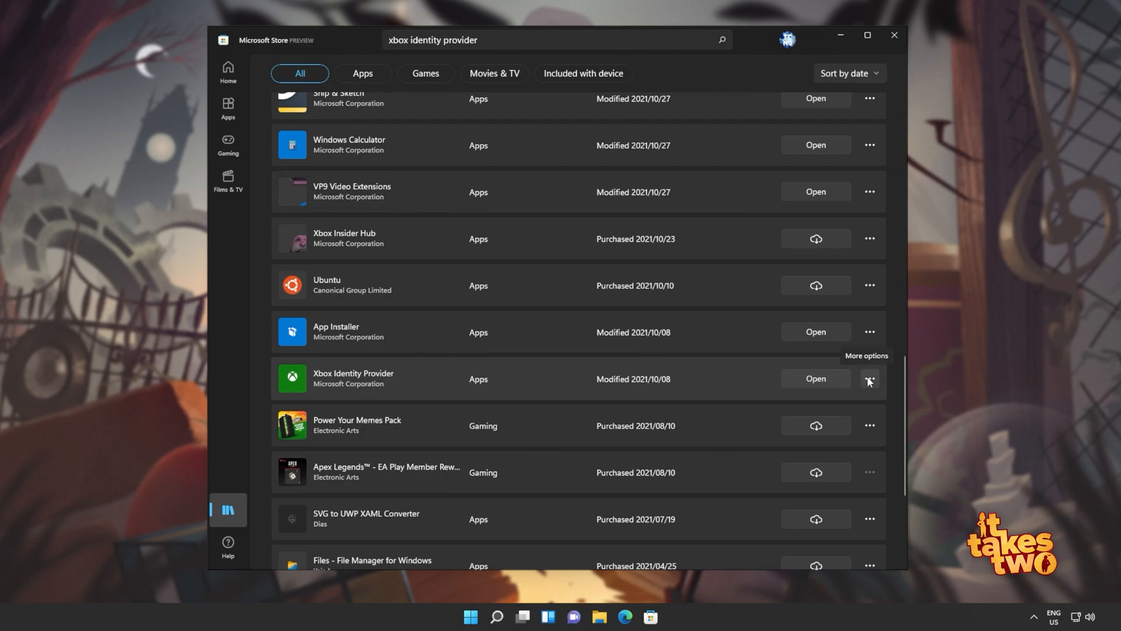
mouse_move(869, 380)
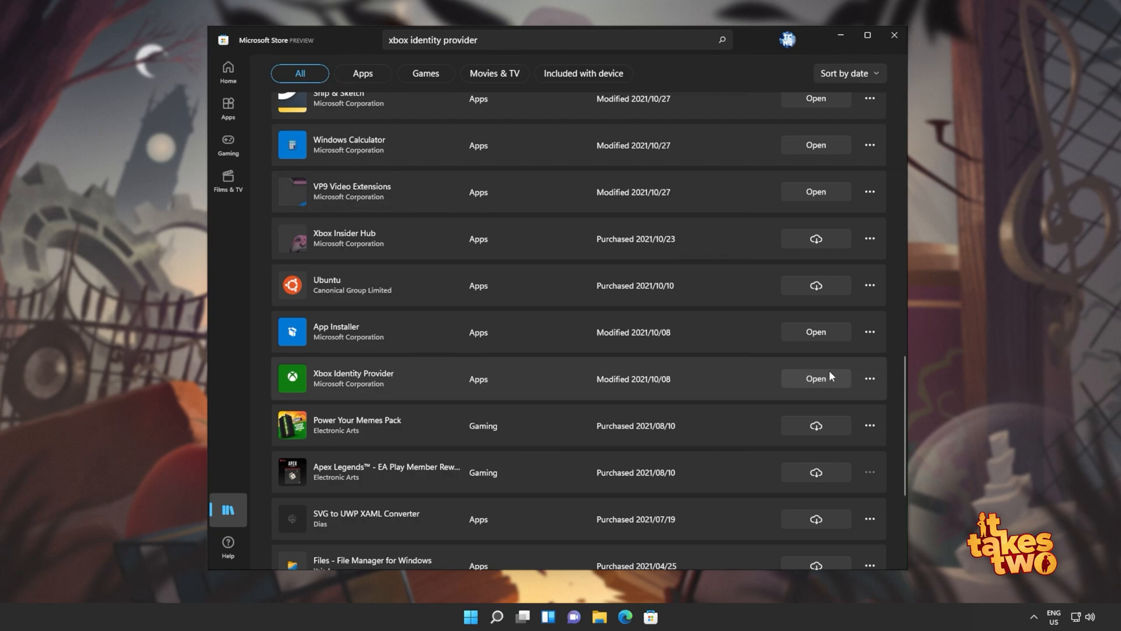
mouse_move(815, 378)
text(powershel)
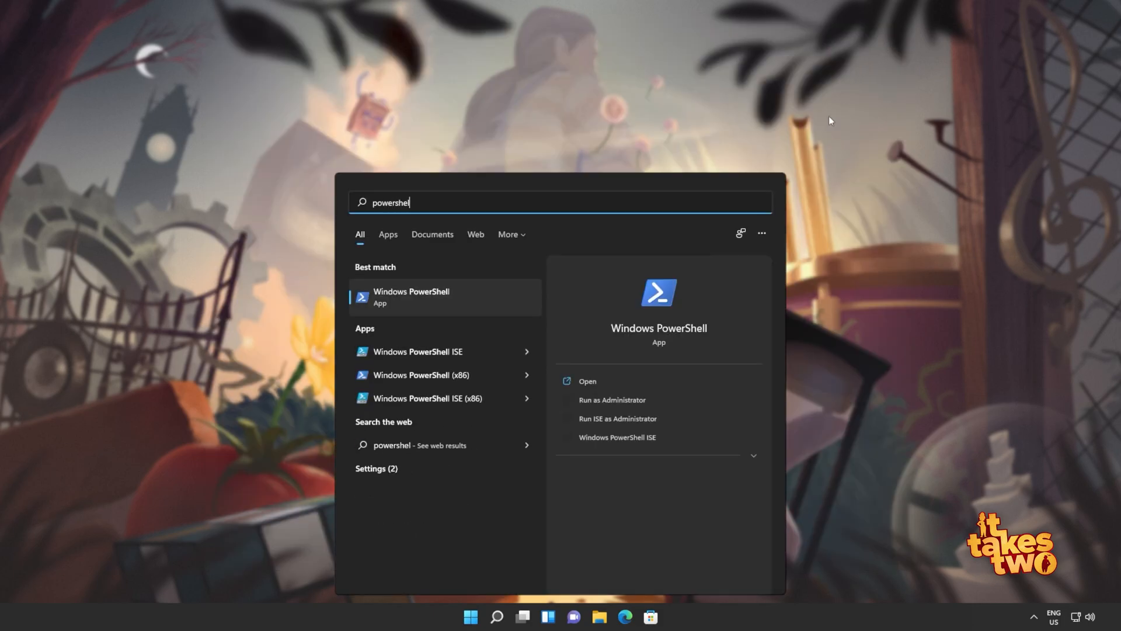
- Run the GamingServices re-registration command in an administrator PowerShell session
click(612, 400)
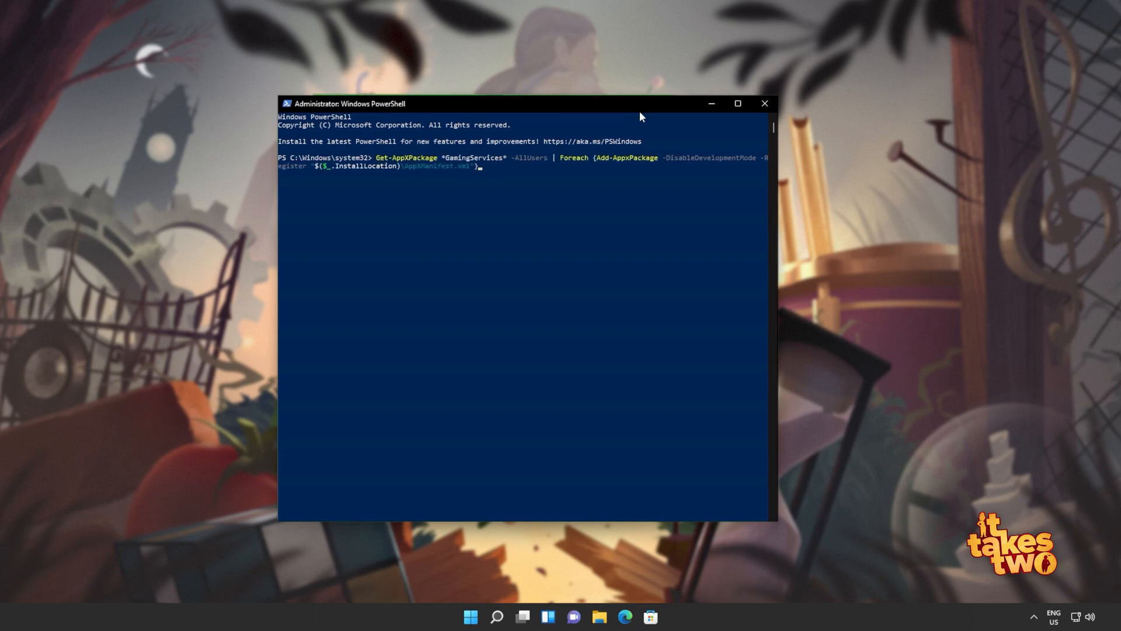
key(enter)
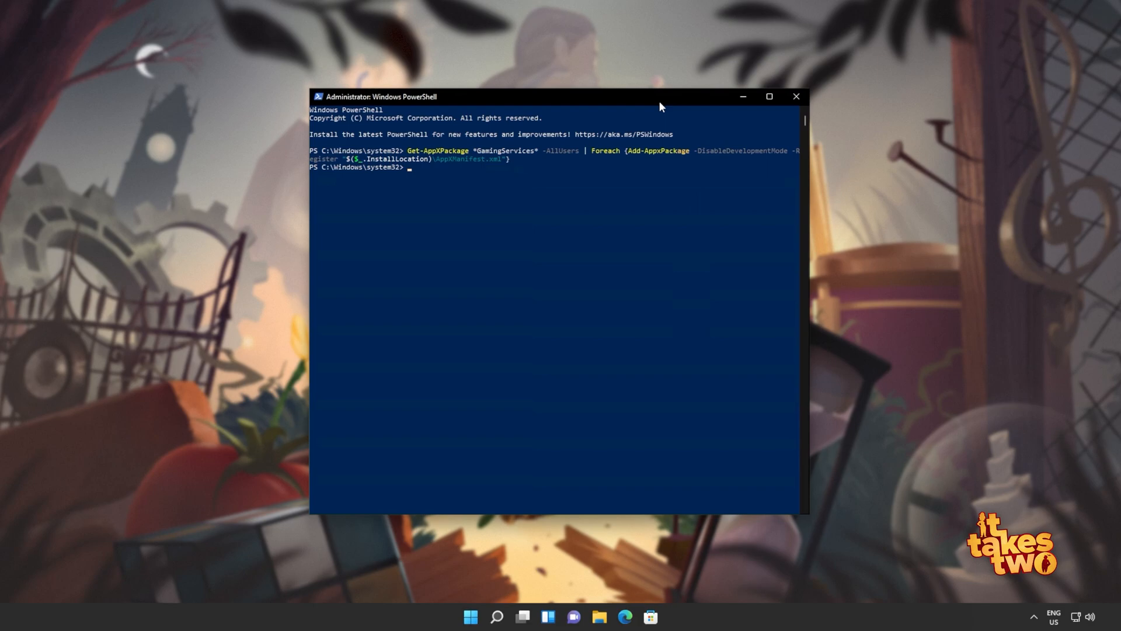
mouse_move(531, 234)
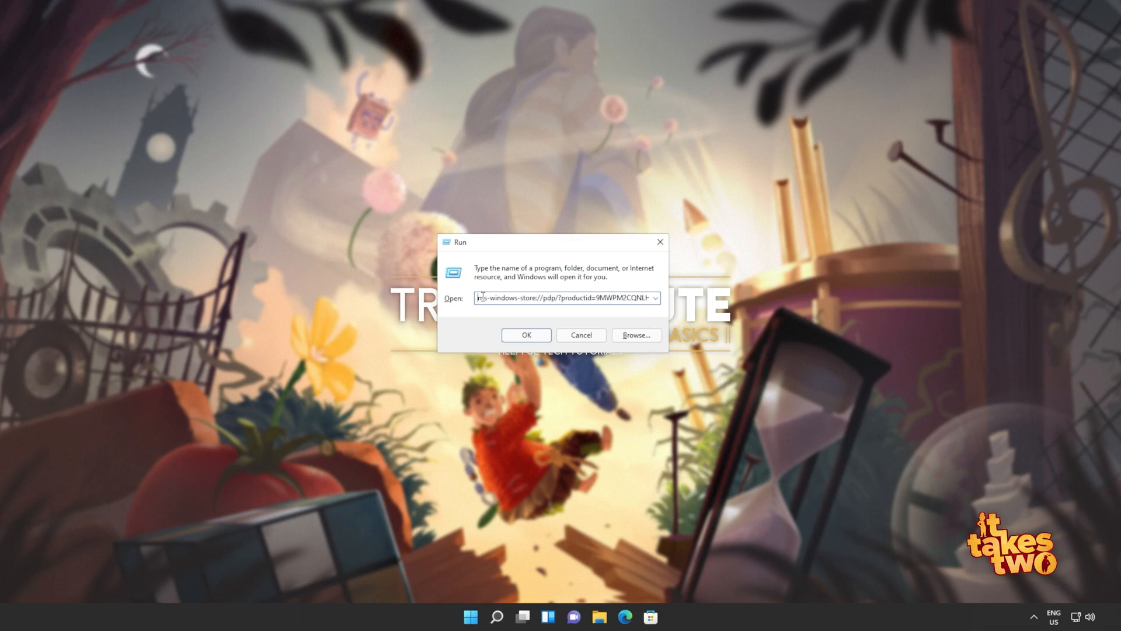
- Launch the ms-windows-store product link from Run, opening the Gaming Services page
click(526, 335)
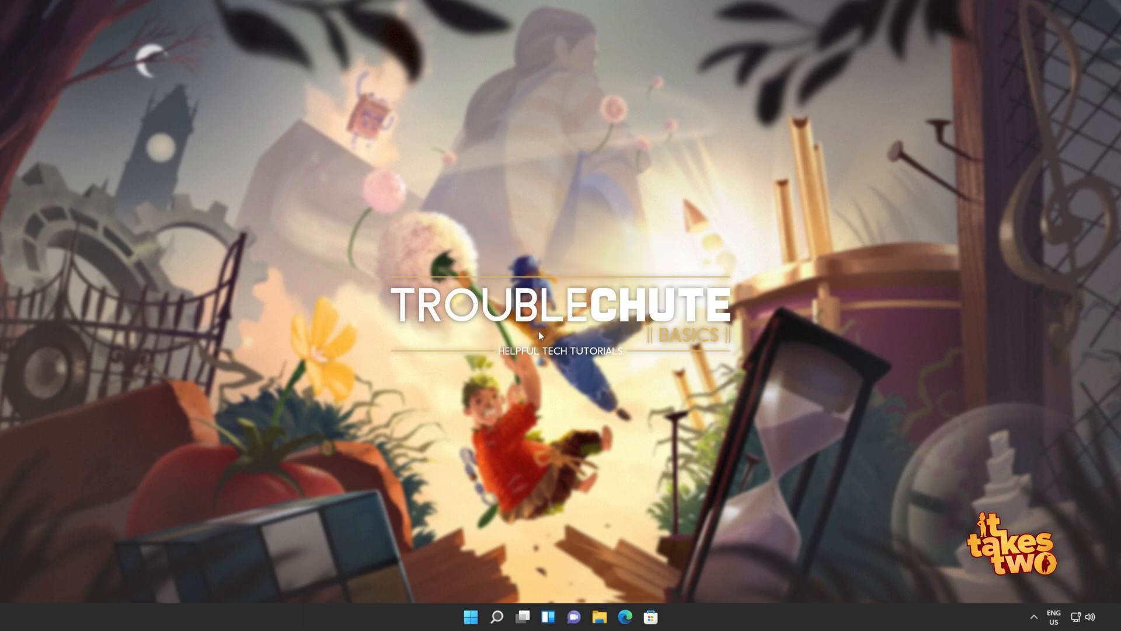
click(649, 616)
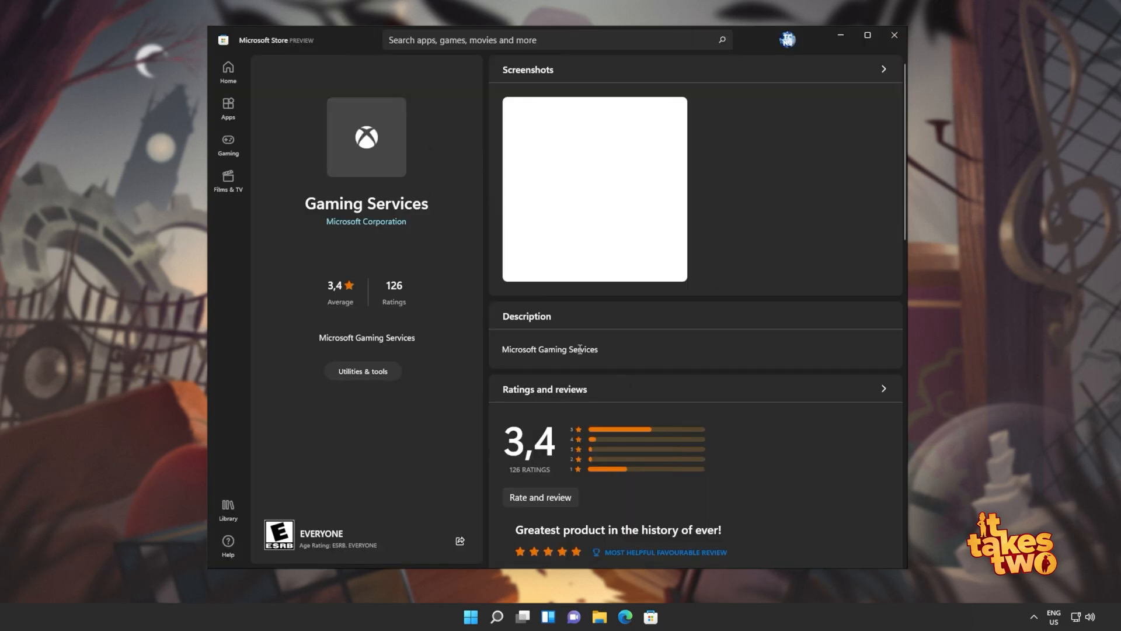
- Check in the Store Library that Gaming Services shows as installed, modified minutes ago
scroll(down, 3)
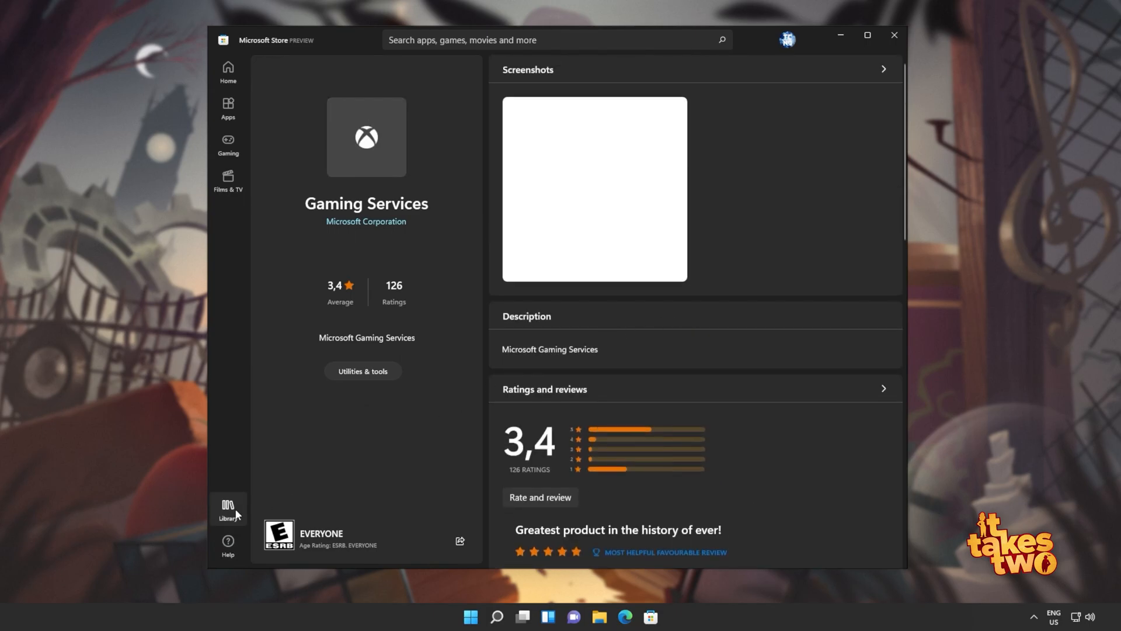
click(228, 508)
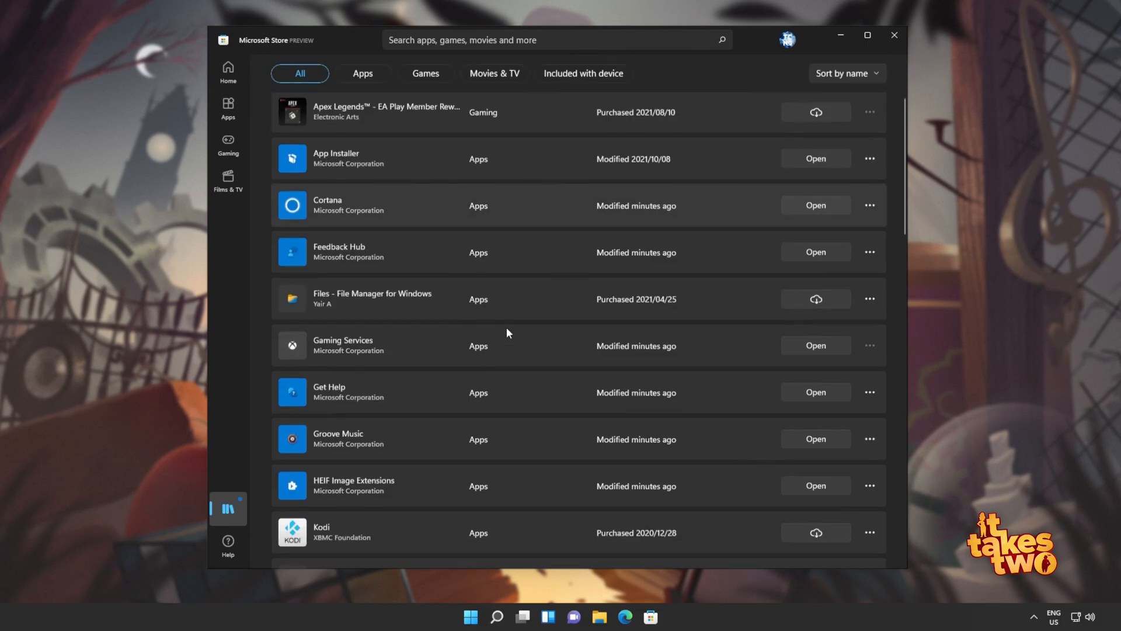
scroll(down, 3)
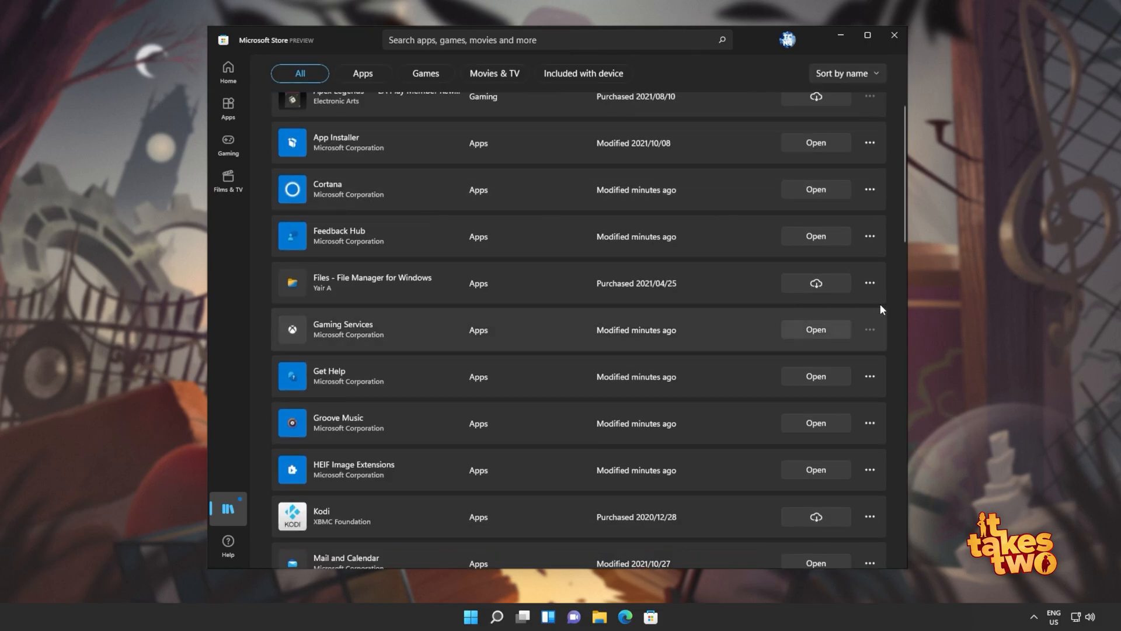
mouse_move(858, 337)
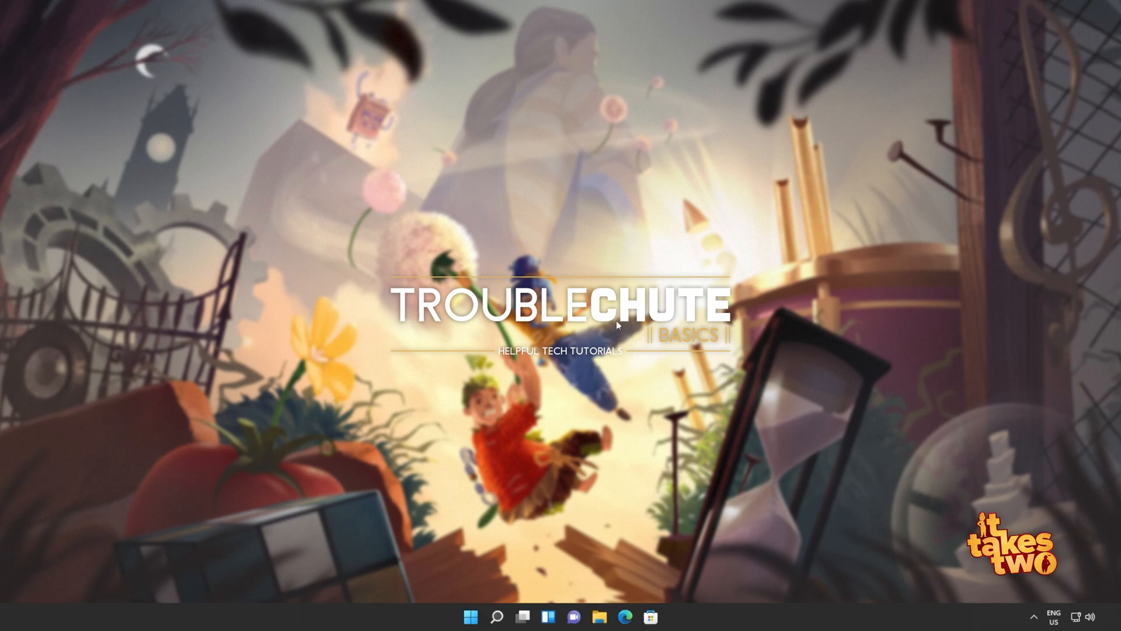
- Open the %LocalAppData% folder through the Run dialog
key(Win+r)
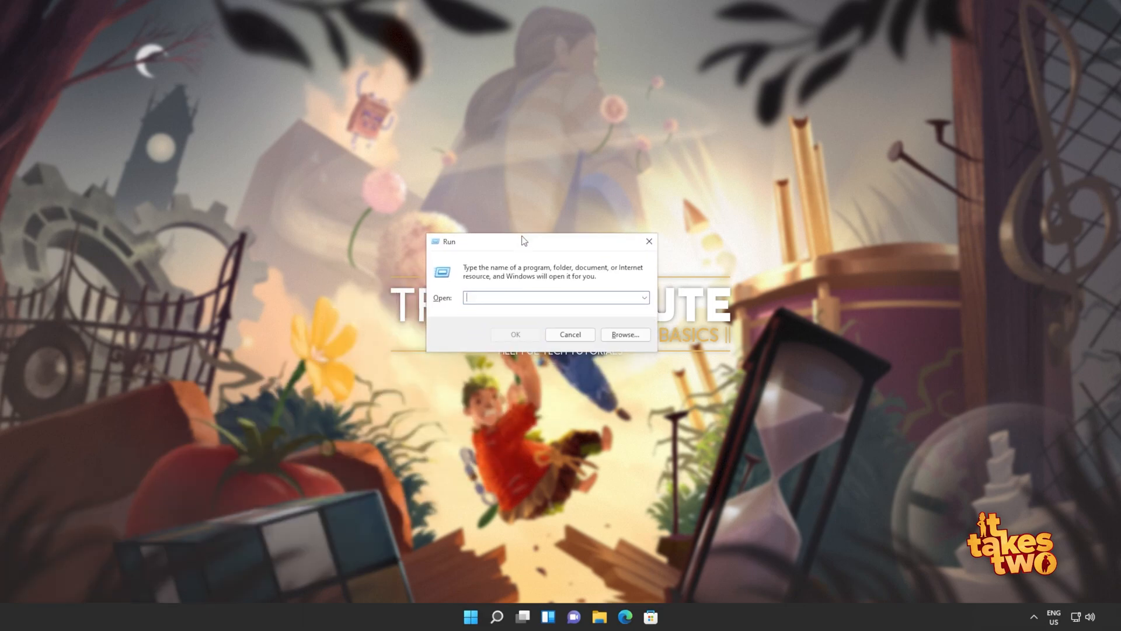
text(%LocalA)
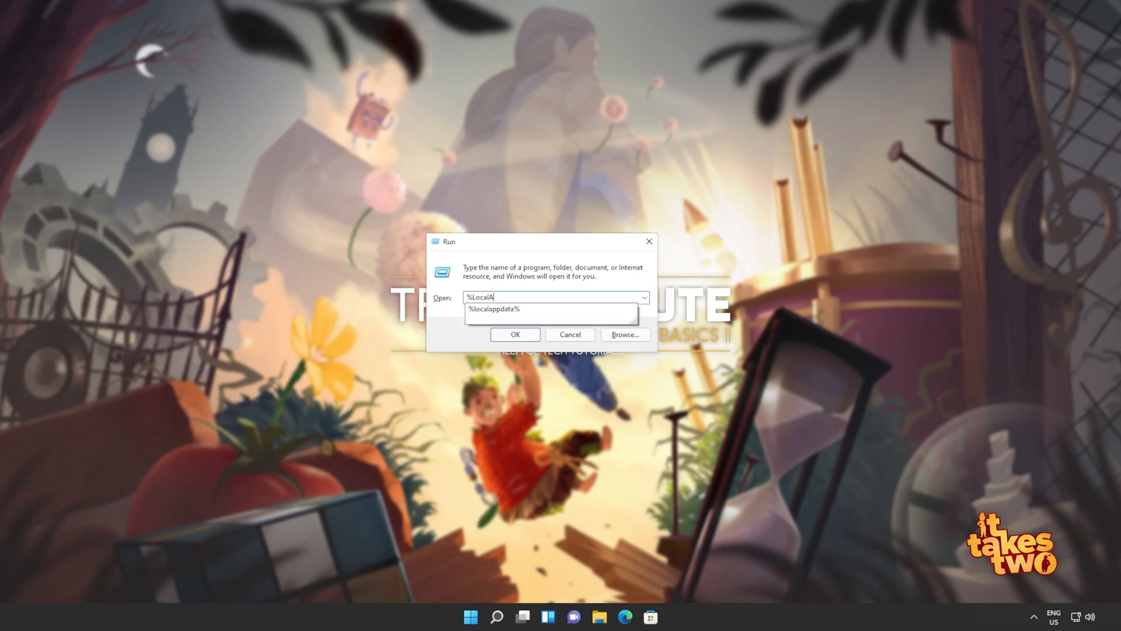
click(514, 334)
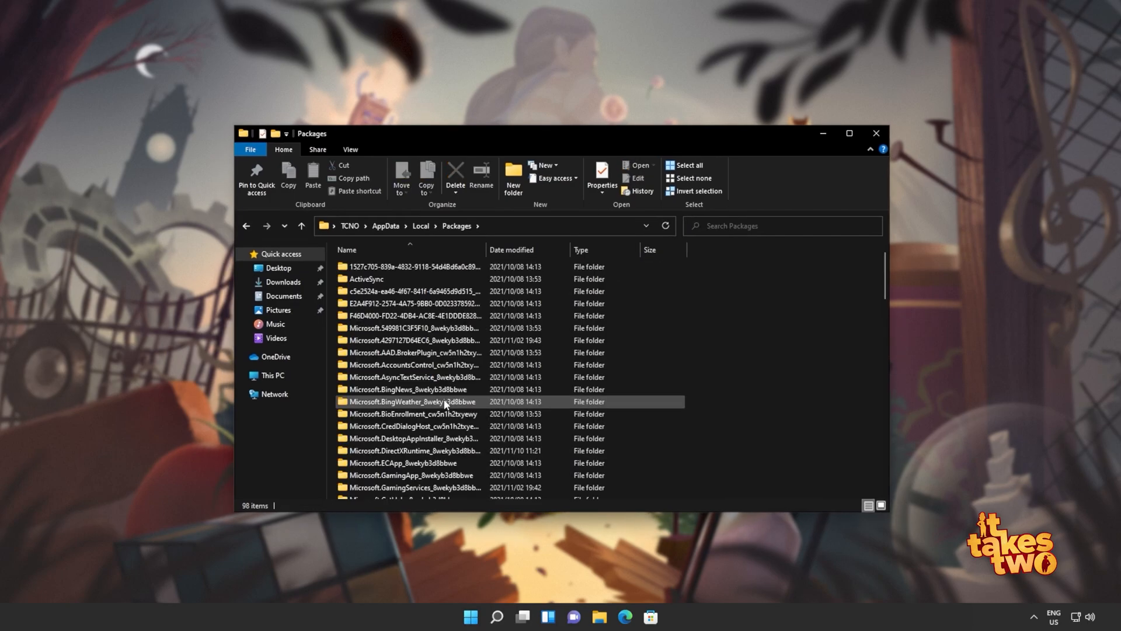
scroll(down, 3)
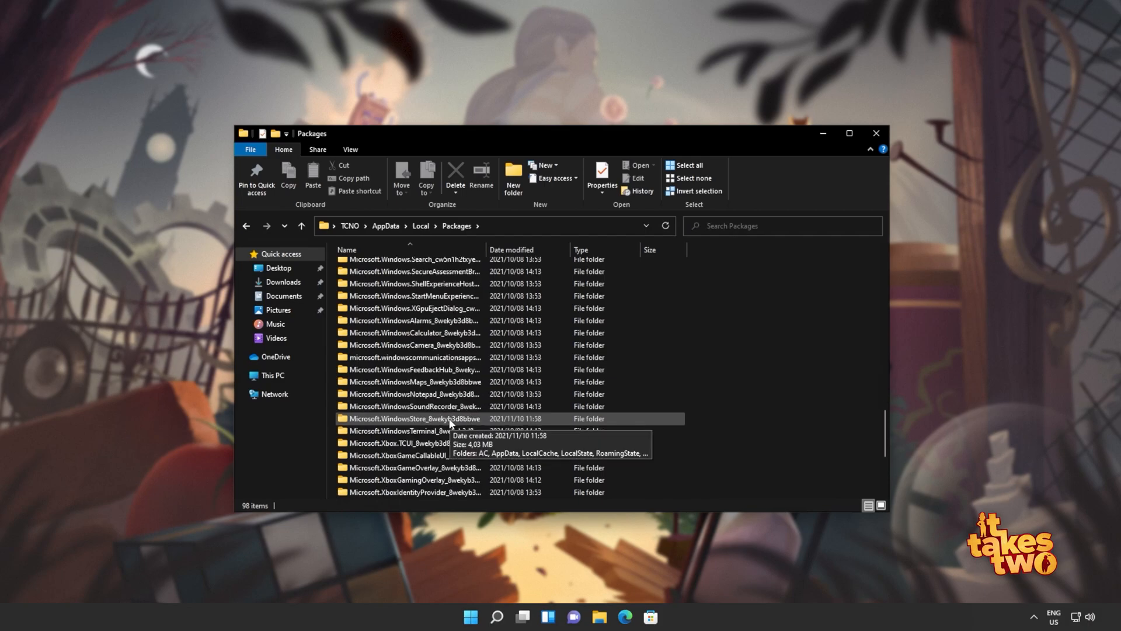
- Empty the LocalCache folder of the Microsoft.WindowsStore_8wekyb3d8bbwe package
double_click(414, 418)
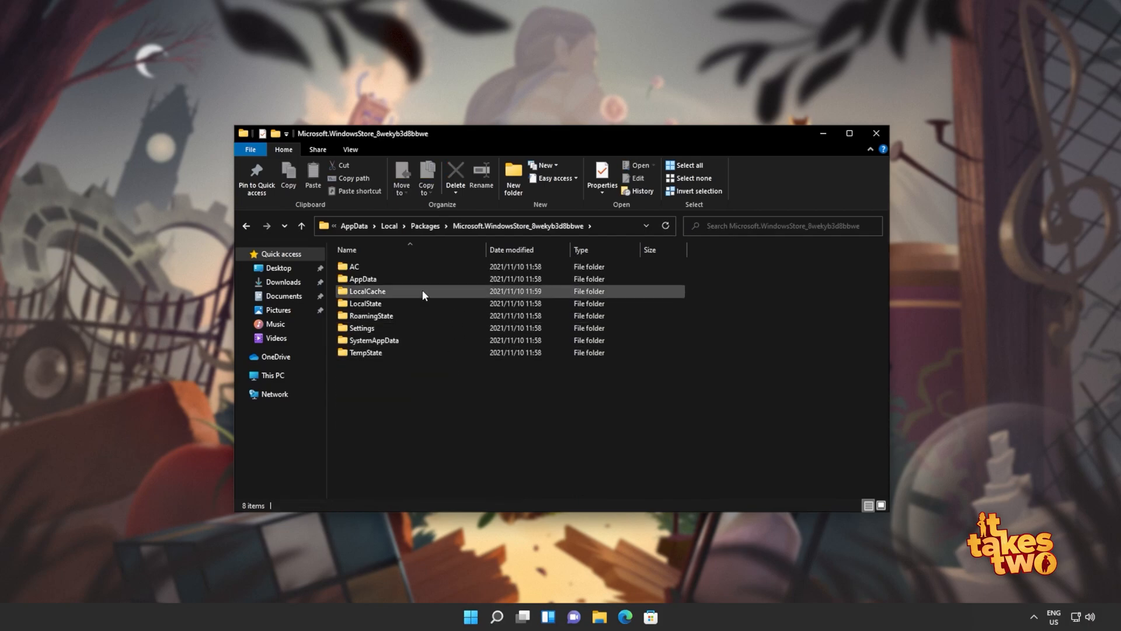
double_click(367, 291)
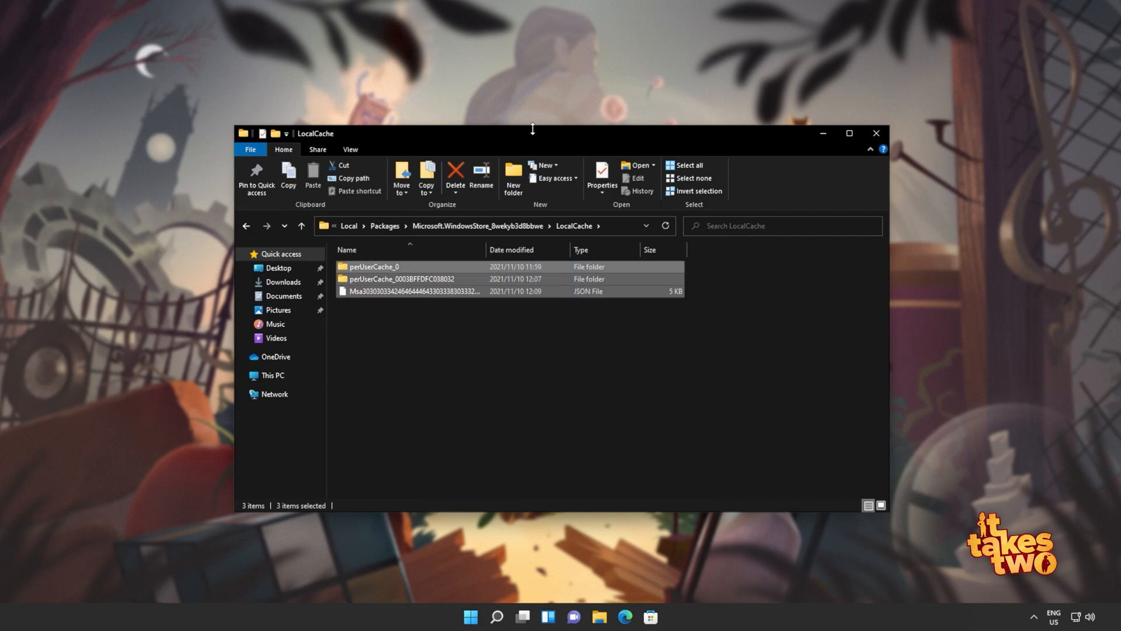
click(455, 172)
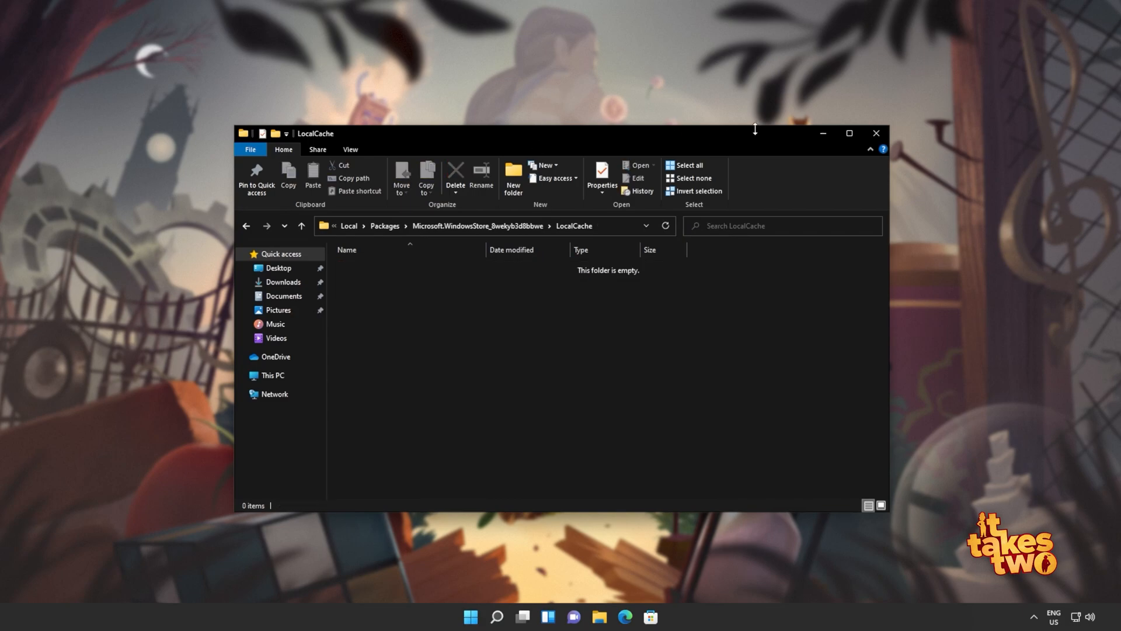
click(470, 620)
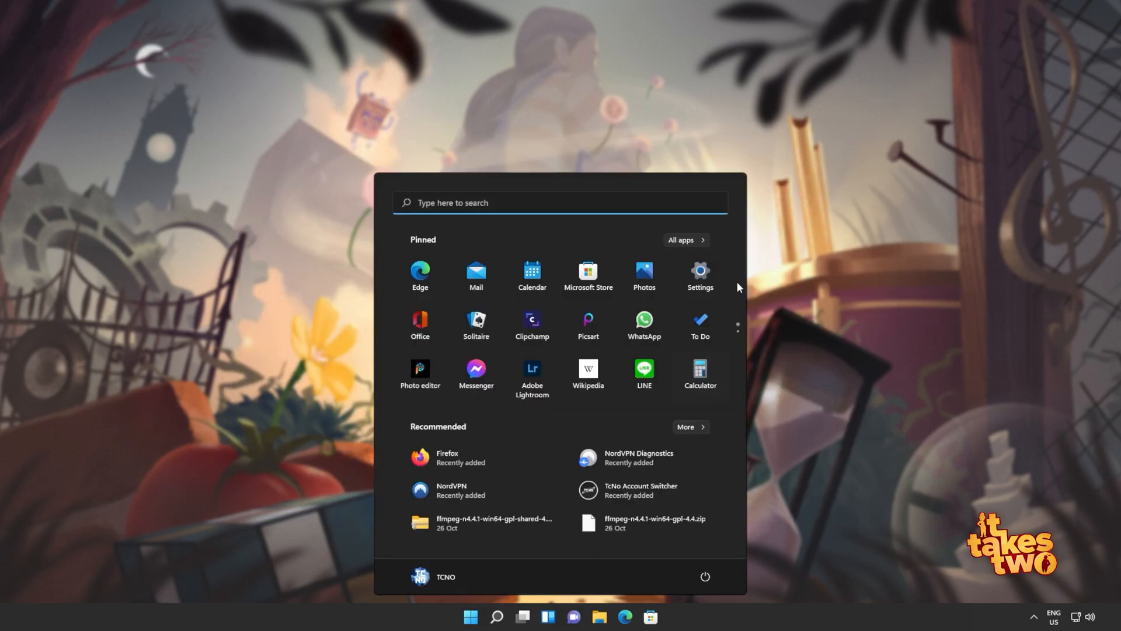
- Find Microsoft Store in Apps & features by searching 'st' and show its Advanced options
click(699, 276)
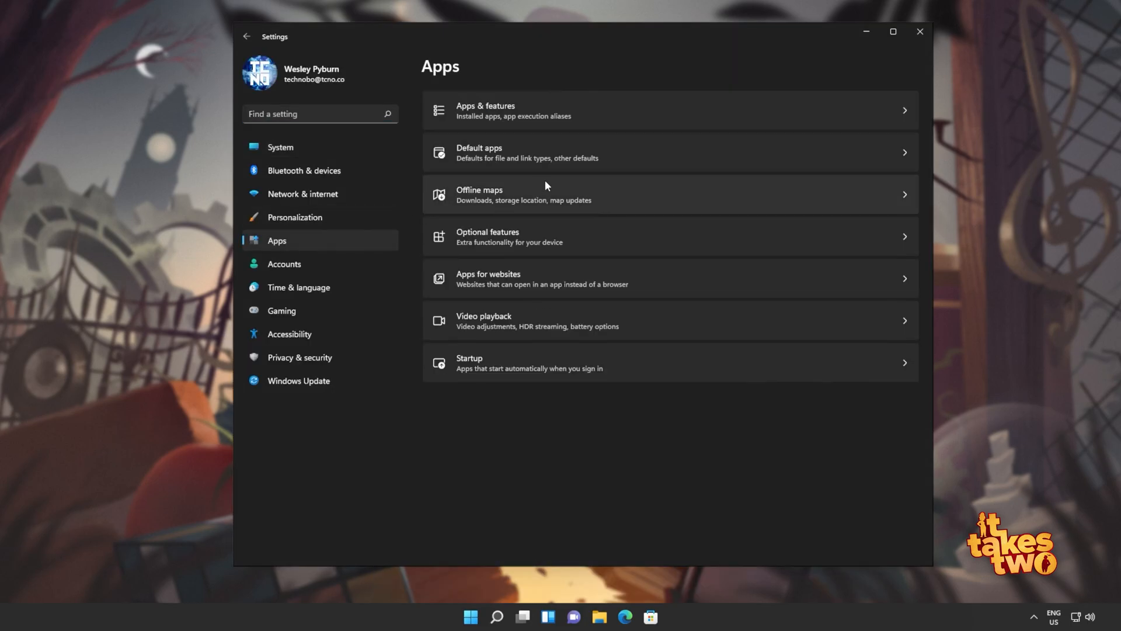
text(st)
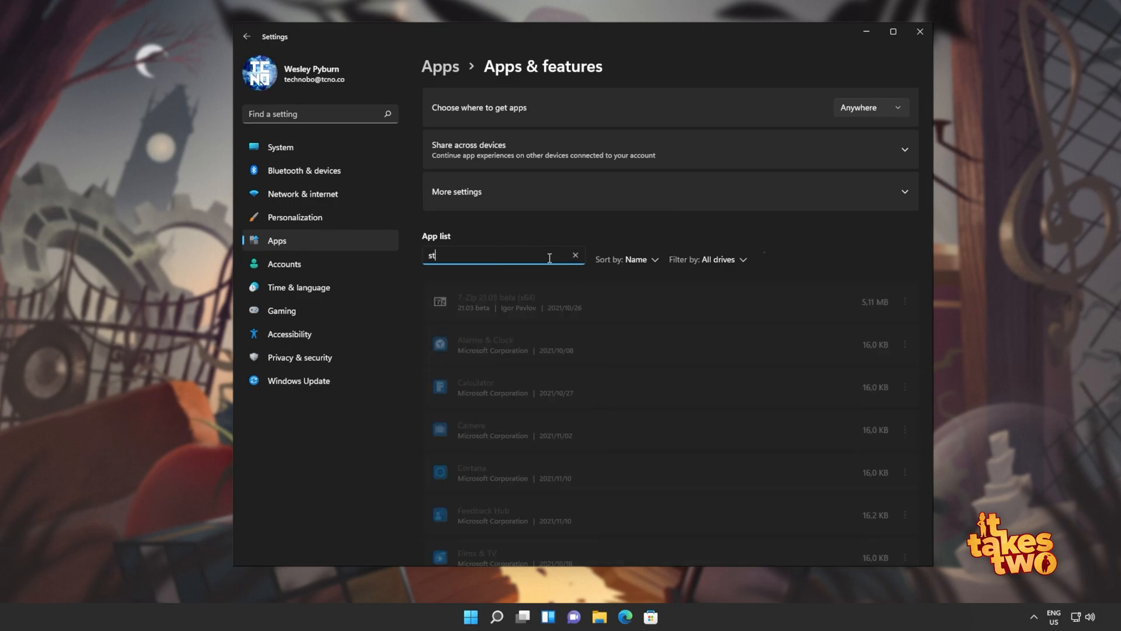
click(906, 318)
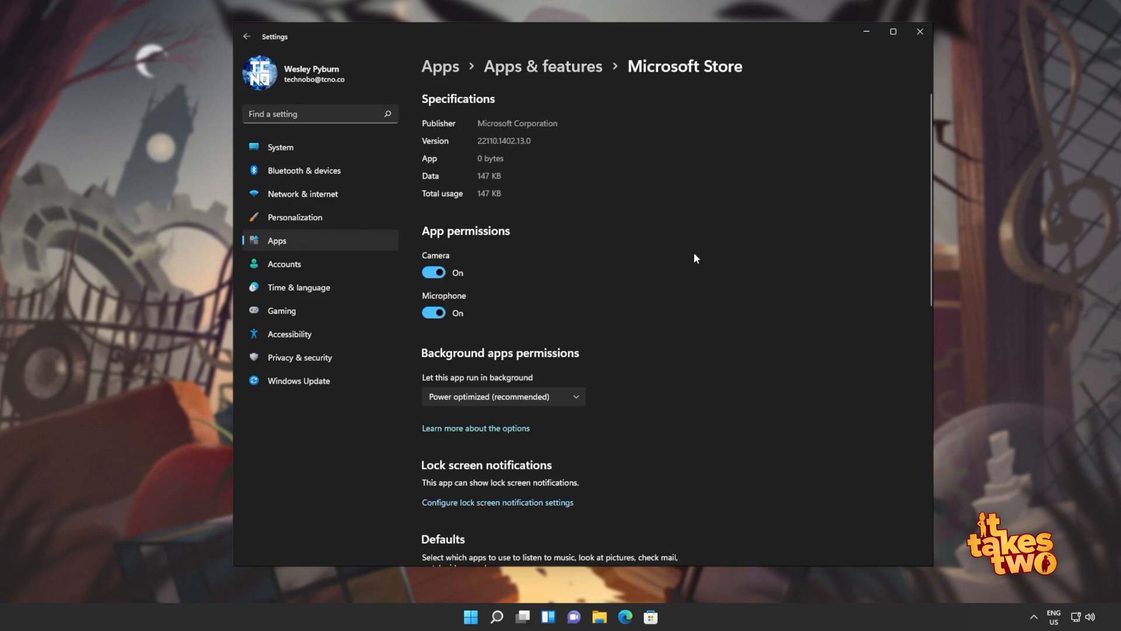
scroll(down, 3)
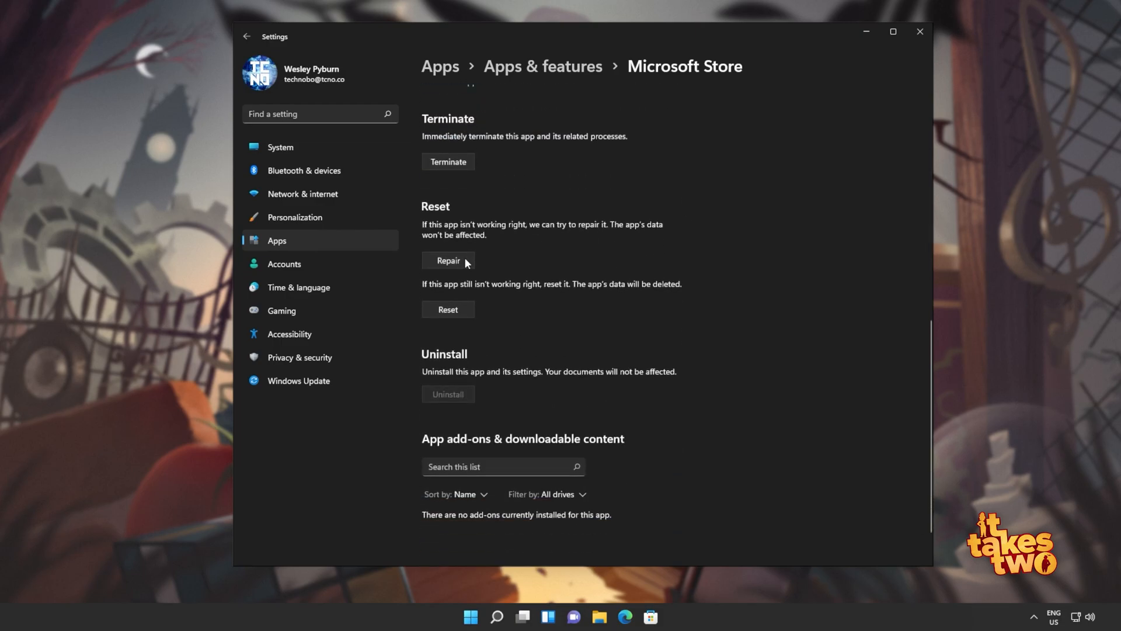
- Repair and then reset the Microsoft Store app, confirming the reset, and close Settings
click(447, 259)
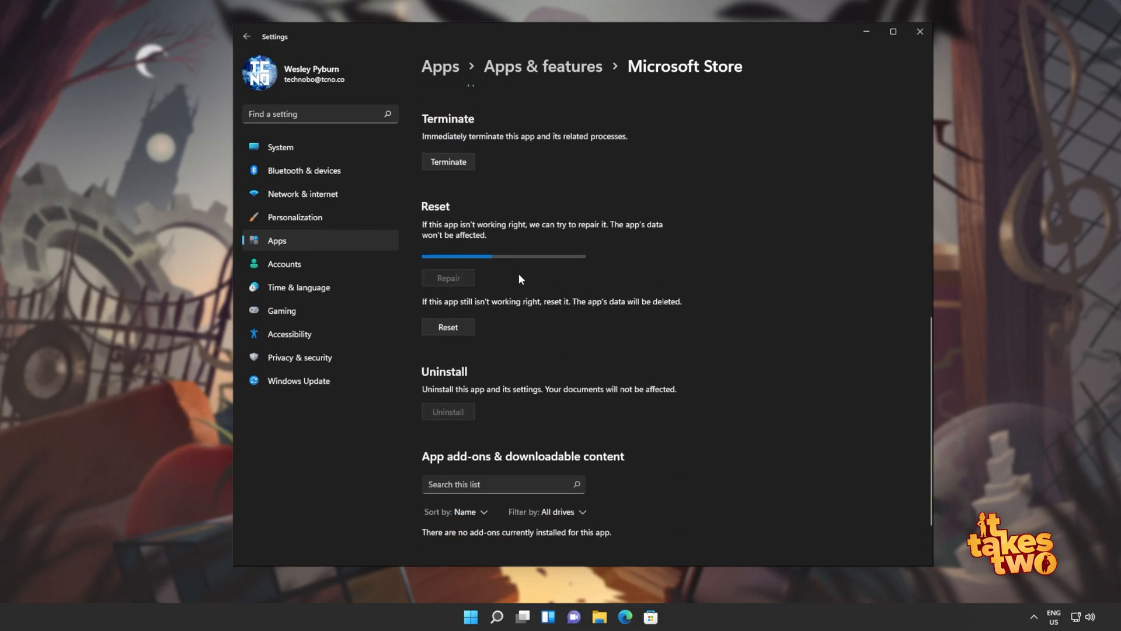
click(447, 278)
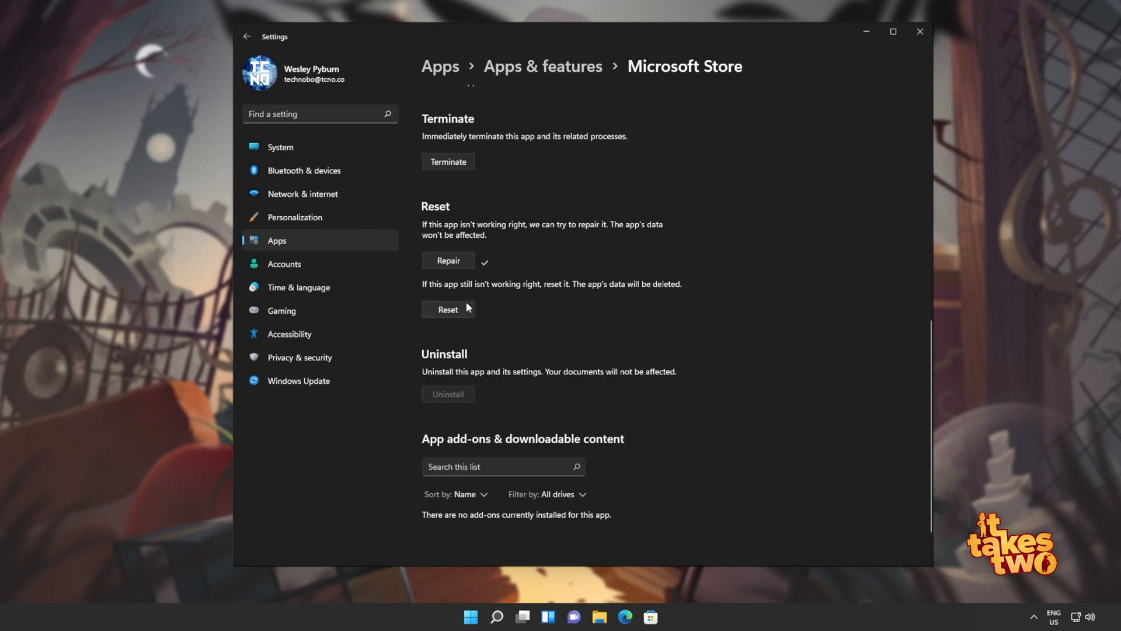
click(448, 309)
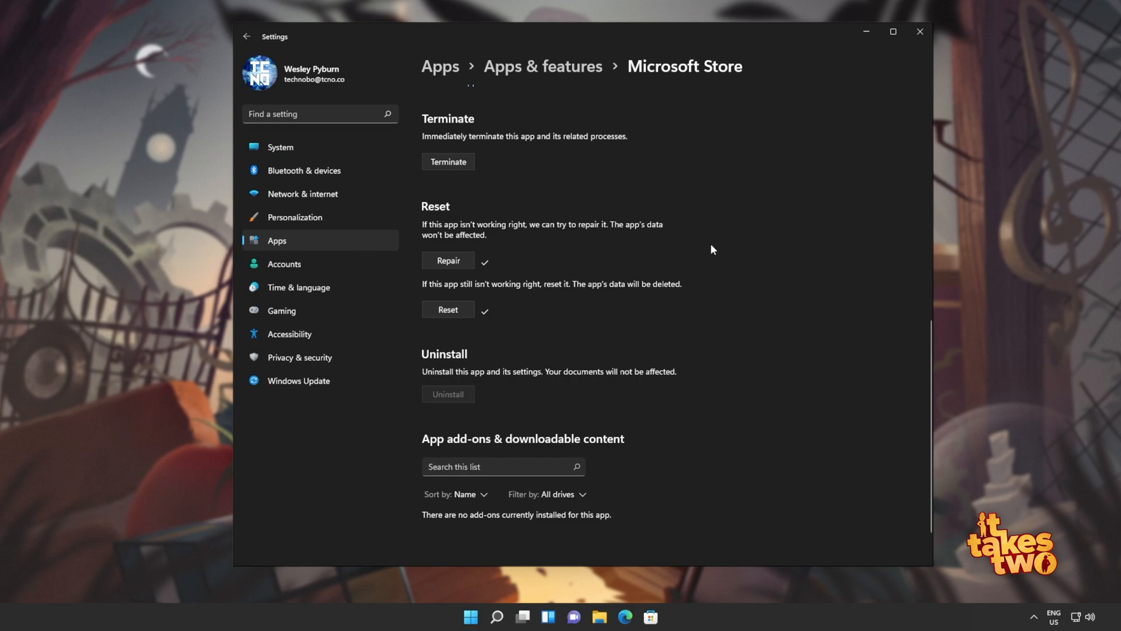
mouse_move(731, 266)
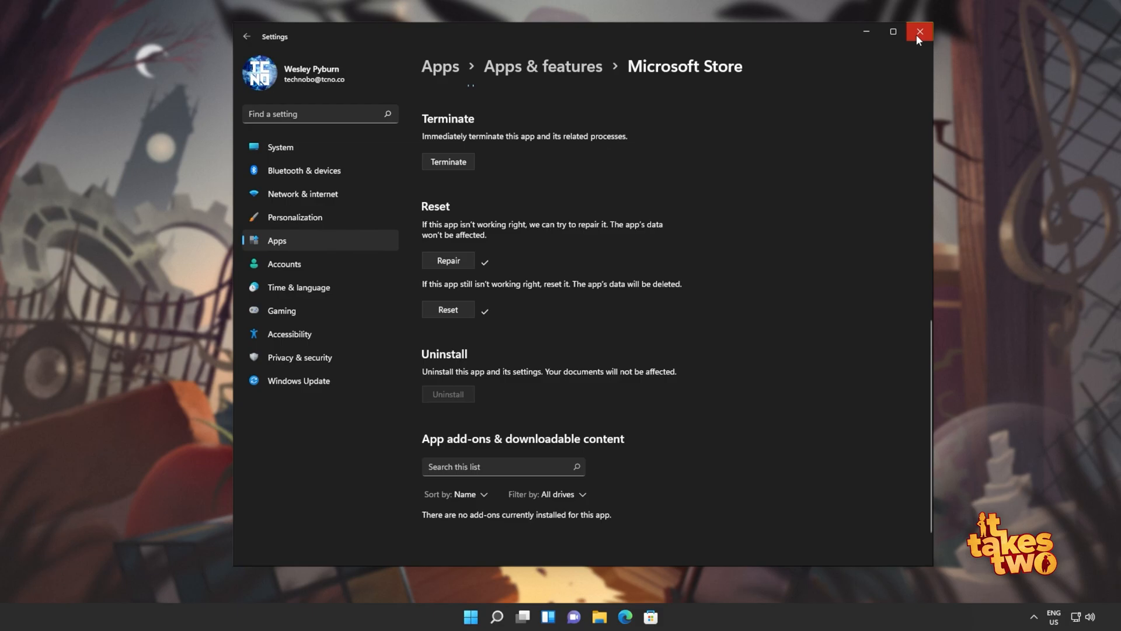
click(919, 32)
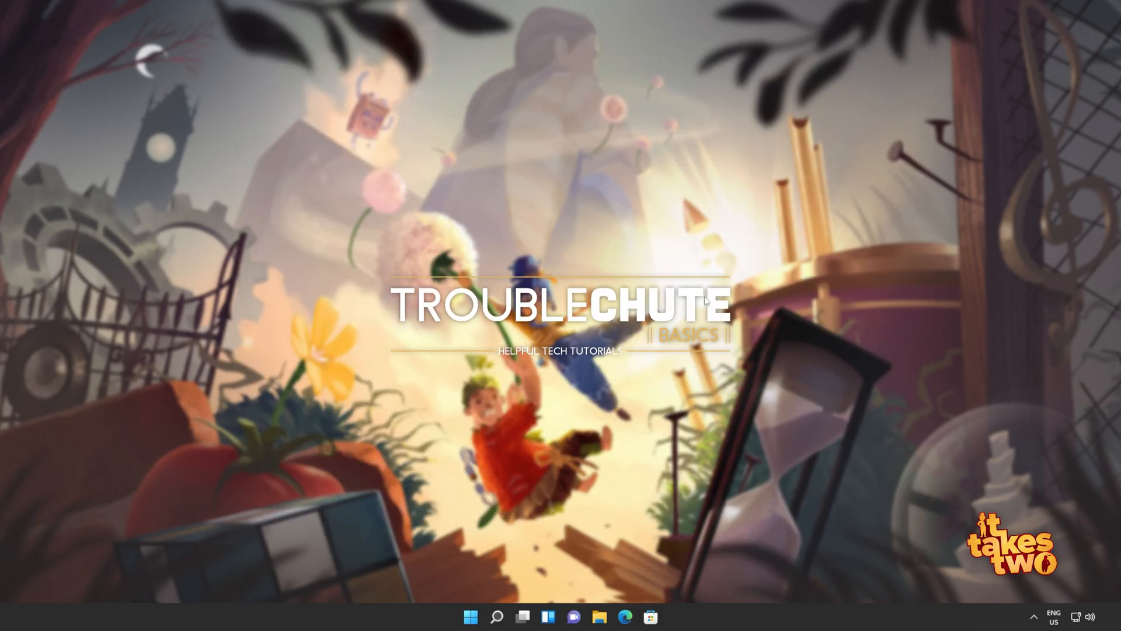
- Launch wsreset.exe from the Start menu to reset the Store cache
click(470, 616)
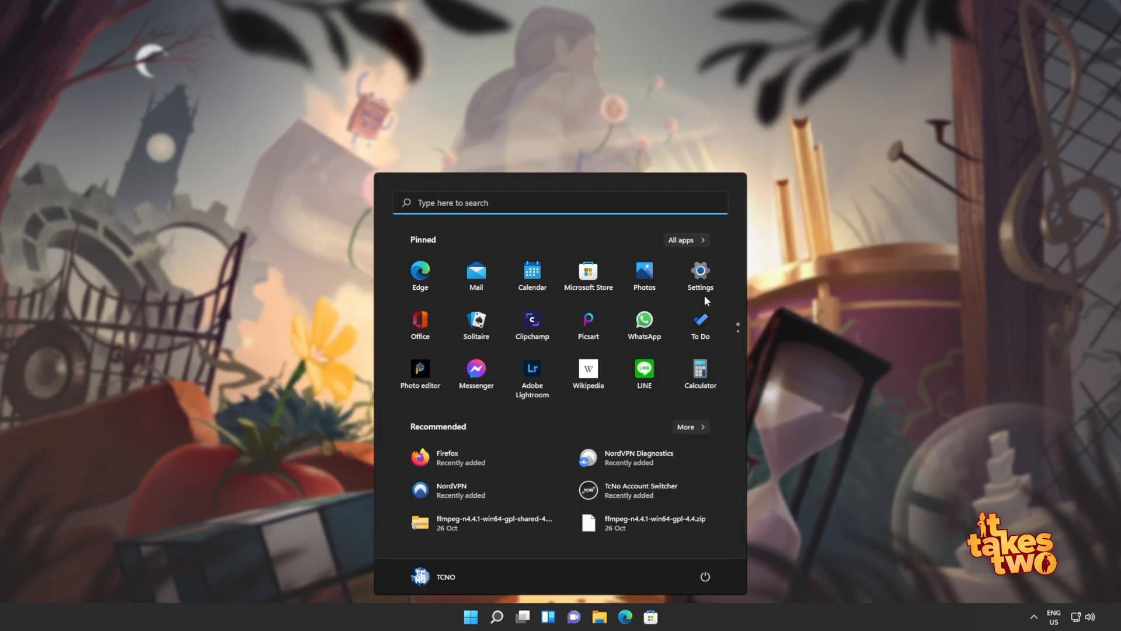
text(wsrese)
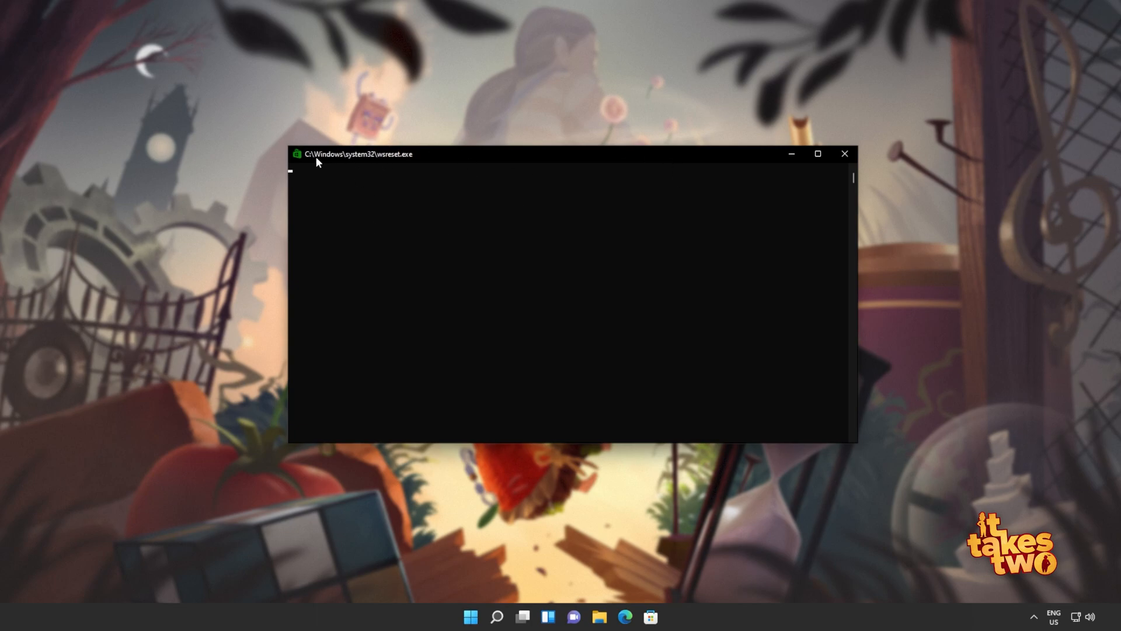
mouse_move(458, 171)
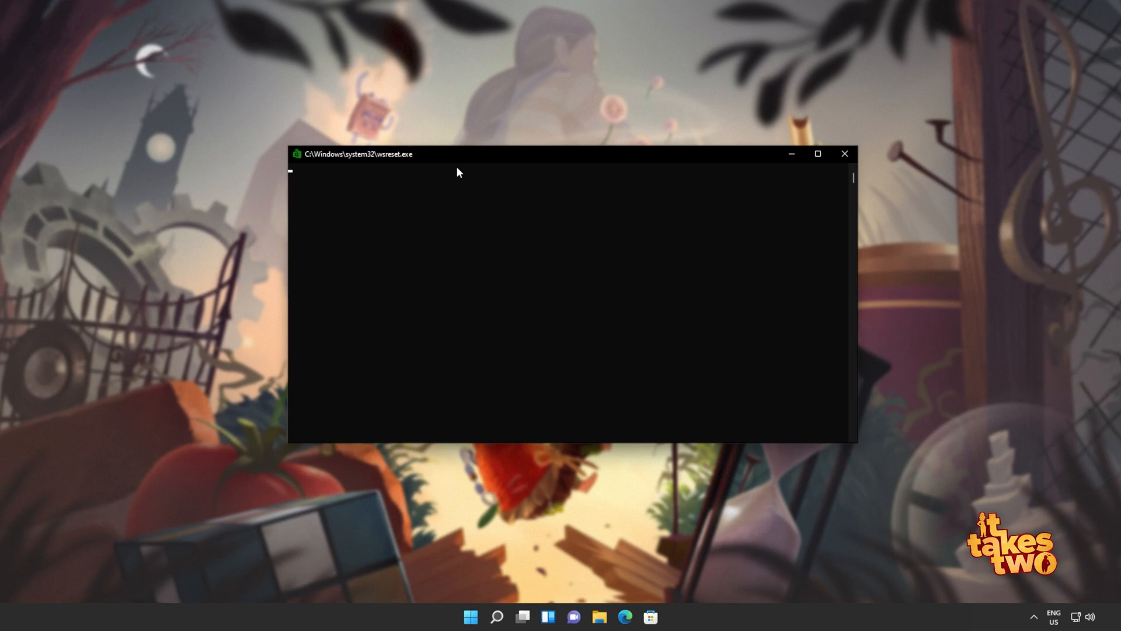
mouse_move(534, 178)
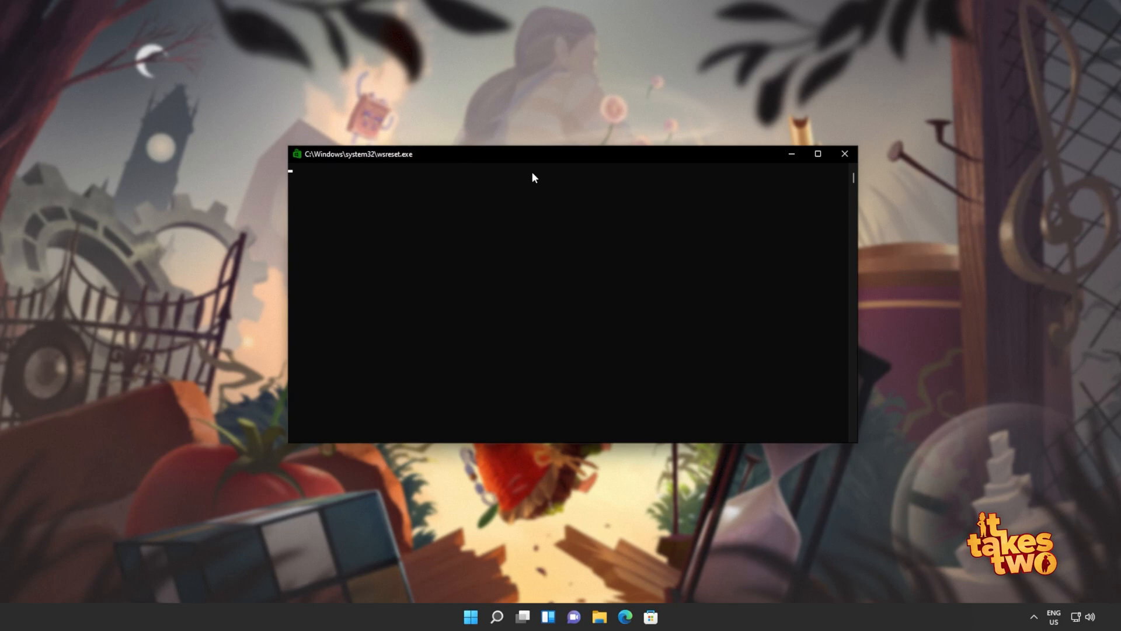
mouse_move(594, 221)
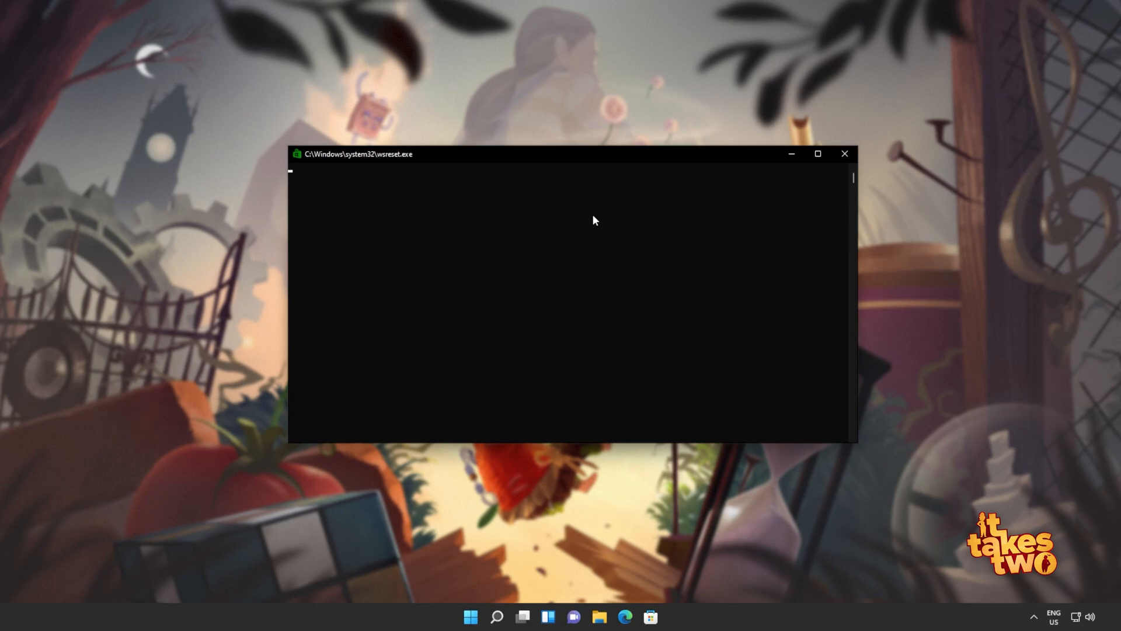
mouse_move(591, 206)
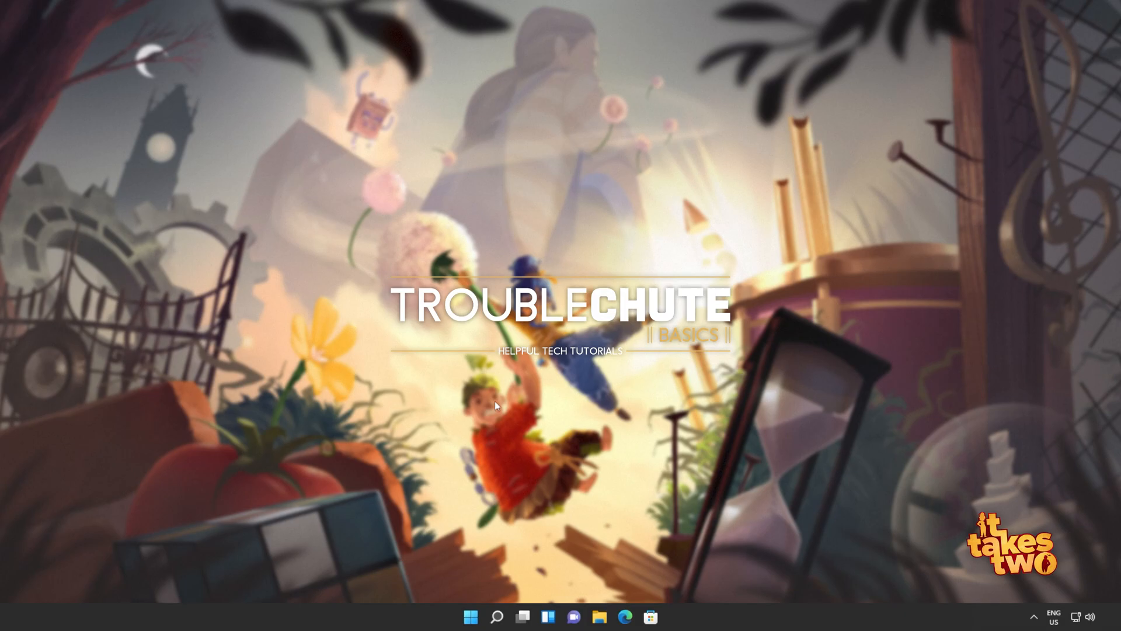
mouse_move(463, 410)
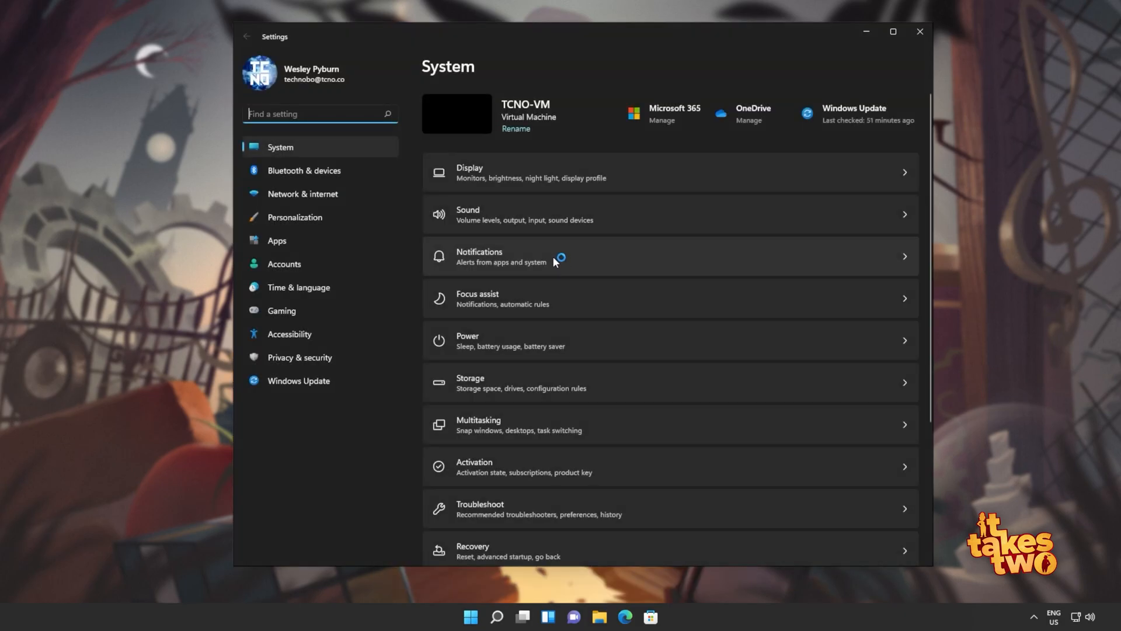
click(299, 380)
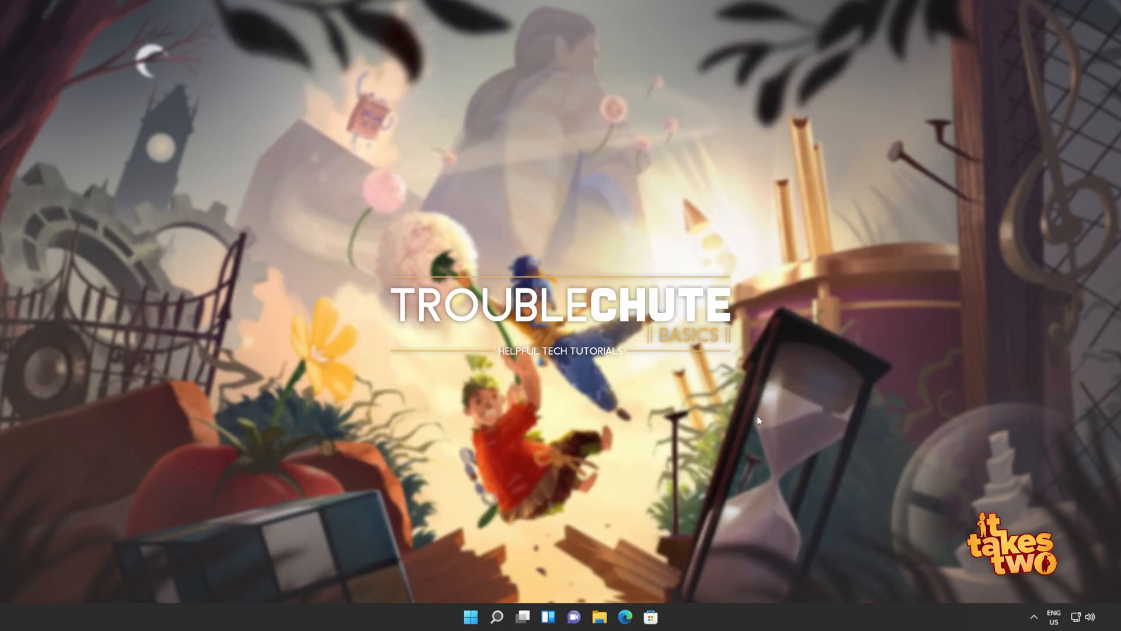
mouse_move(743, 413)
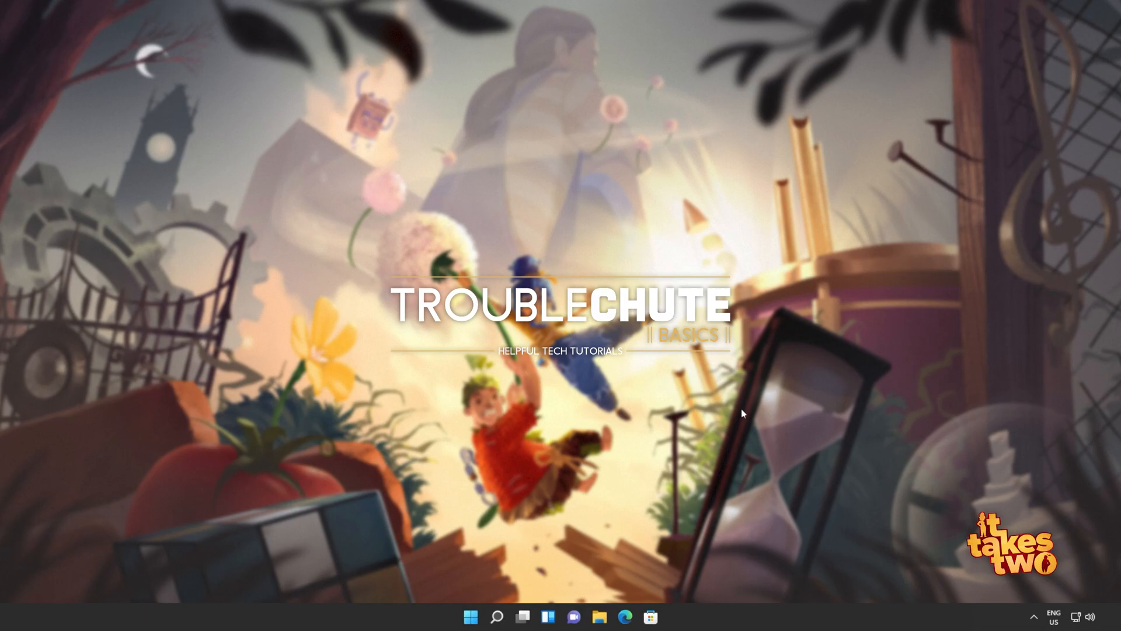
- Run sfc /scannow in an administrator Windows Terminal session
text(cmd)
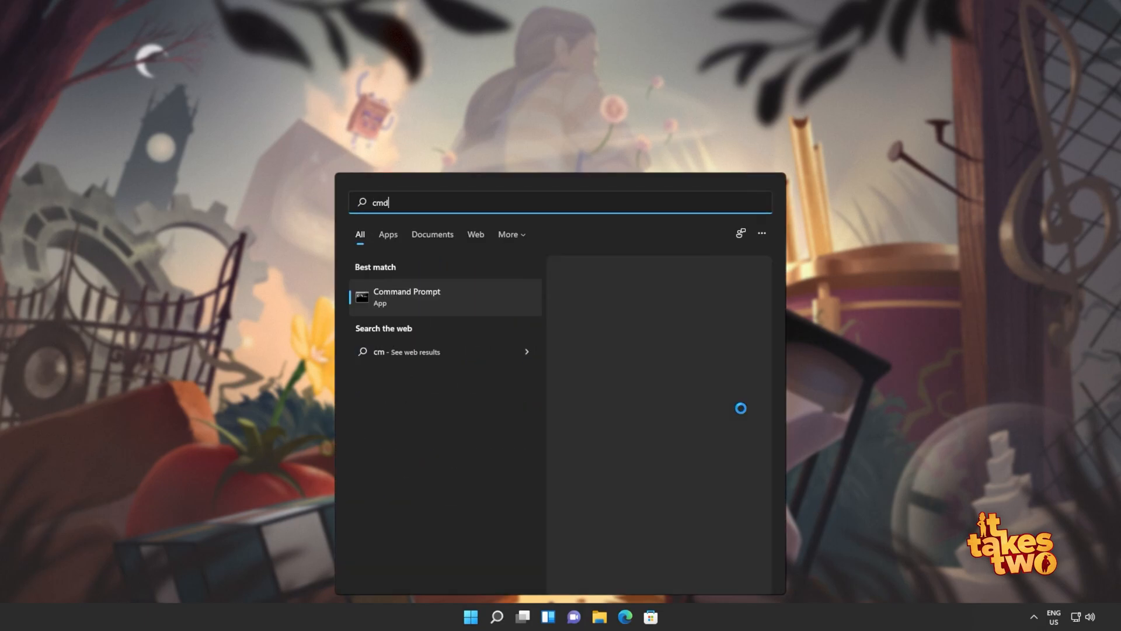
text(term)
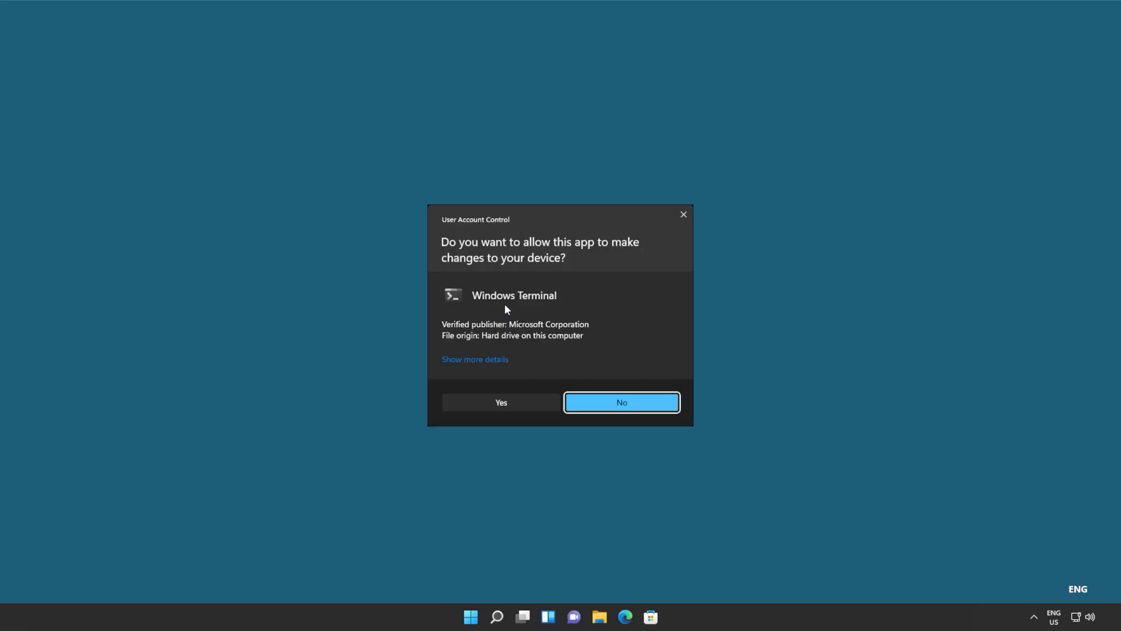
click(500, 401)
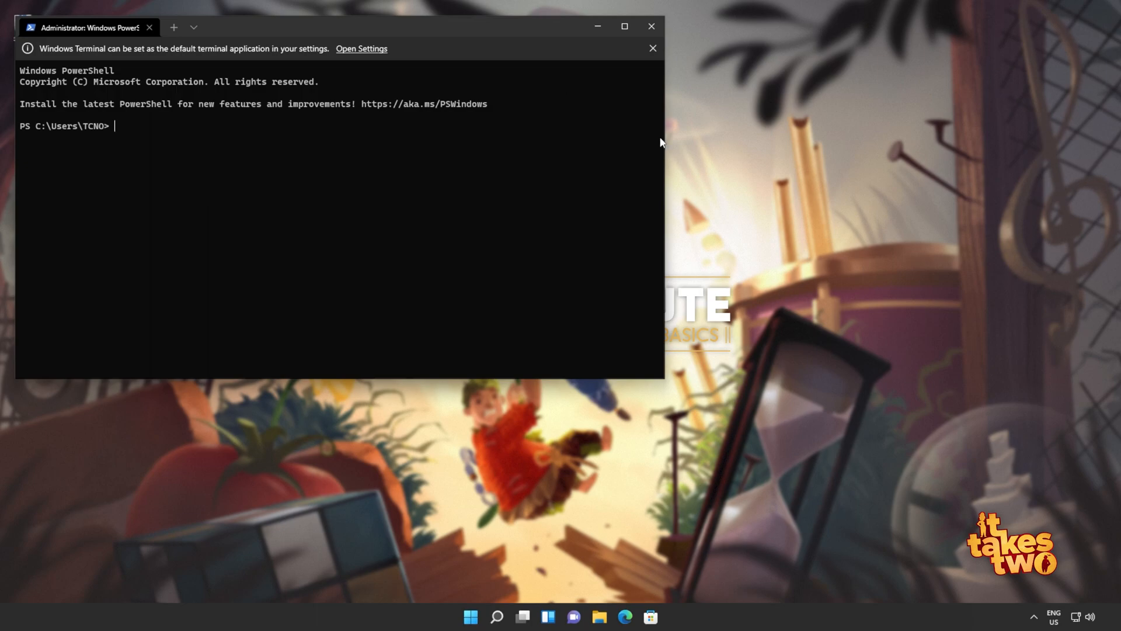
text(sfc /scannow)
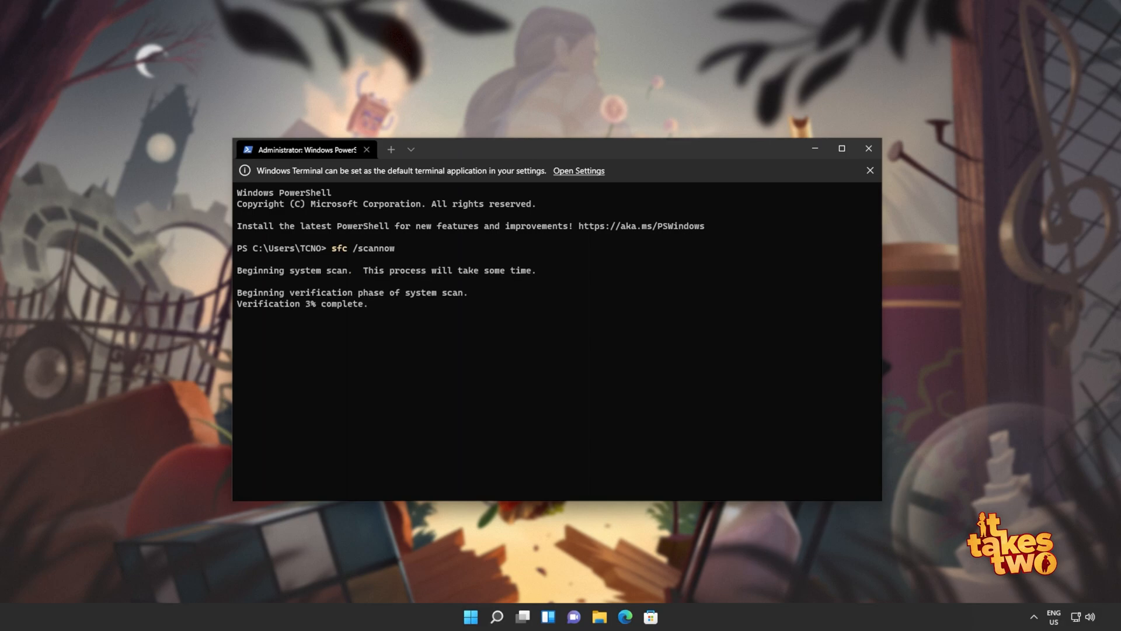
click(869, 170)
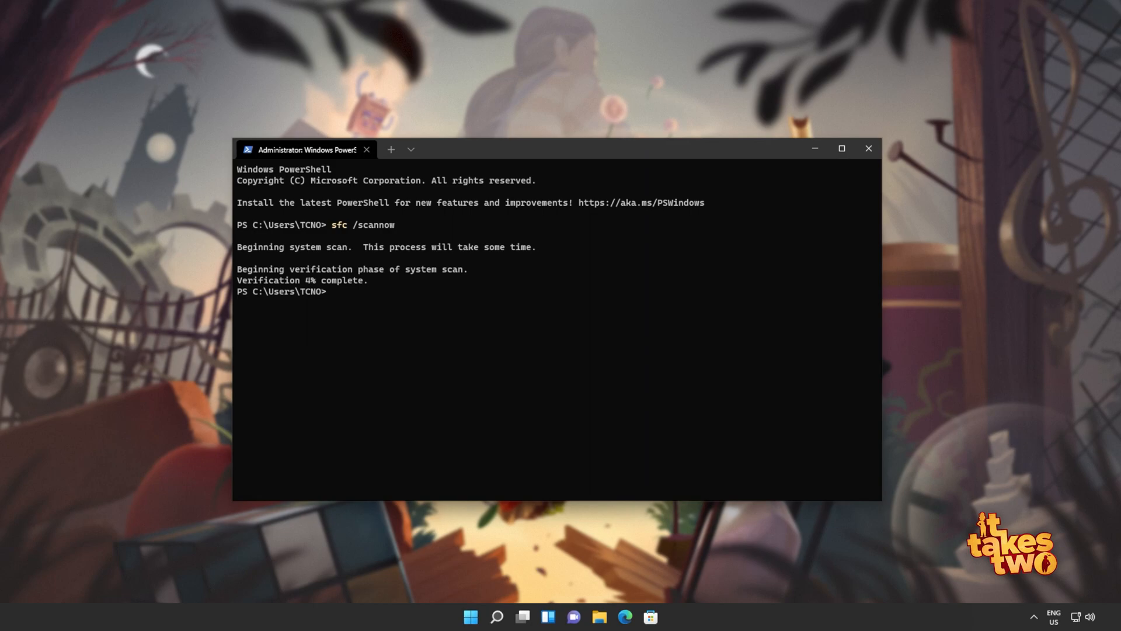
- Start the DISM /Online /Cleanup-Image /RestoreHealth repair of the system image
text(Dism /Online /Cleanup-Image /RestoreHealth)
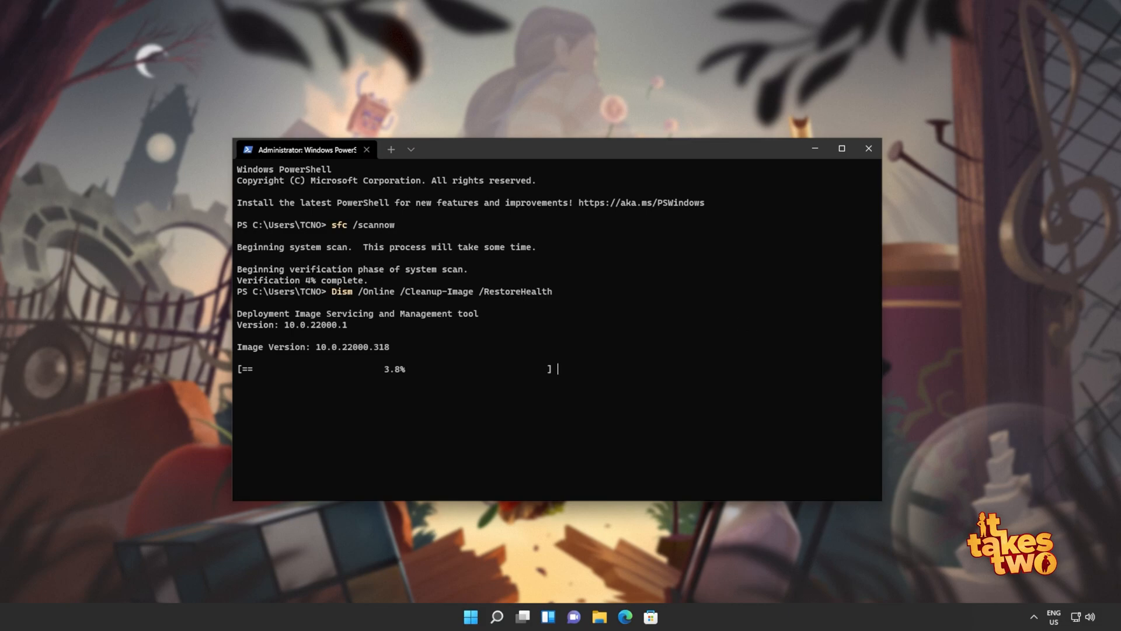
mouse_move(652, 300)
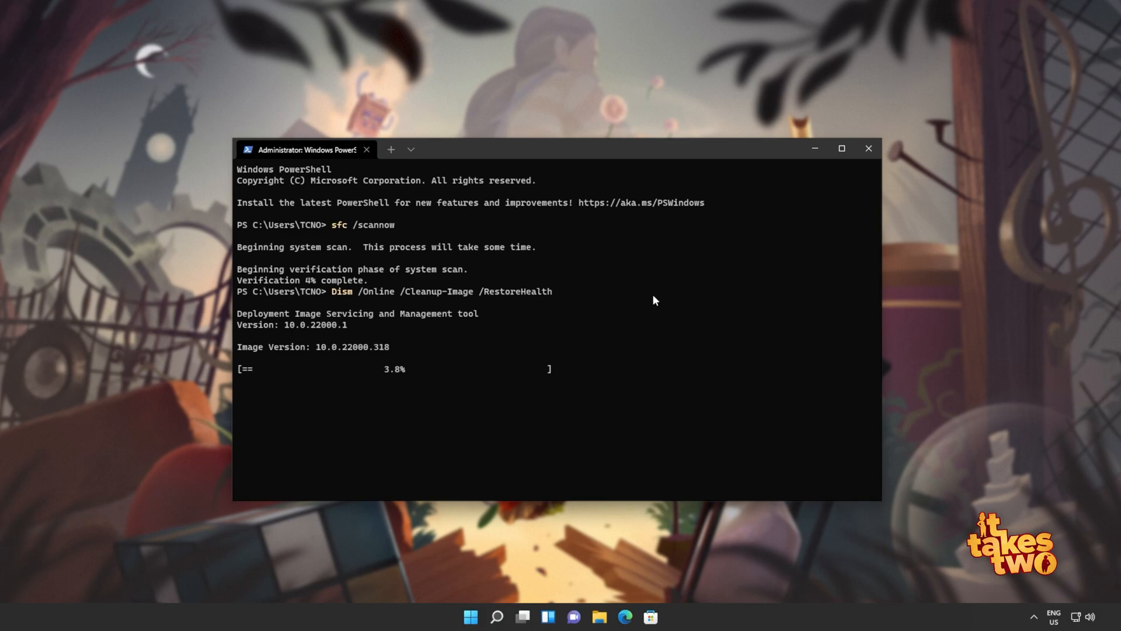